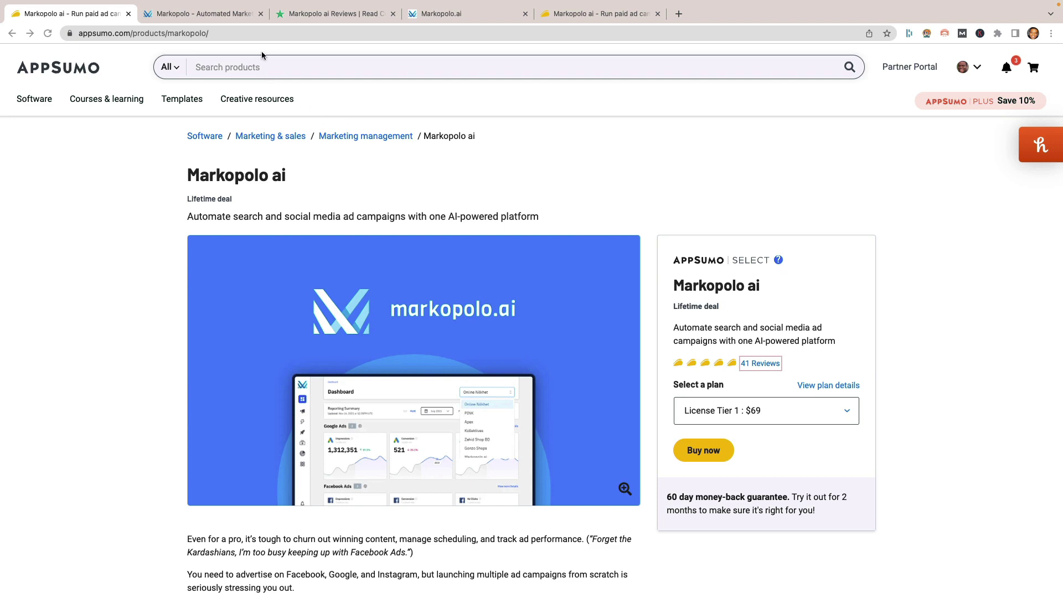
mouse_move(245, 44)
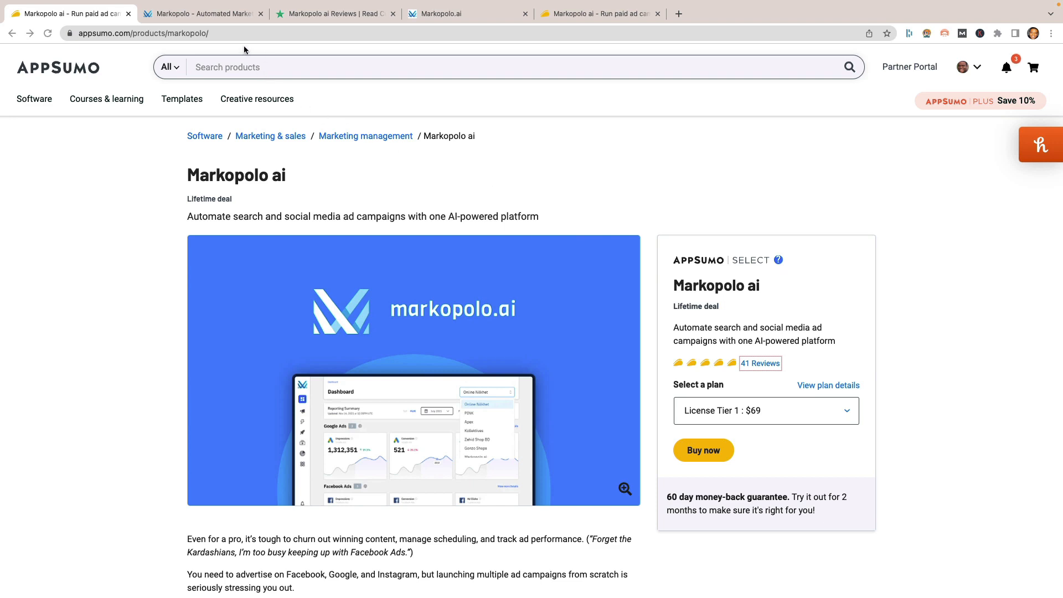
Step: Switch to the Markopolo – Automated Marketing tab showing the 15-day free trial pitch
click(202, 13)
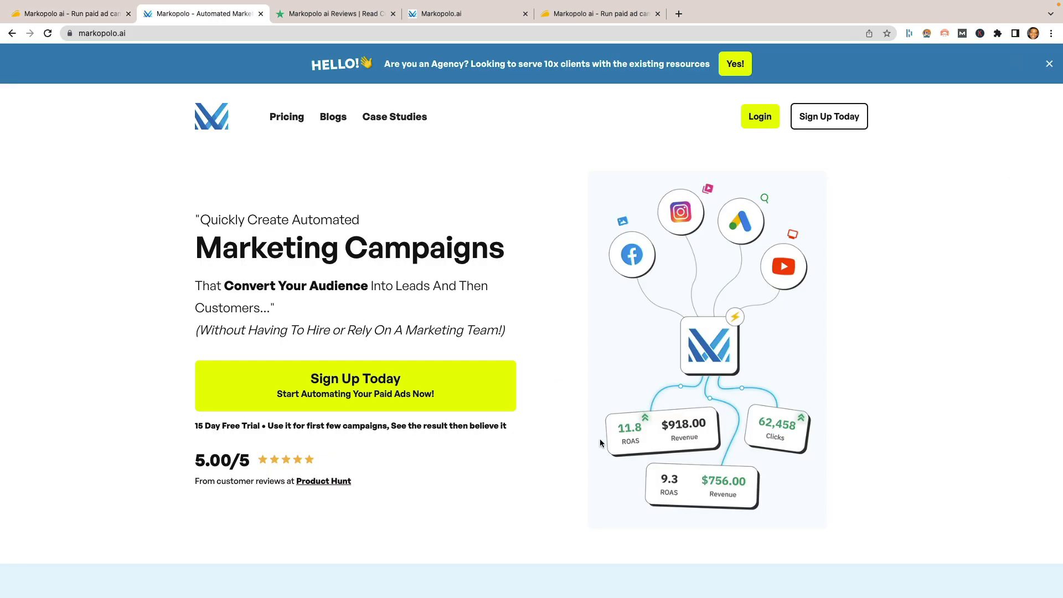
mouse_move(557, 271)
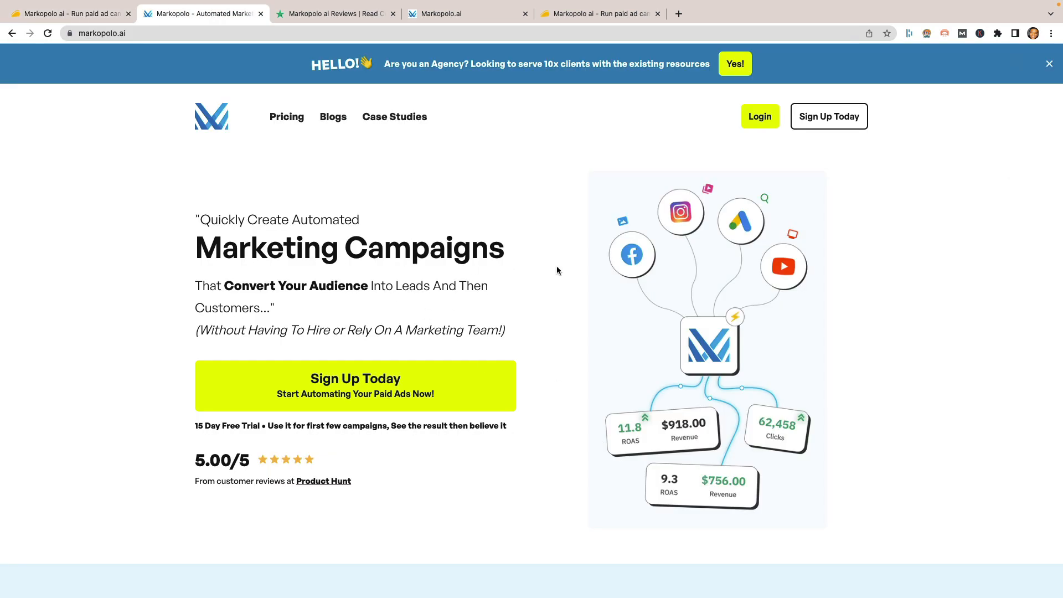
mouse_move(570, 317)
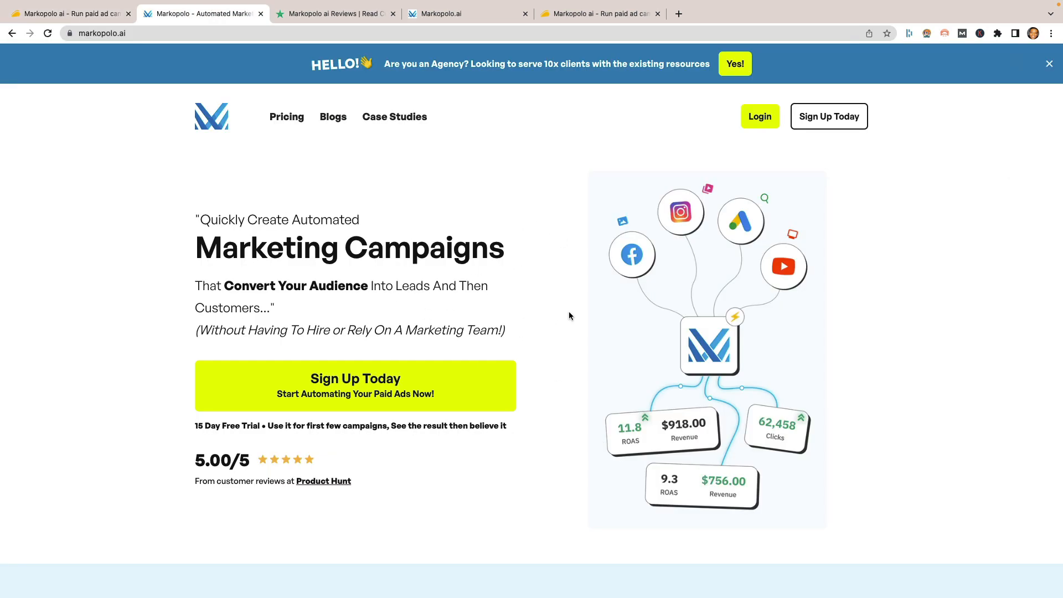
mouse_move(655, 306)
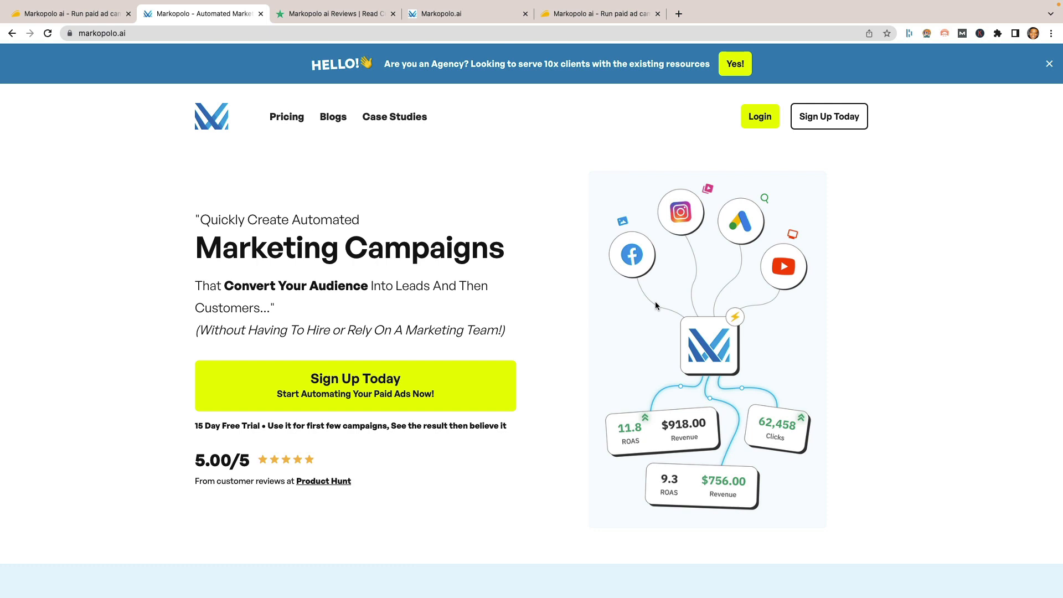
mouse_move(747, 281)
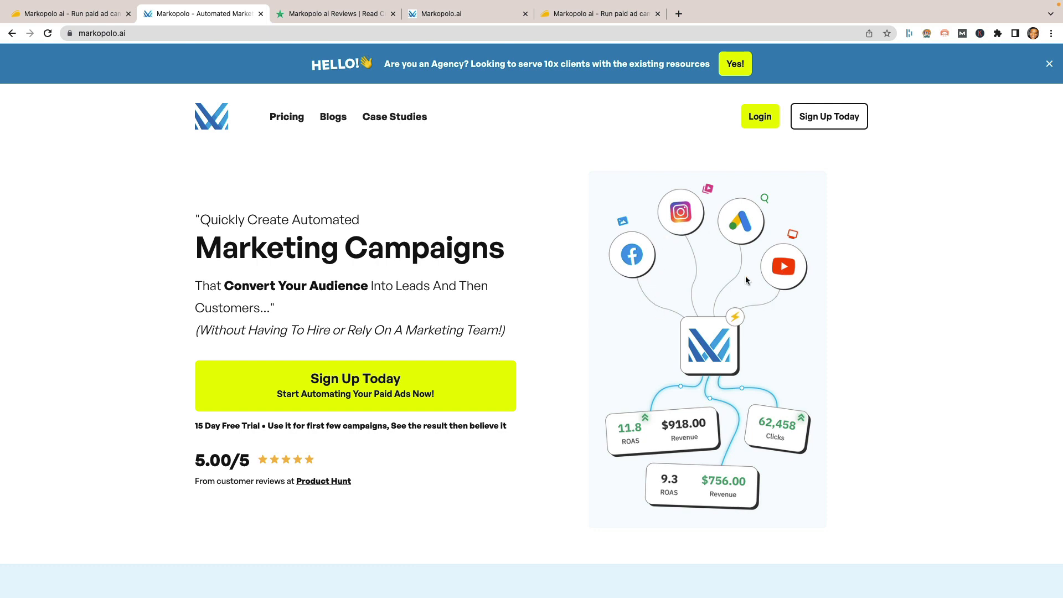
mouse_move(679, 211)
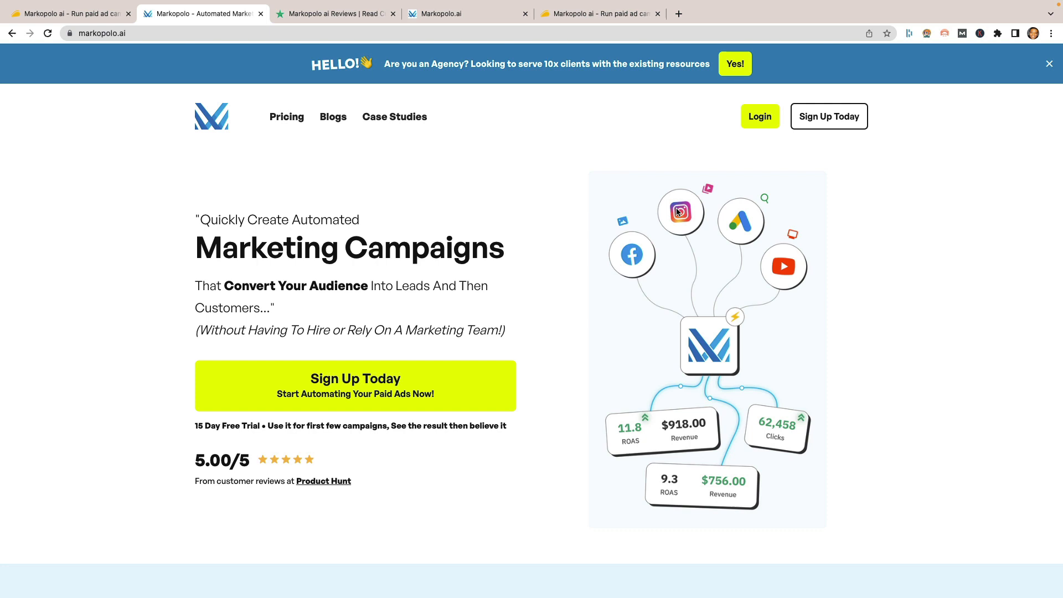
mouse_move(768, 243)
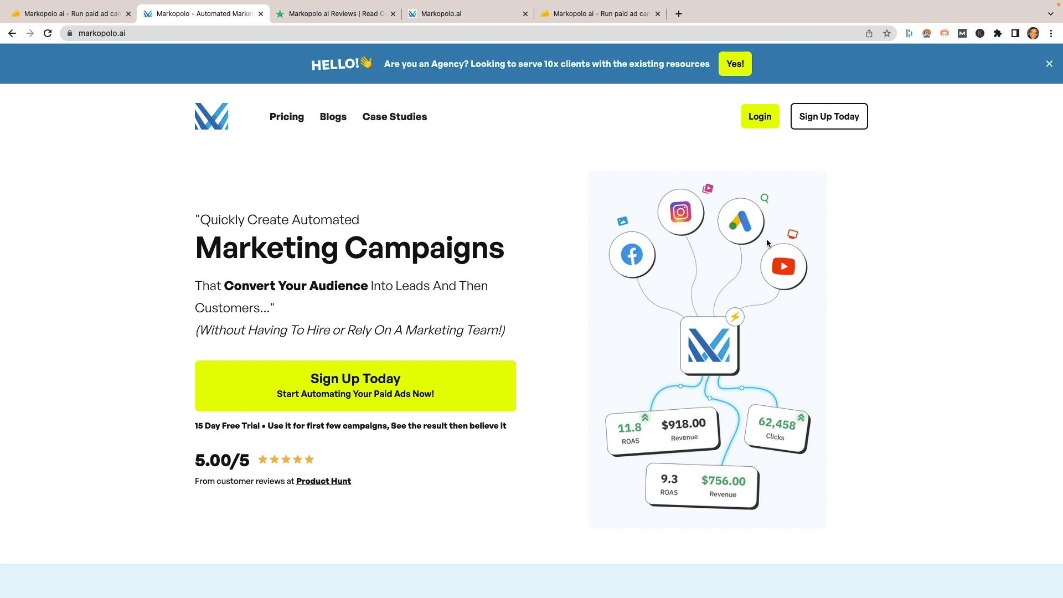
mouse_move(789, 262)
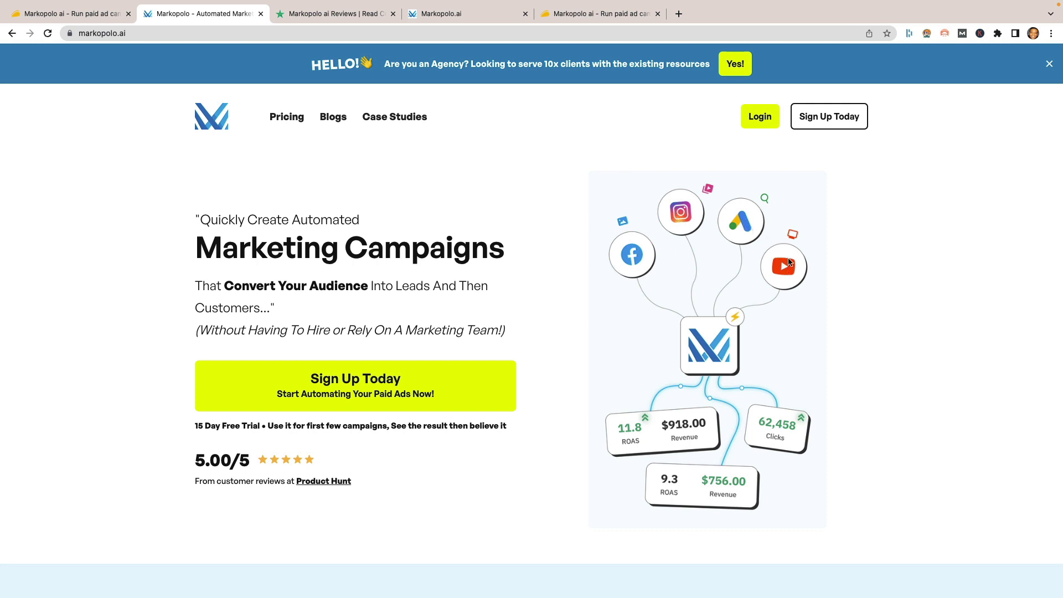
mouse_move(791, 266)
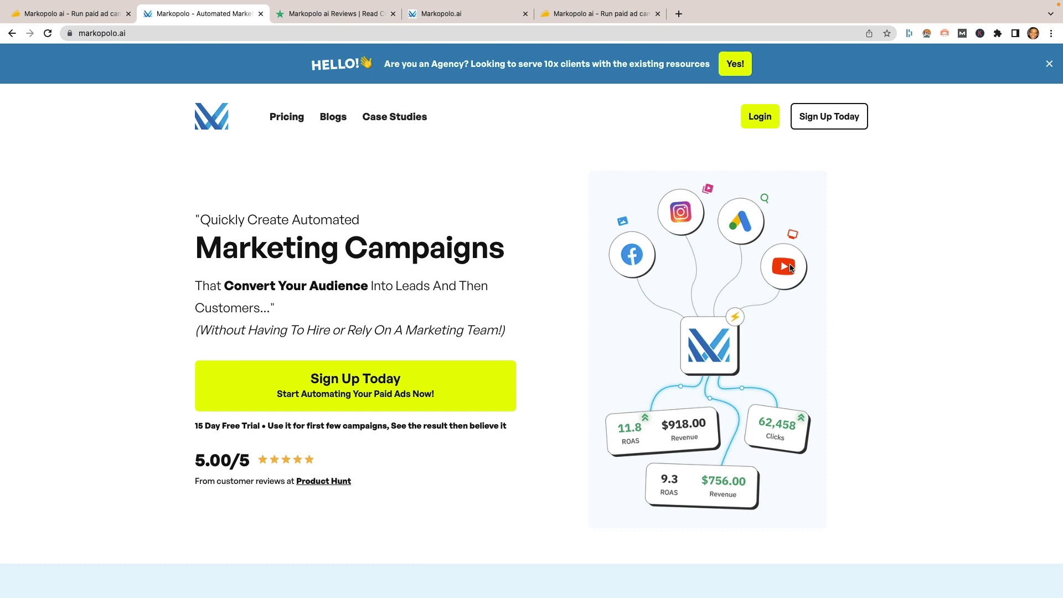
mouse_move(626, 306)
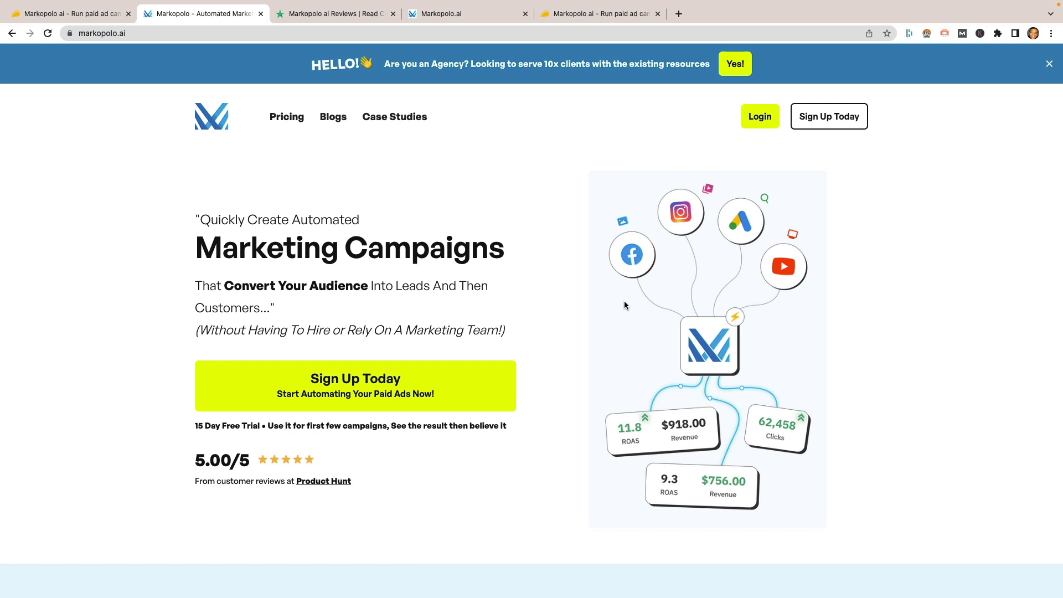
mouse_move(481, 311)
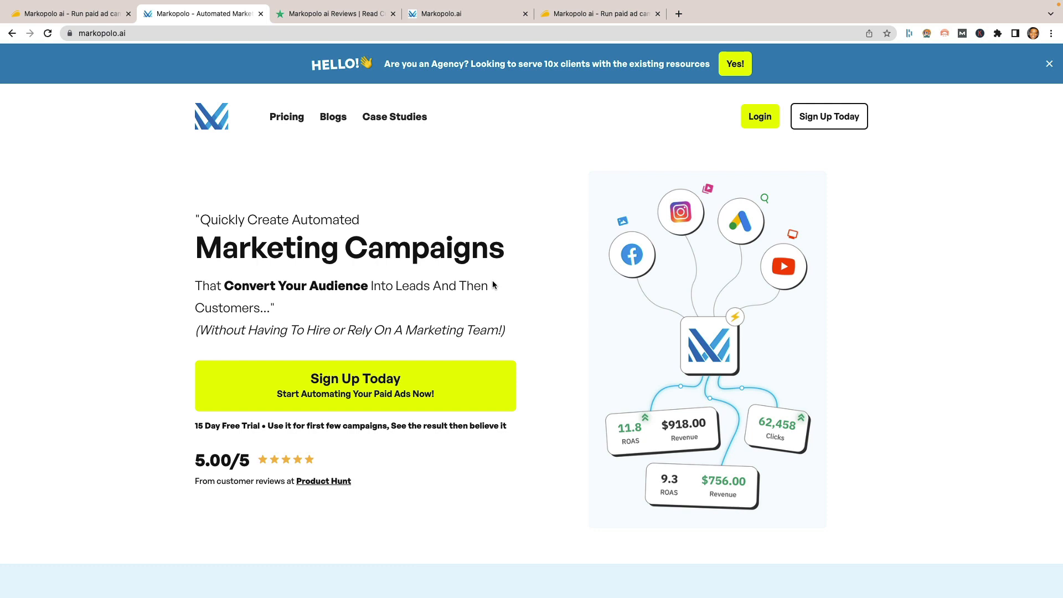
mouse_move(427, 322)
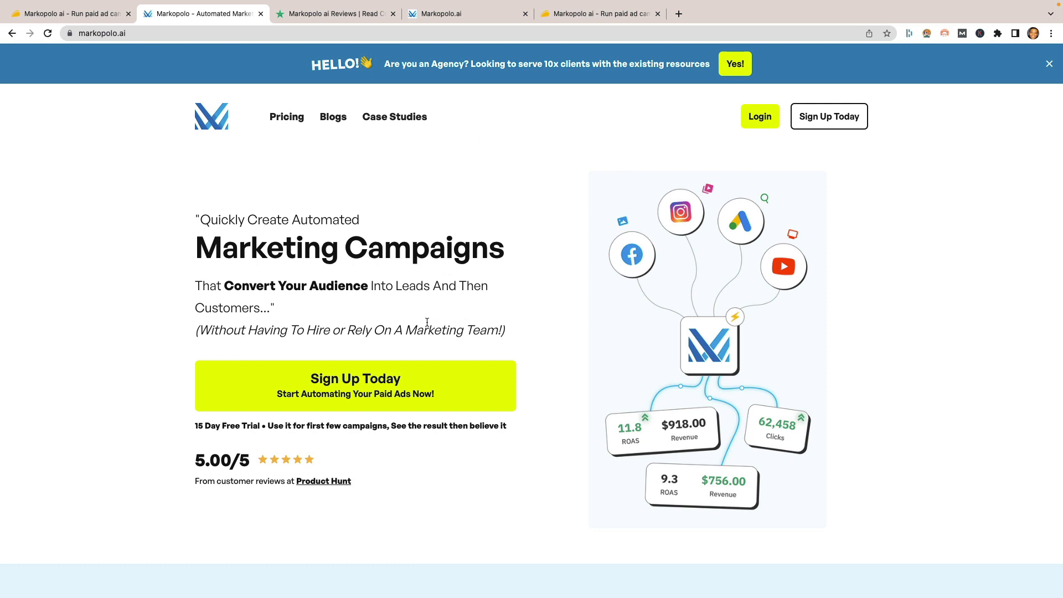
mouse_move(105, 59)
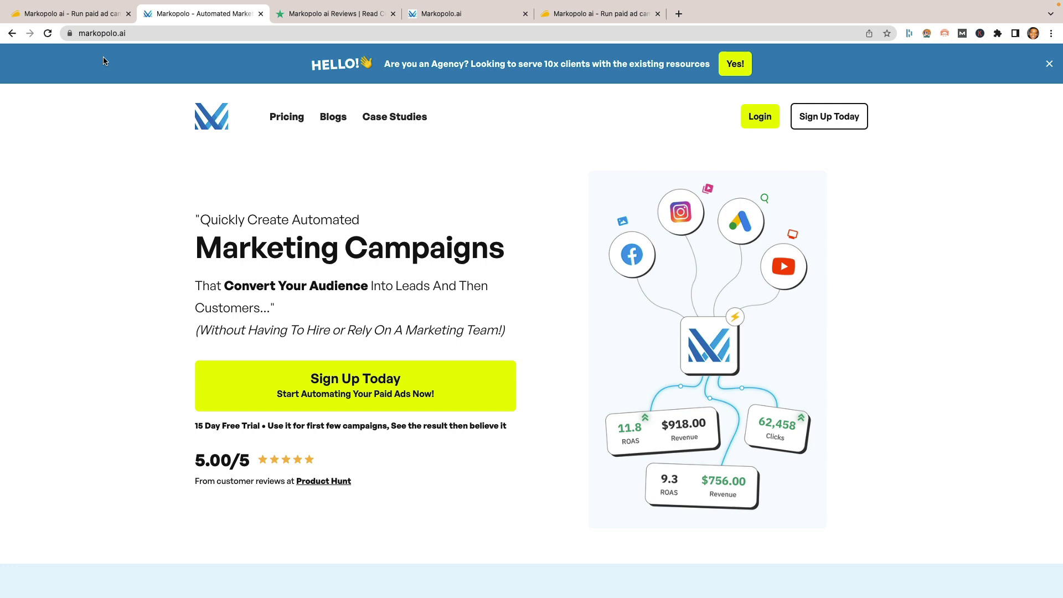
Step: Open Markopolo's pricing and scroll the Professional $23, Team $99, Business $199 and Enterprise plans
click(287, 117)
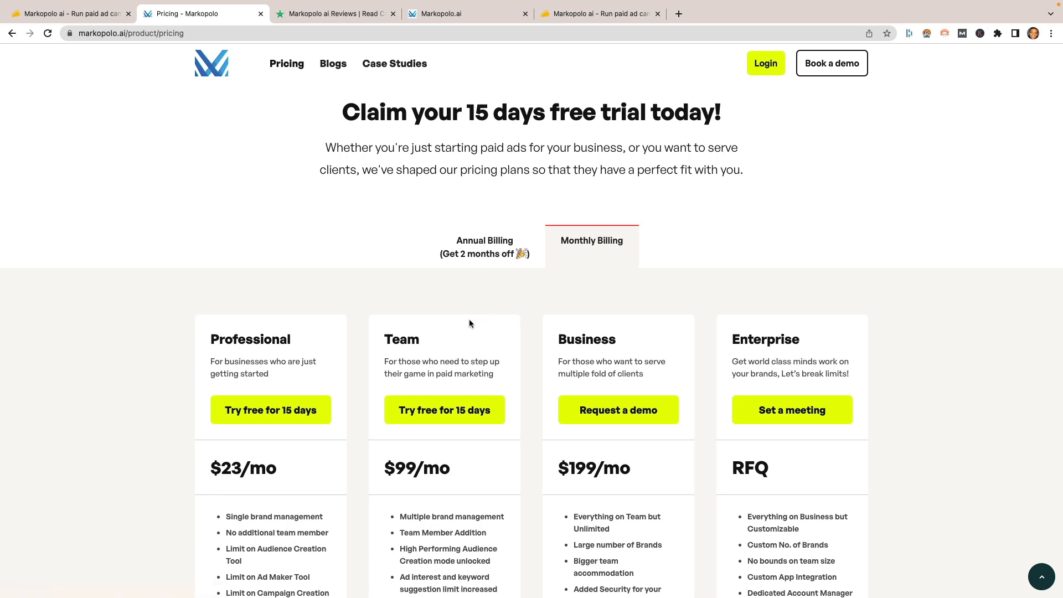
scroll(down, 3)
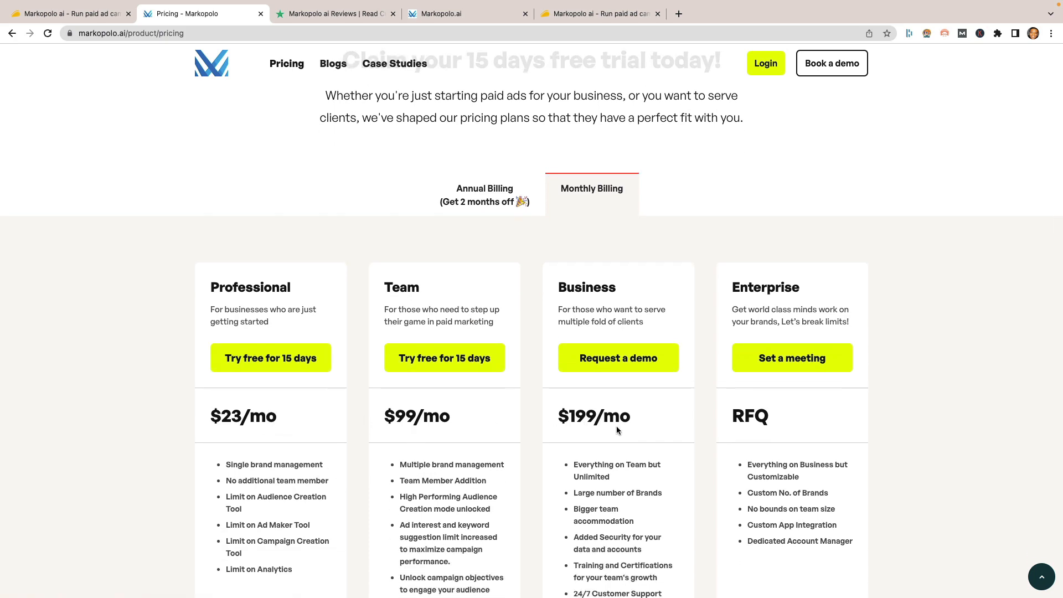
scroll(down, 3)
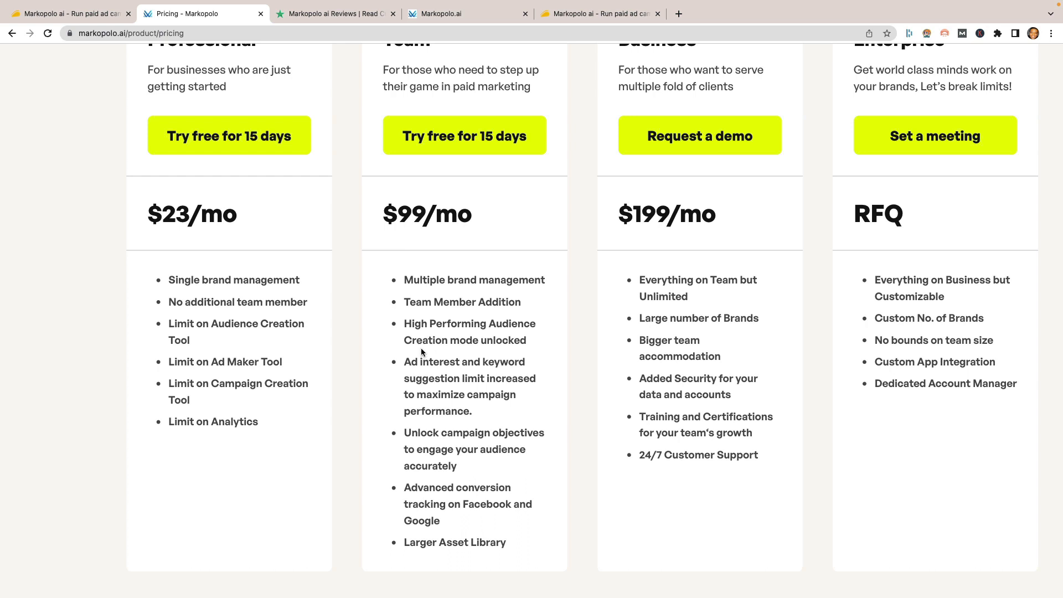
mouse_move(479, 346)
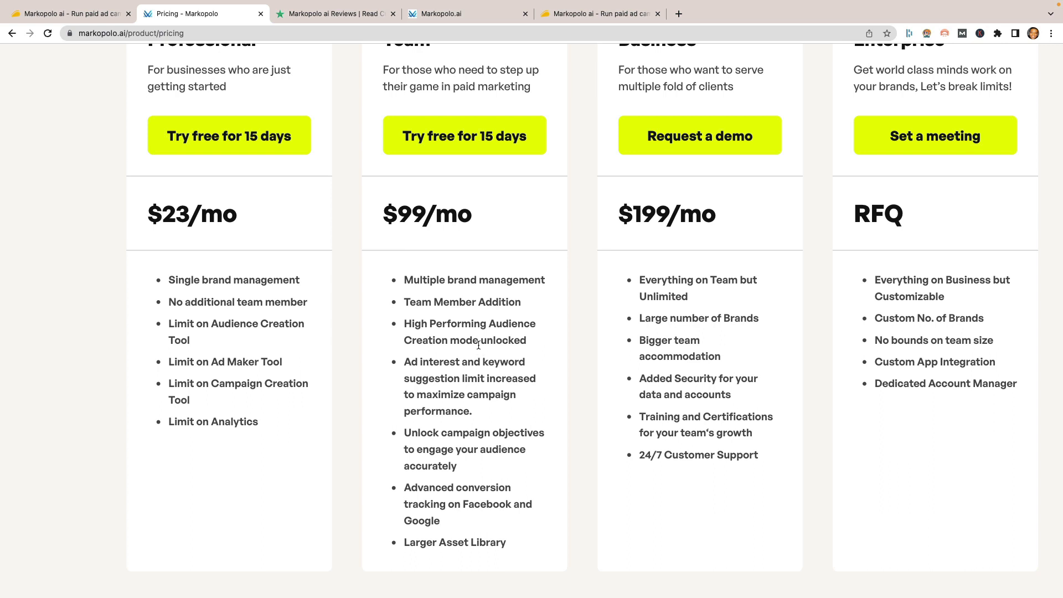
mouse_move(526, 341)
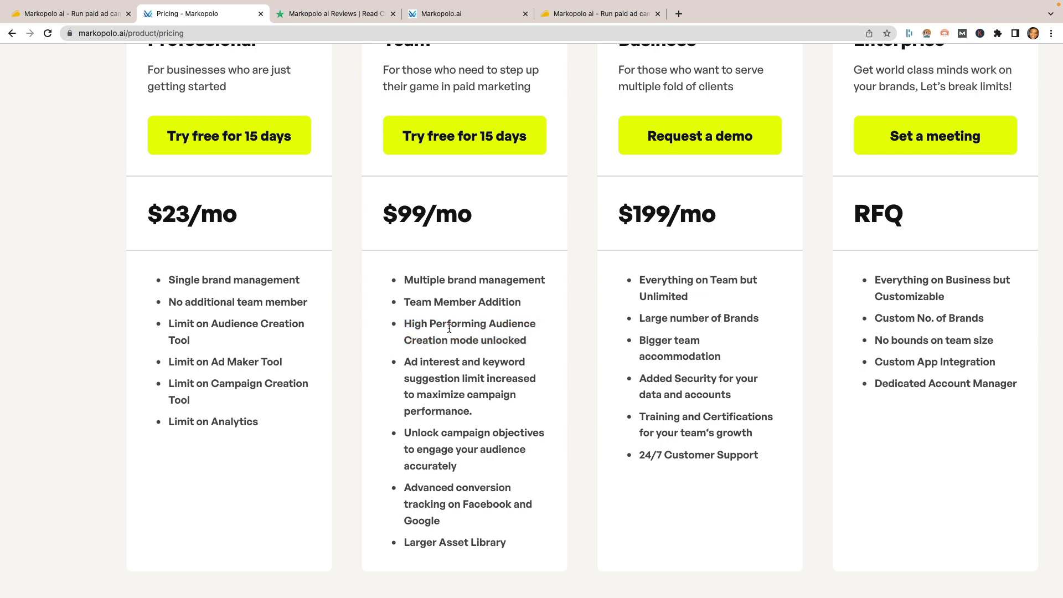
mouse_move(472, 435)
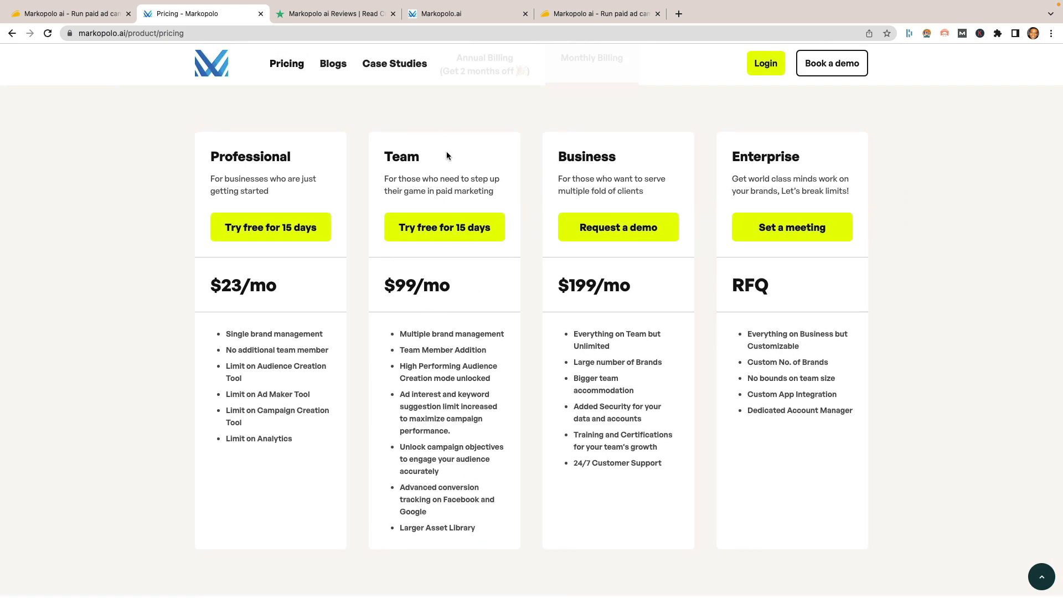
mouse_move(442, 536)
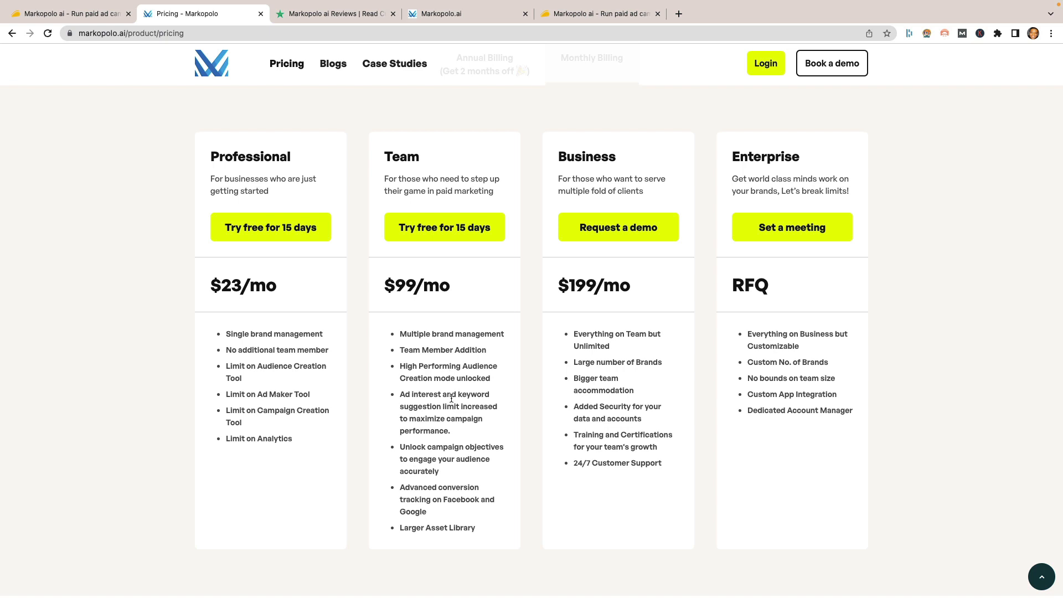
mouse_move(449, 463)
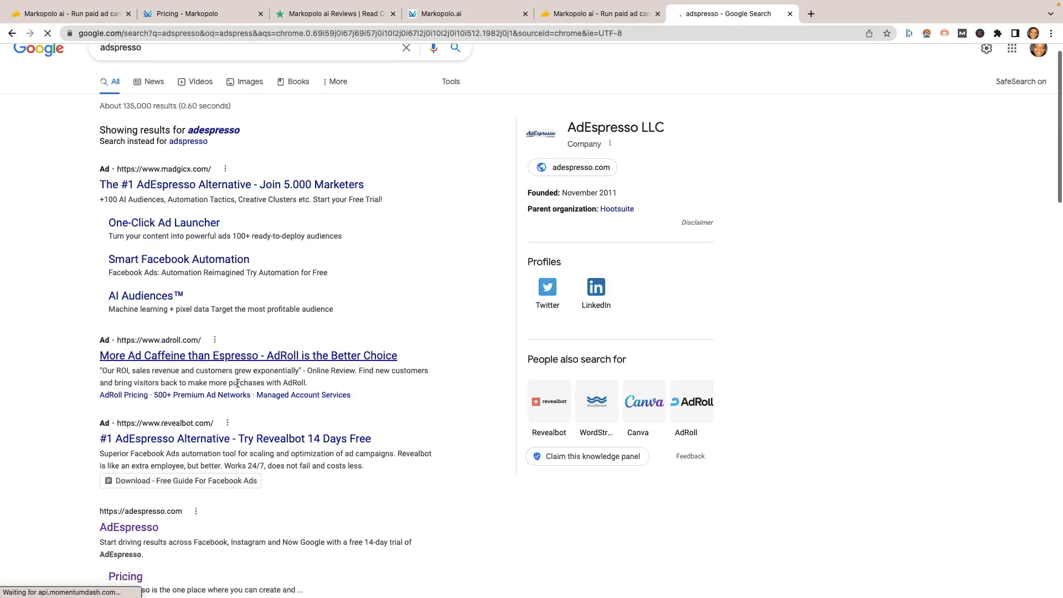
Step: Open adespresso.com from Google and view its Starter $49, Plus $99, Enterprise pricing
scroll(down, 3)
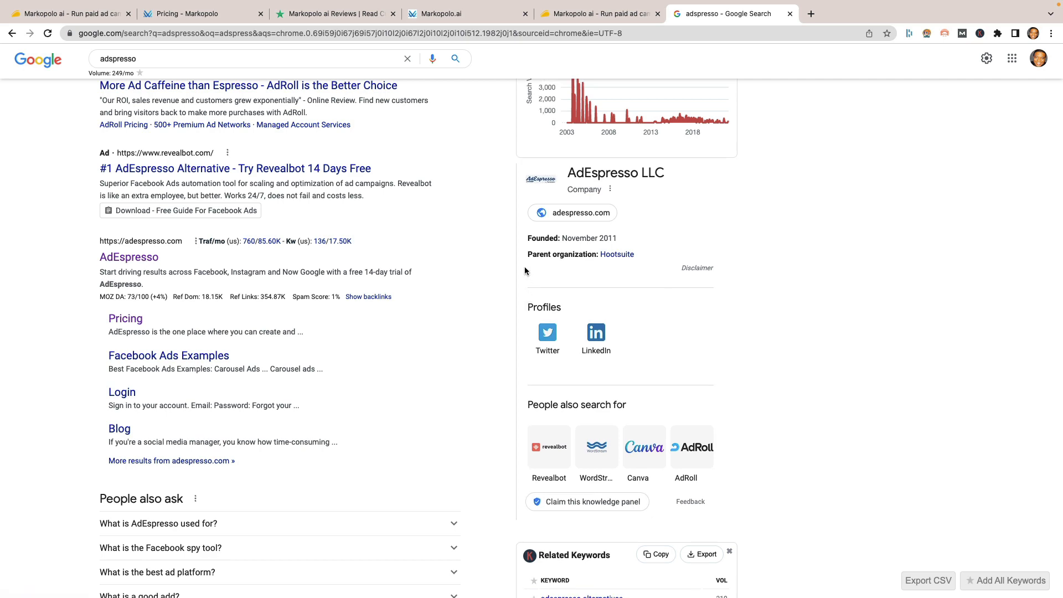
click(580, 213)
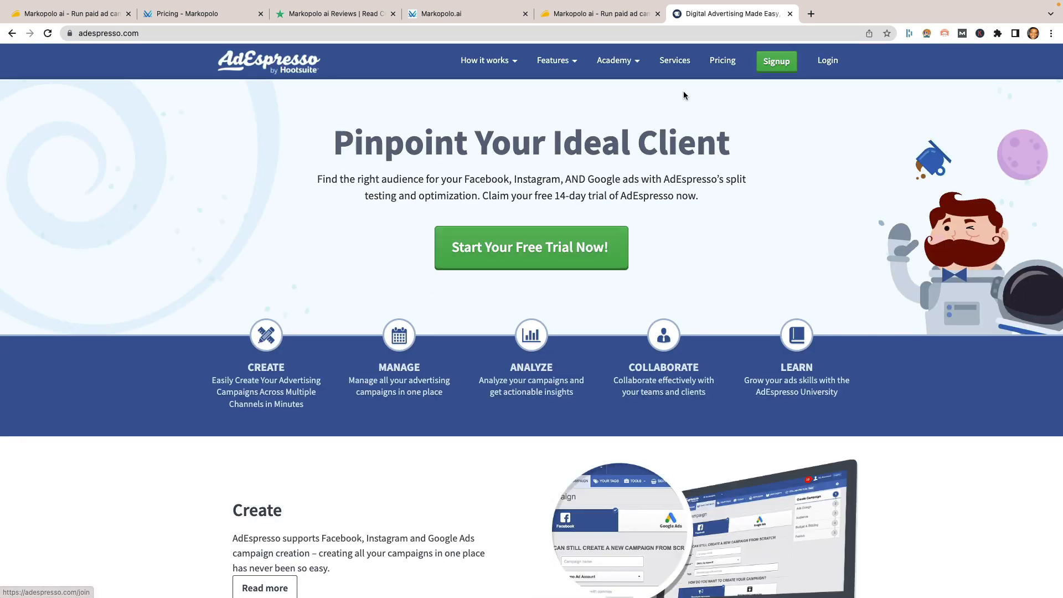
click(722, 59)
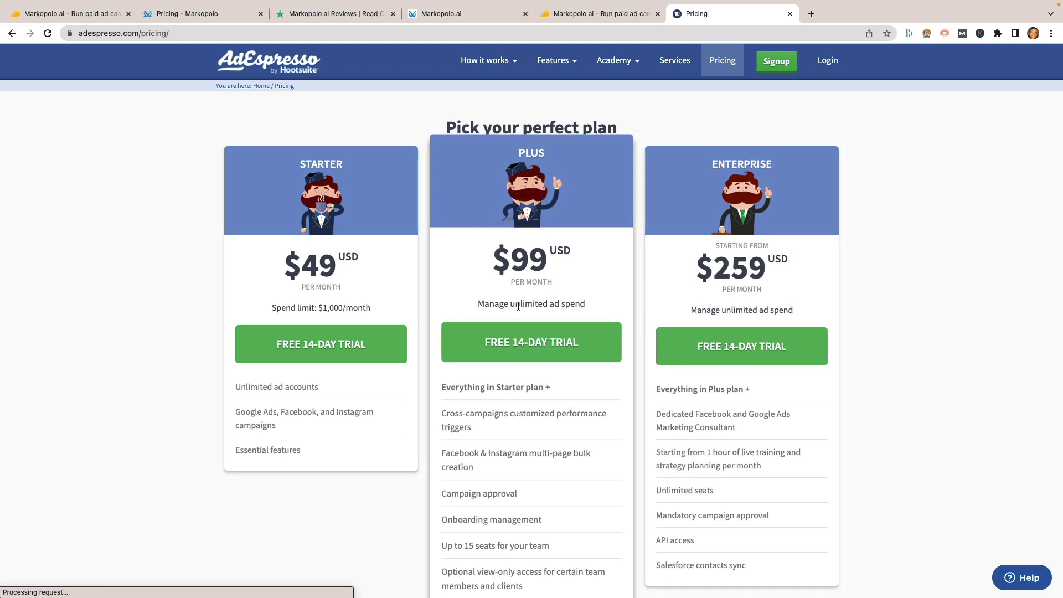
scroll(down, 3)
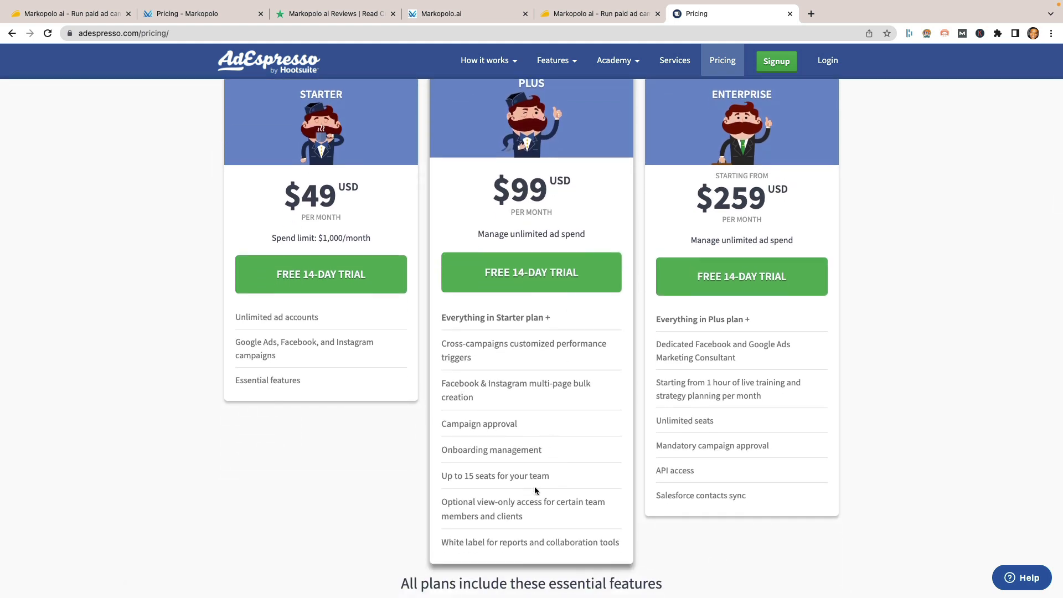
scroll(up, 3)
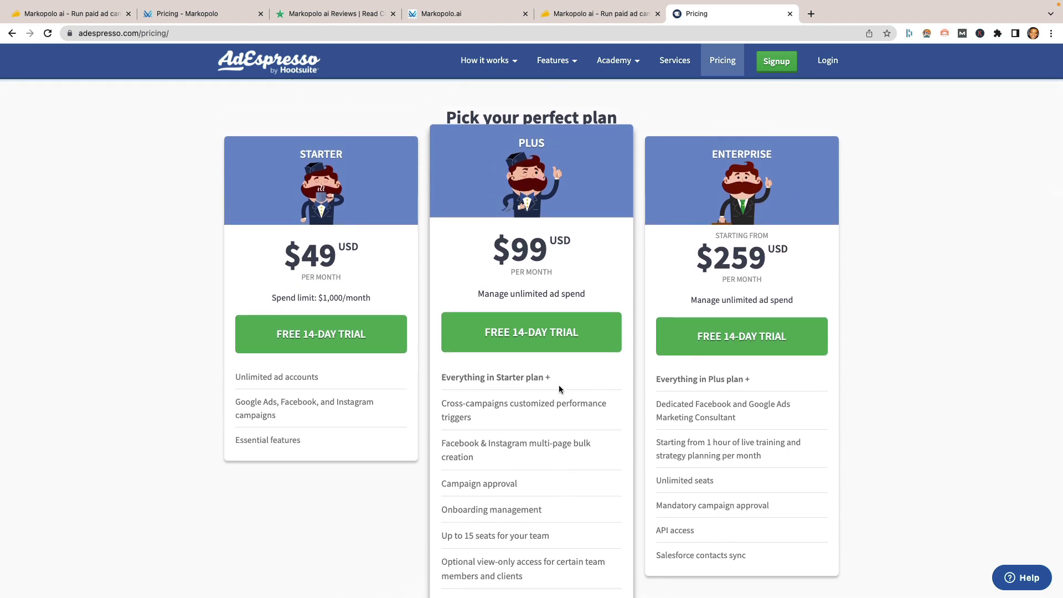
mouse_move(594, 181)
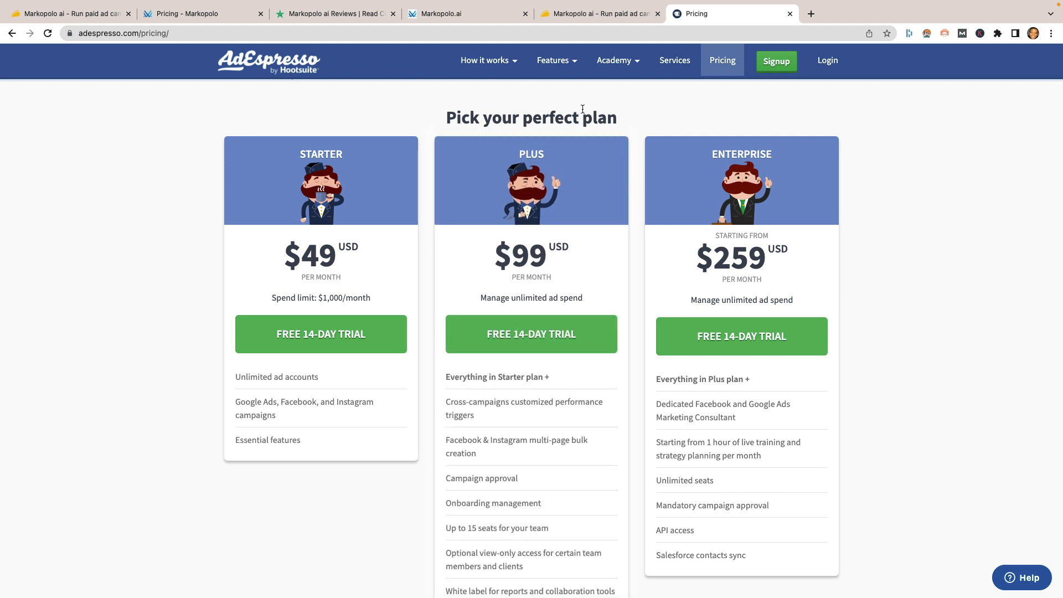
mouse_move(634, 108)
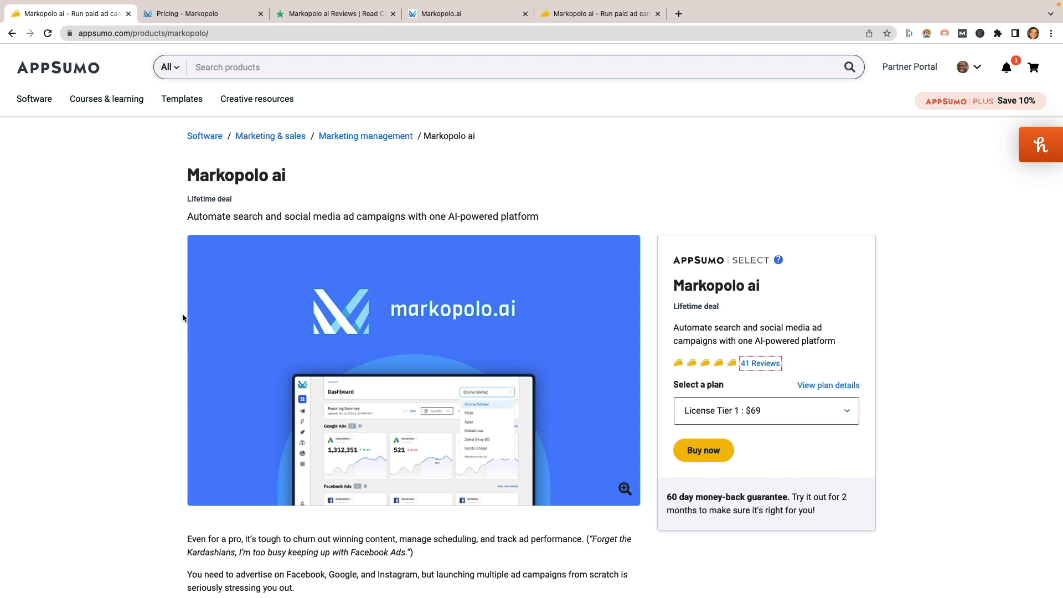
Step: Scroll AppSumo's Markopolo deal to Plans & features showing License Tiers at $69, $139, $209
scroll(down, 3)
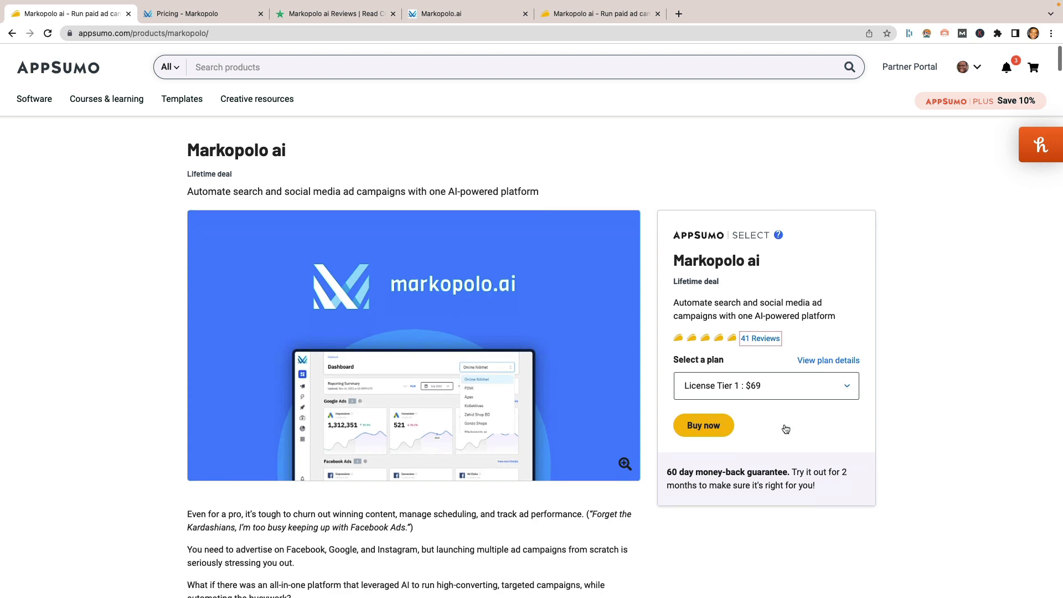
click(766, 386)
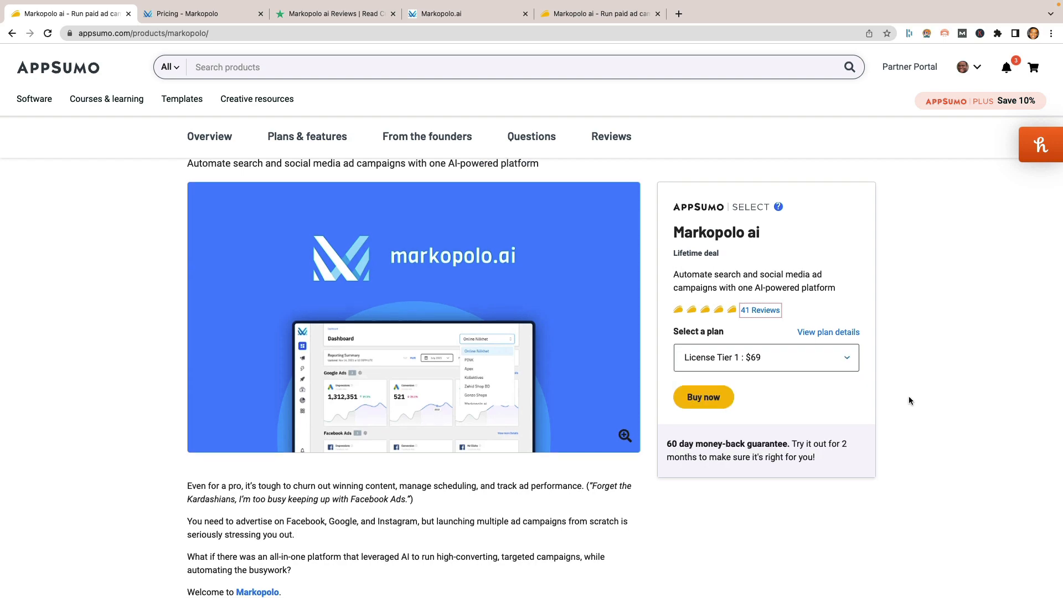
scroll(down, 3)
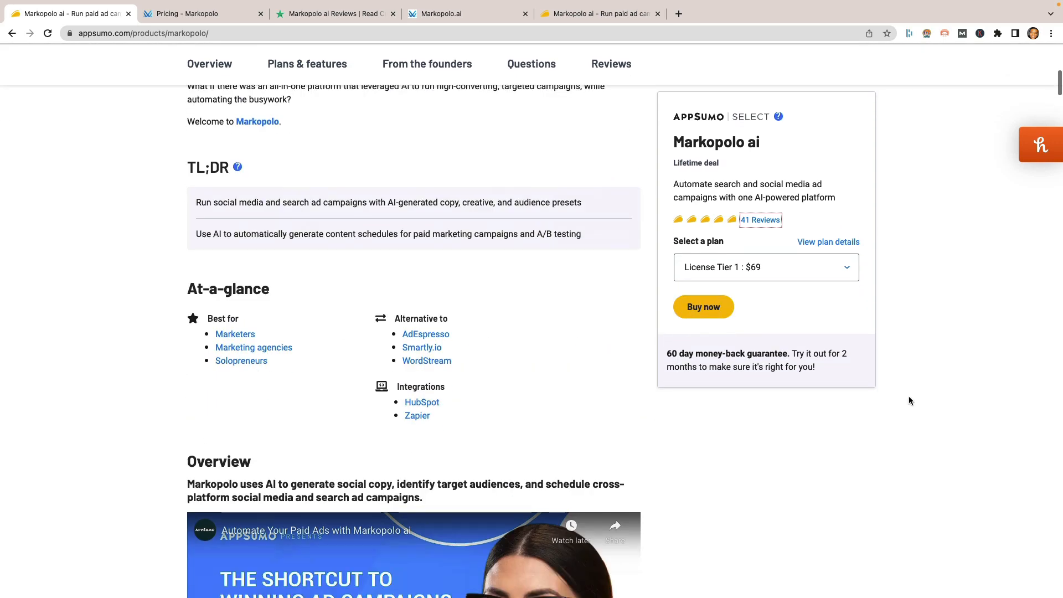
scroll(down, 3)
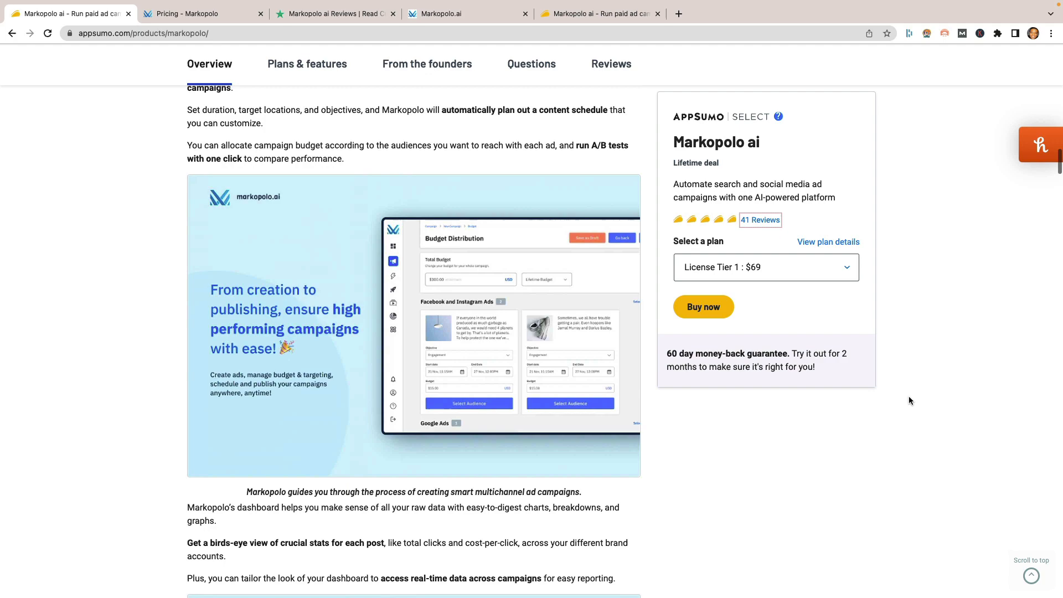
click(307, 64)
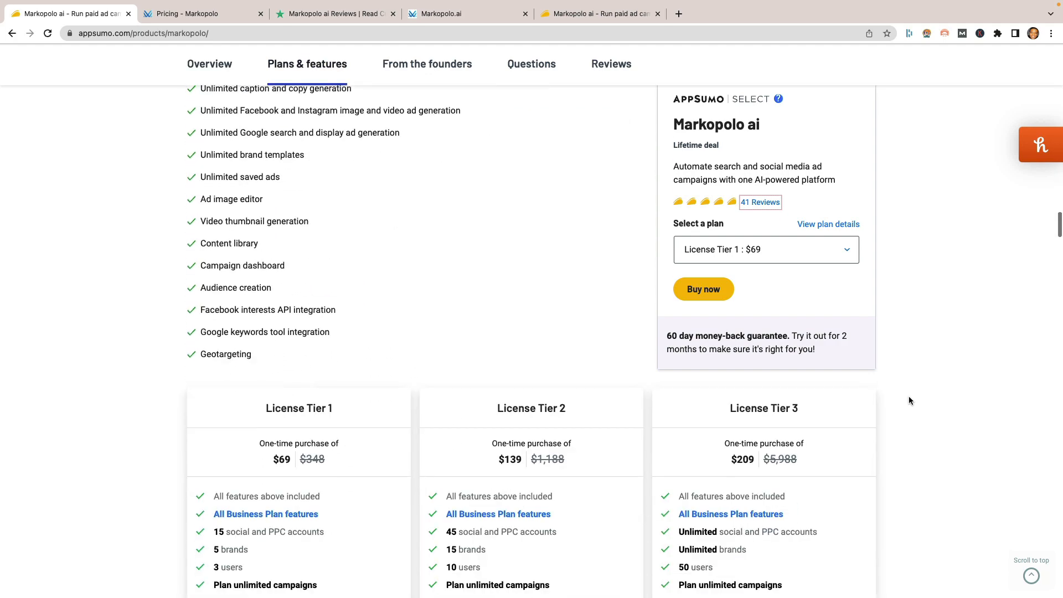
scroll(down, 3)
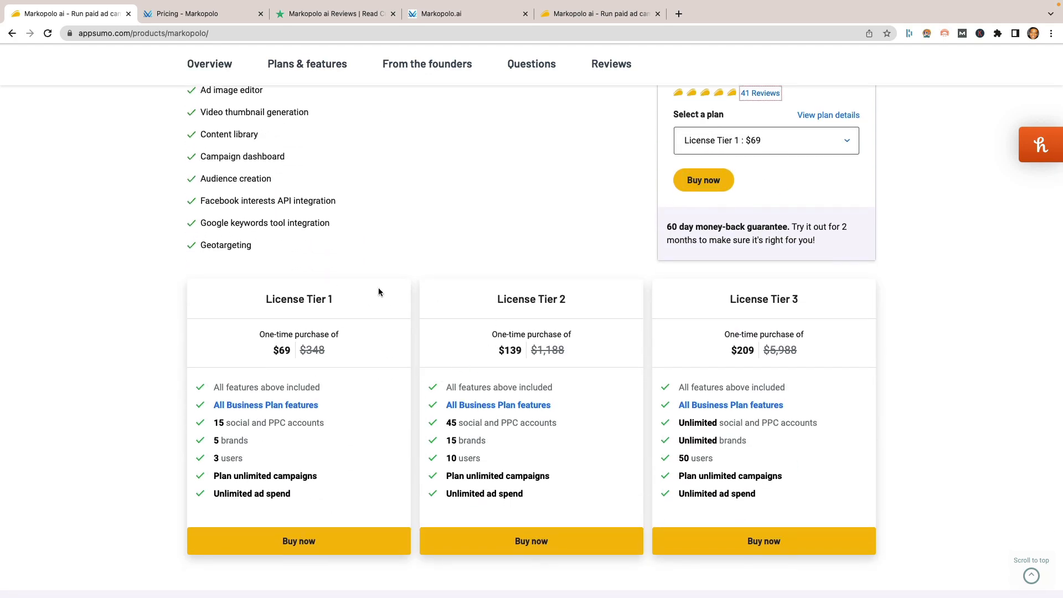
mouse_move(243, 425)
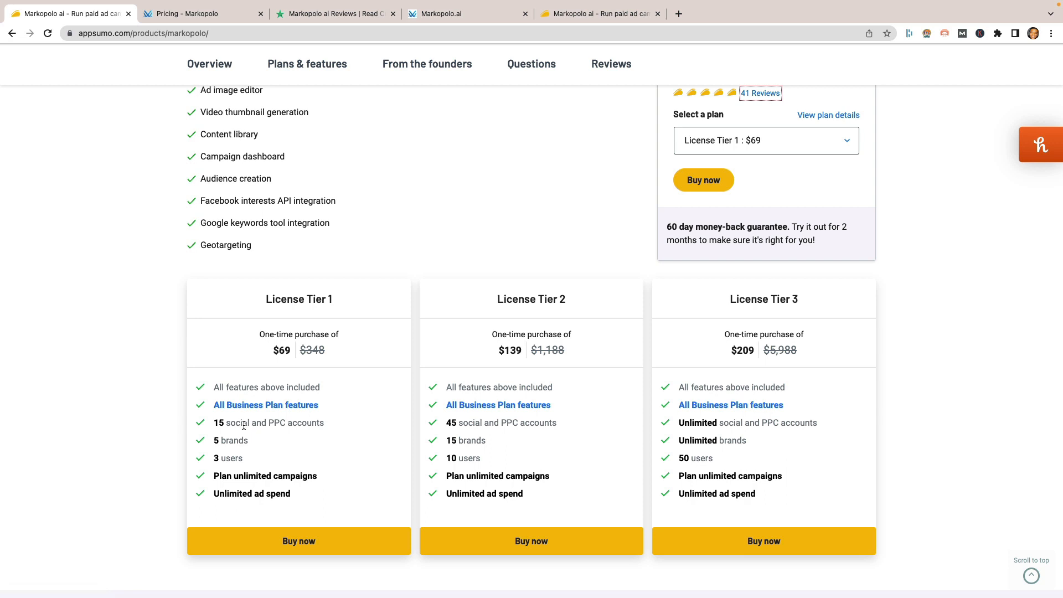
mouse_move(289, 478)
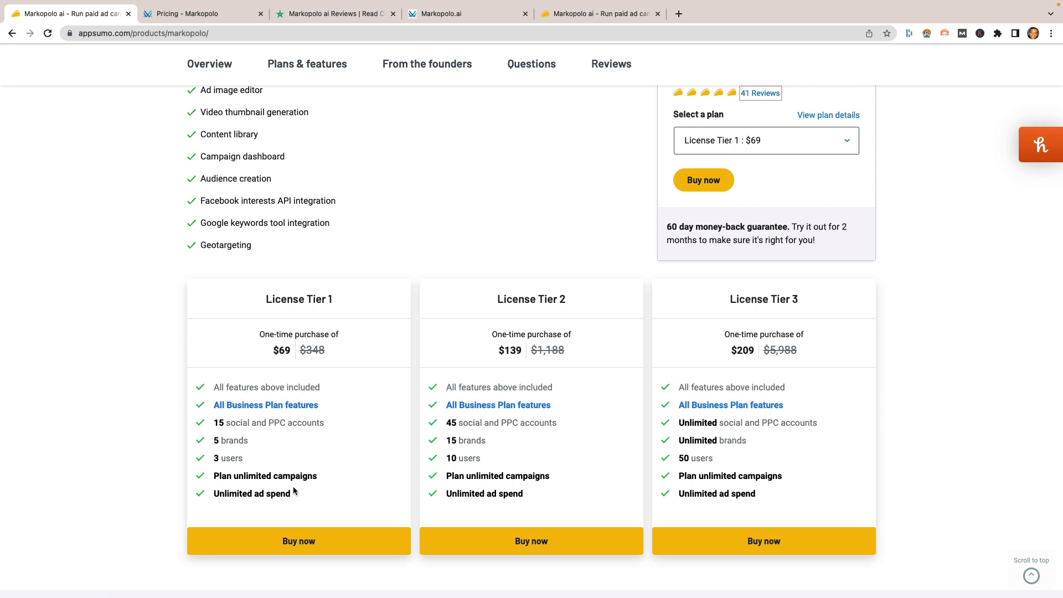
mouse_move(300, 493)
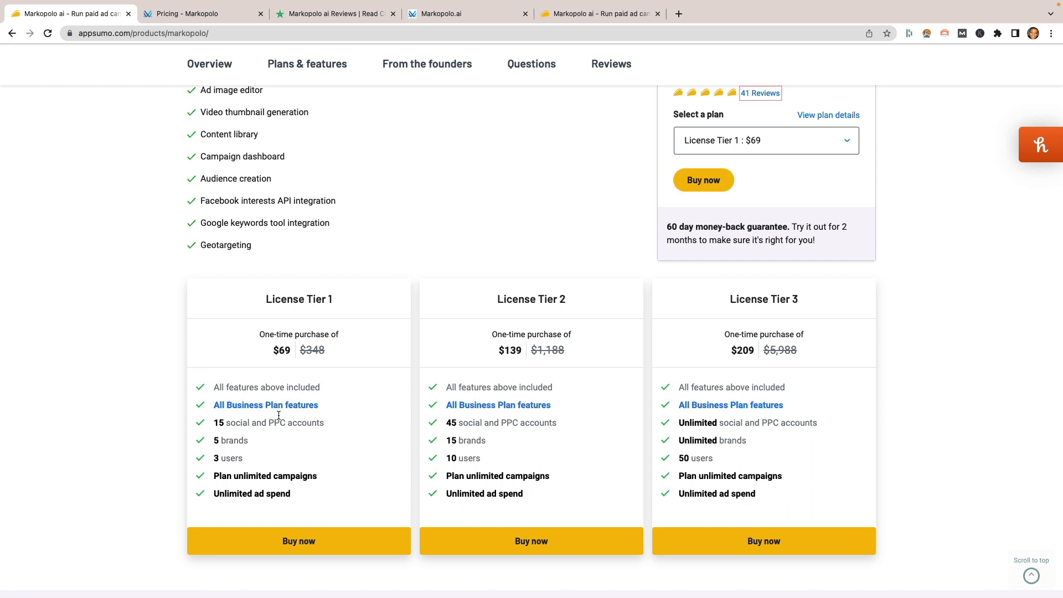
mouse_move(295, 450)
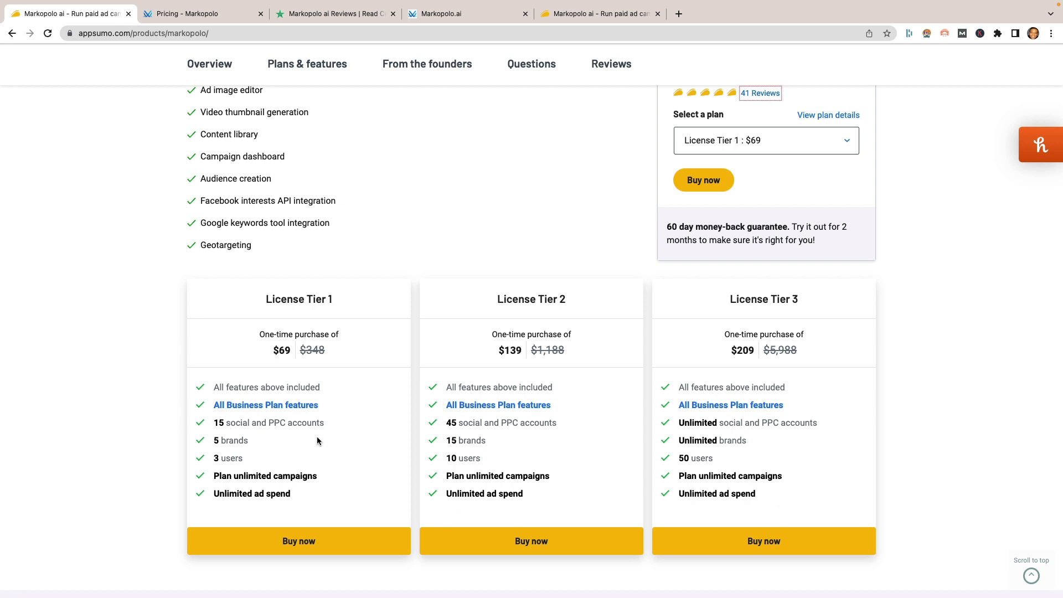
mouse_move(303, 444)
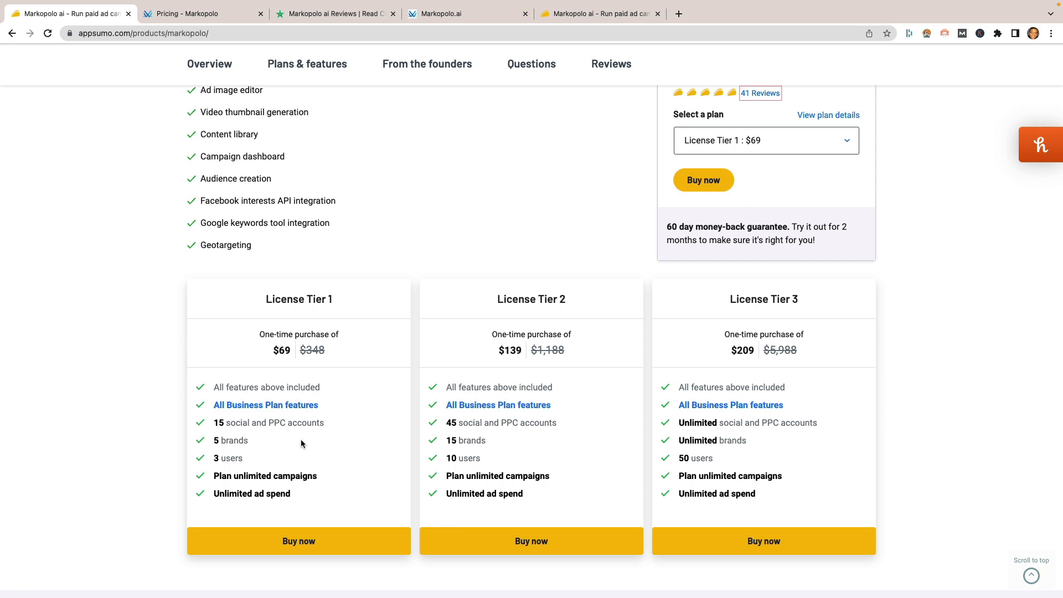
mouse_move(460, 418)
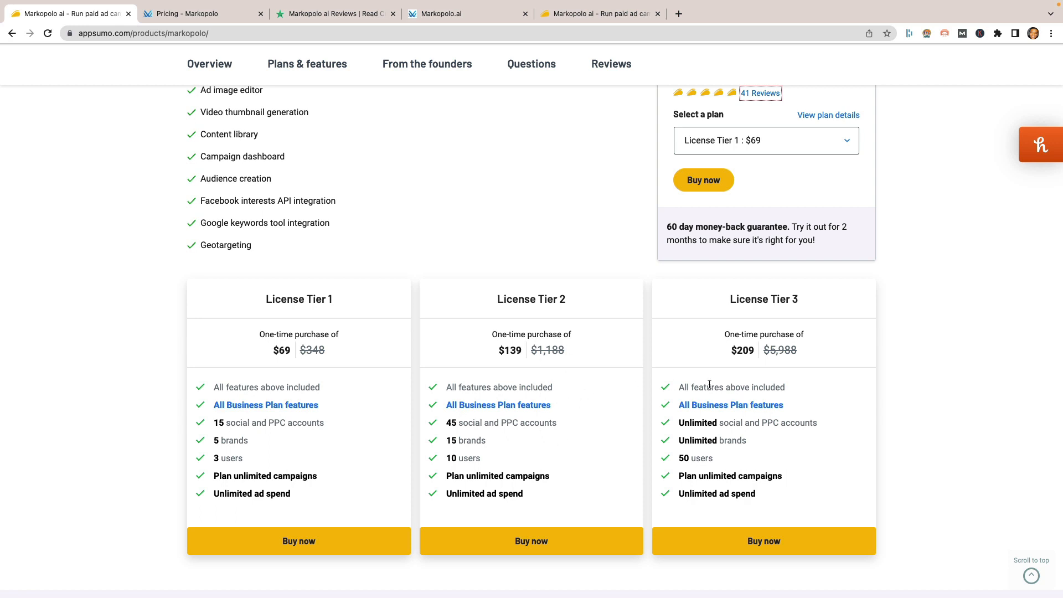
mouse_move(345, 166)
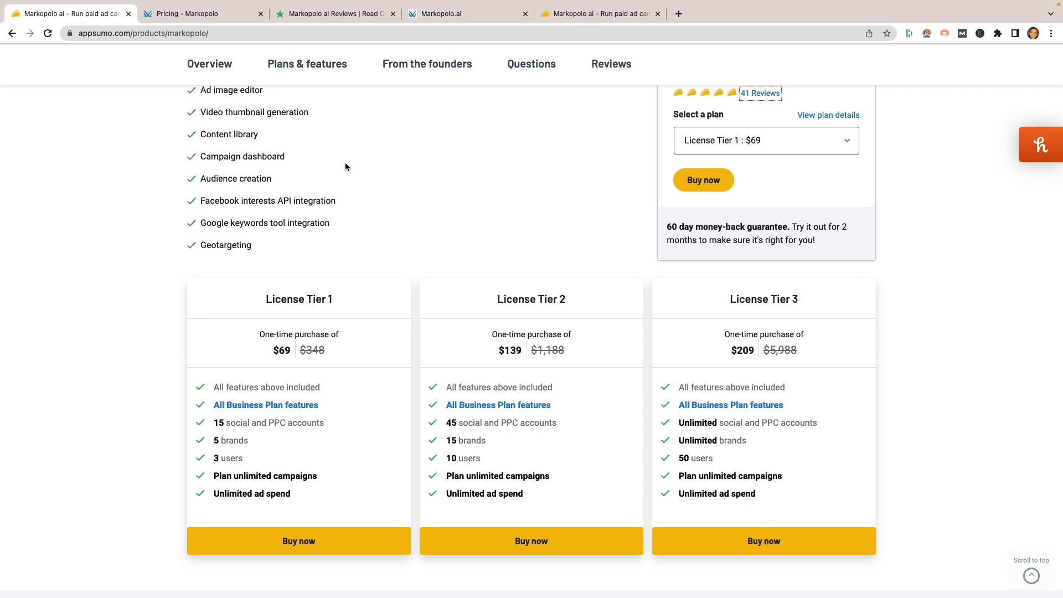
mouse_move(328, 88)
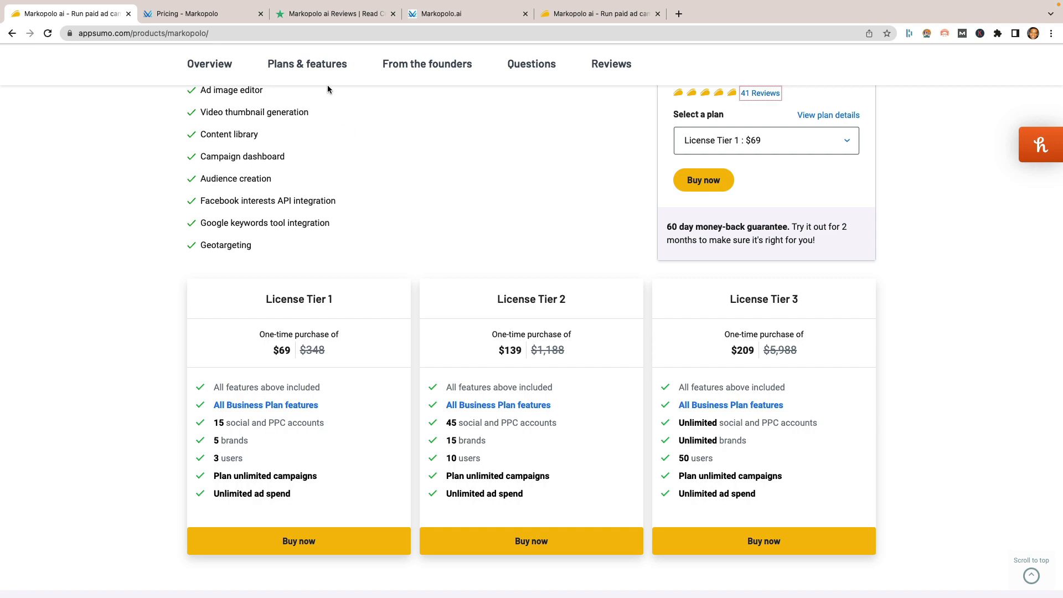
Step: Jump through the From the founders and Questions sections and scroll the buyer questions
click(427, 64)
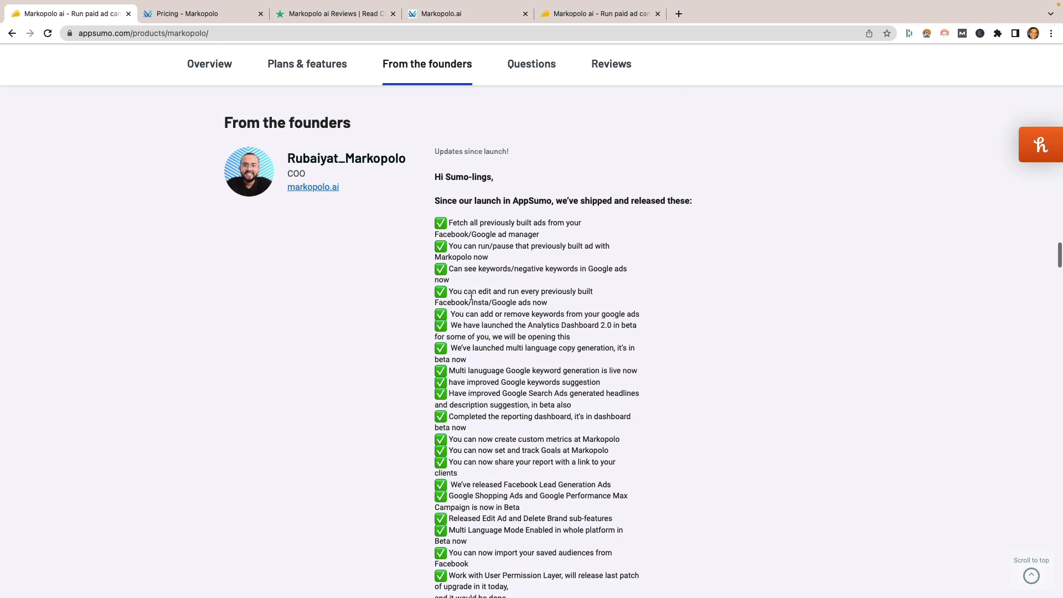
click(531, 64)
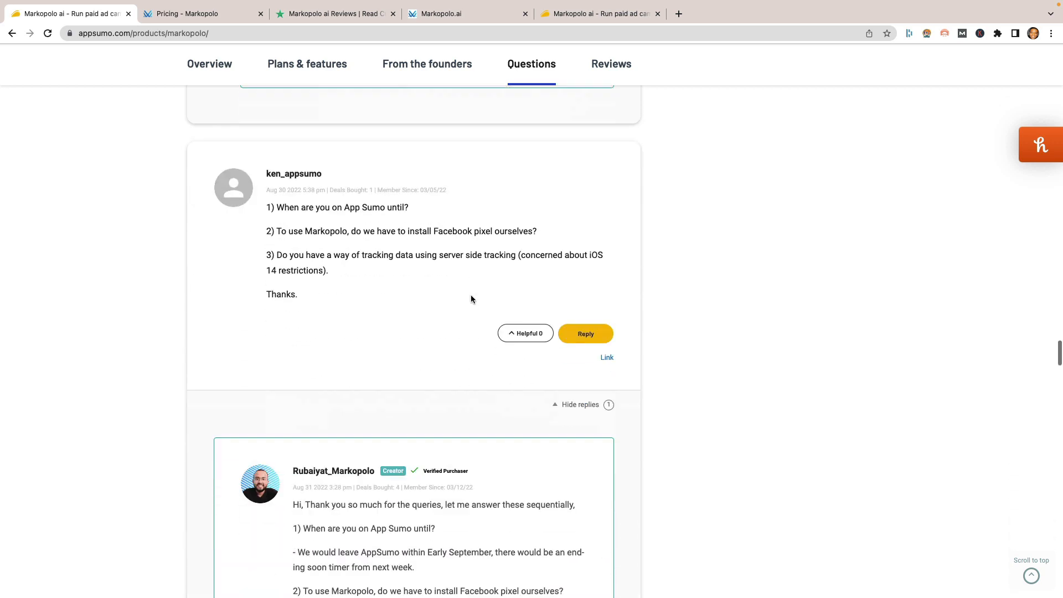
scroll(down, 3)
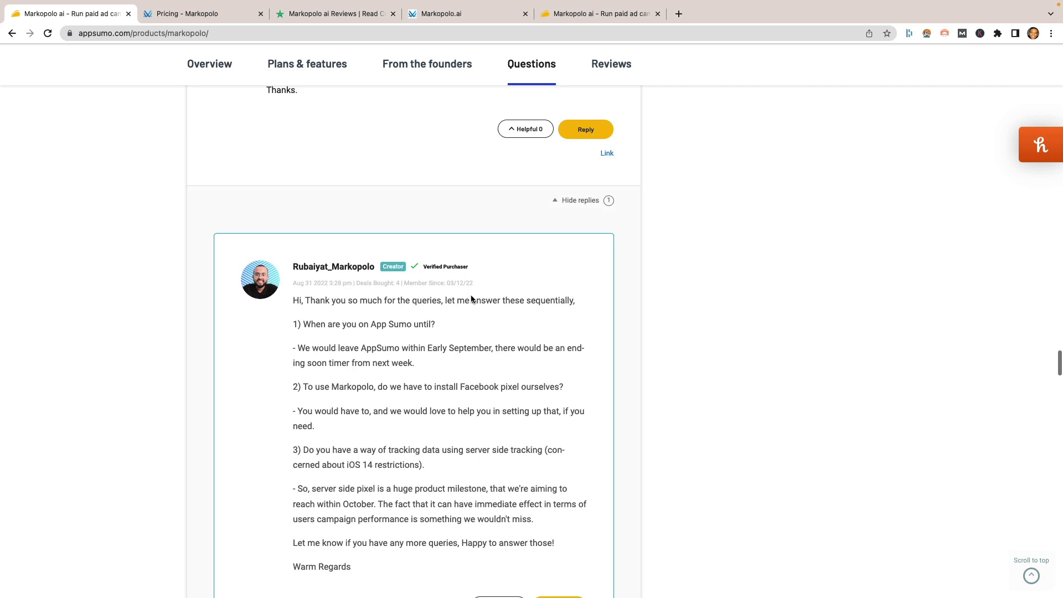
scroll(down, 3)
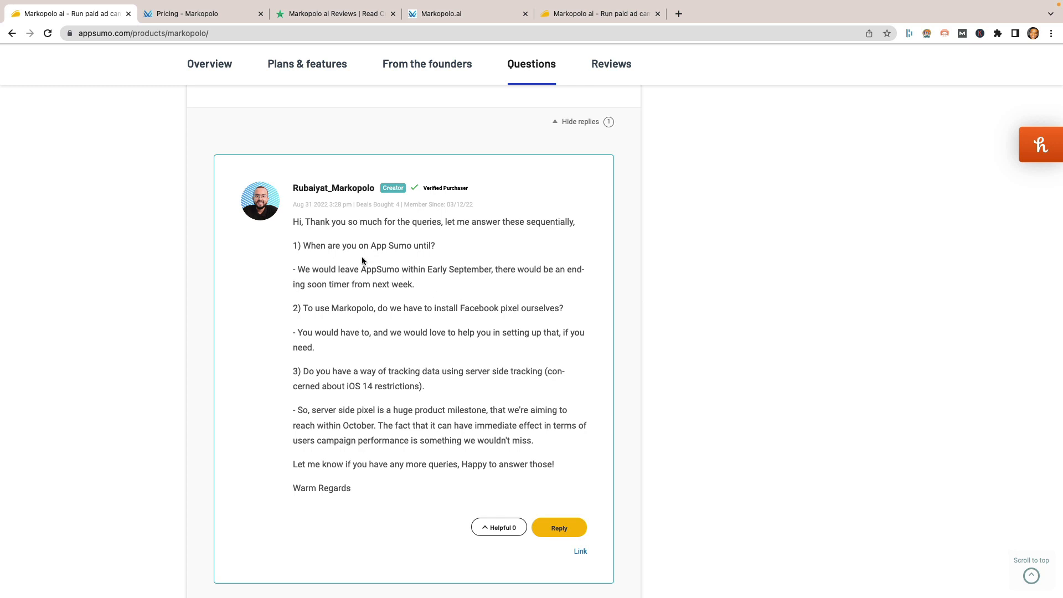
scroll(down, 3)
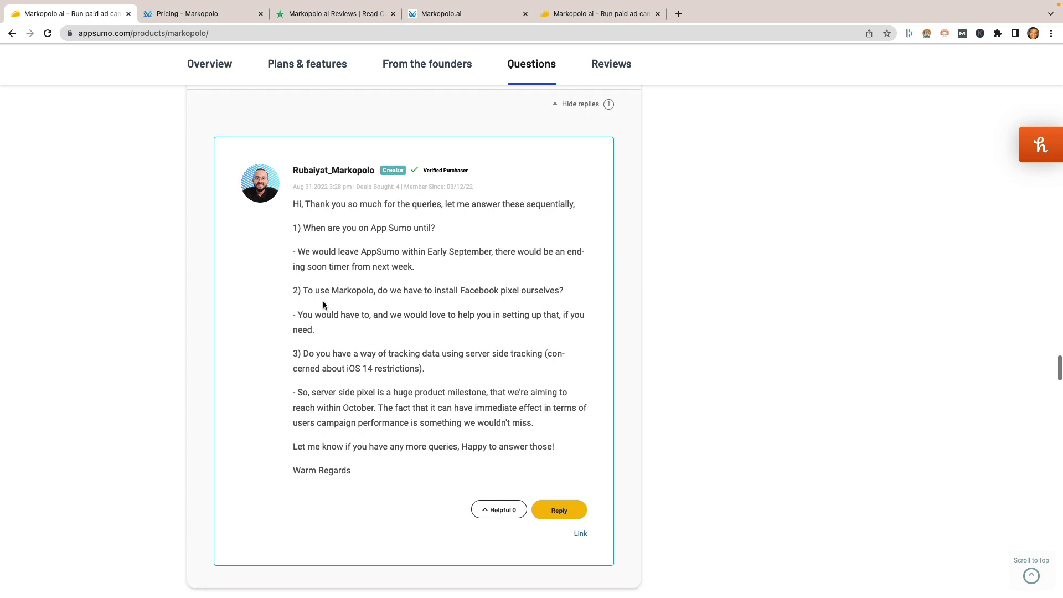
mouse_move(446, 293)
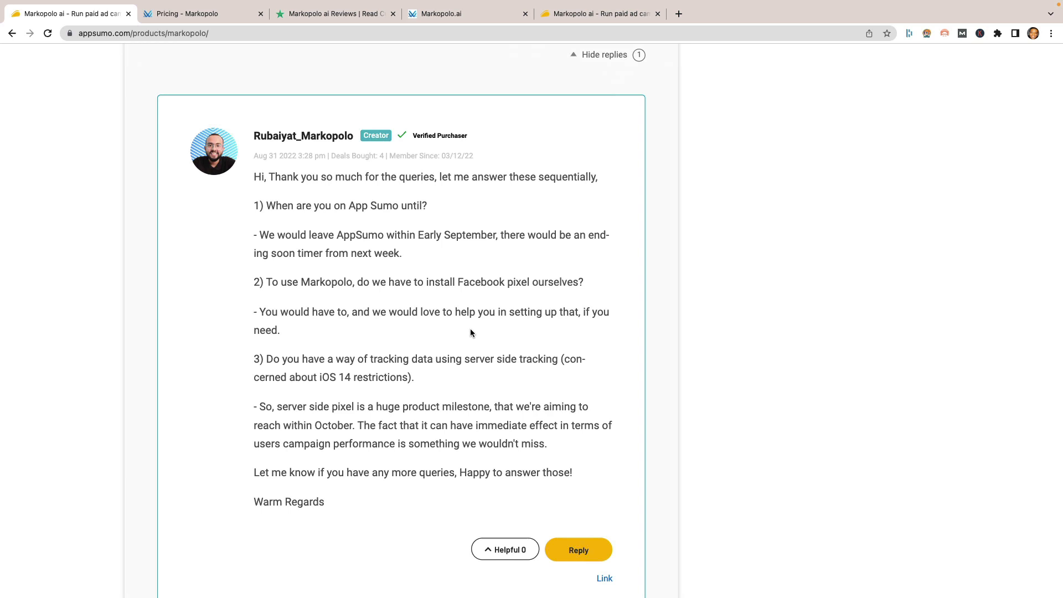
Step: Reach the founder's reply and highlight, then clear, the October server-side pixel milestone
scroll(down, 3)
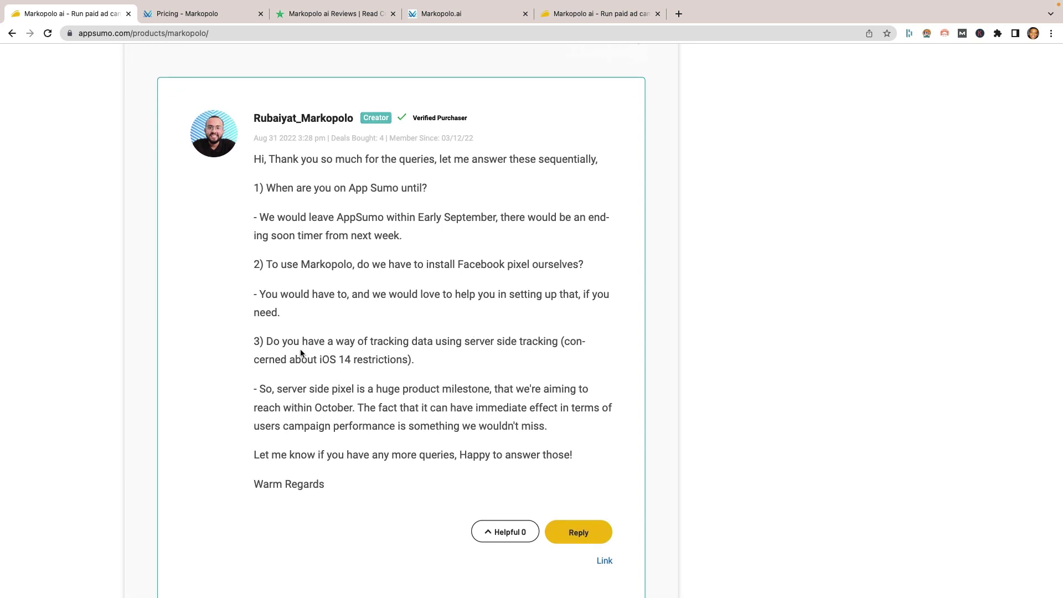
mouse_move(459, 341)
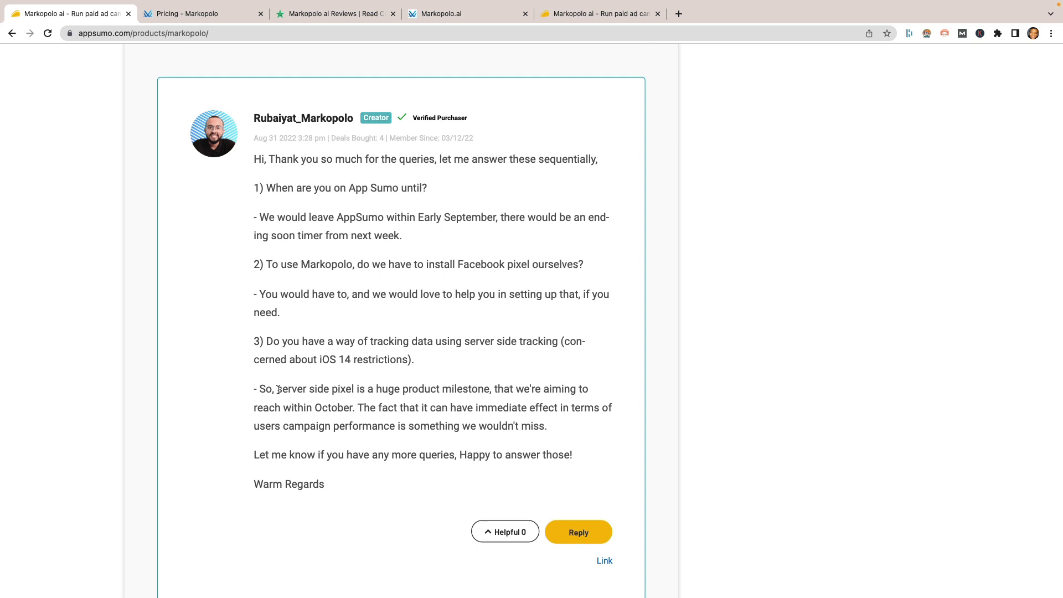
mouse_move(561, 391)
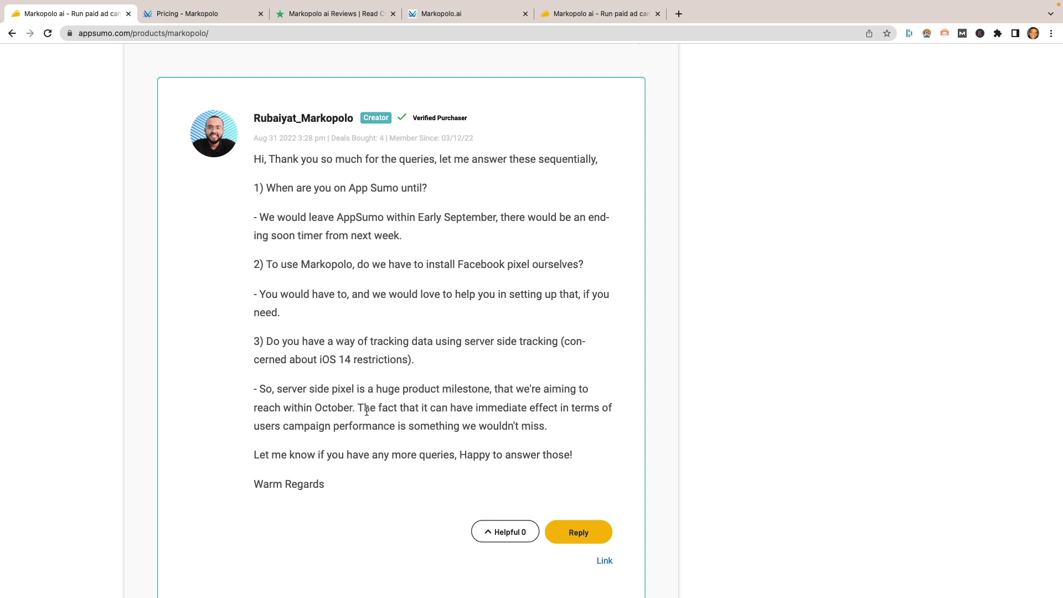
double_click(349, 407)
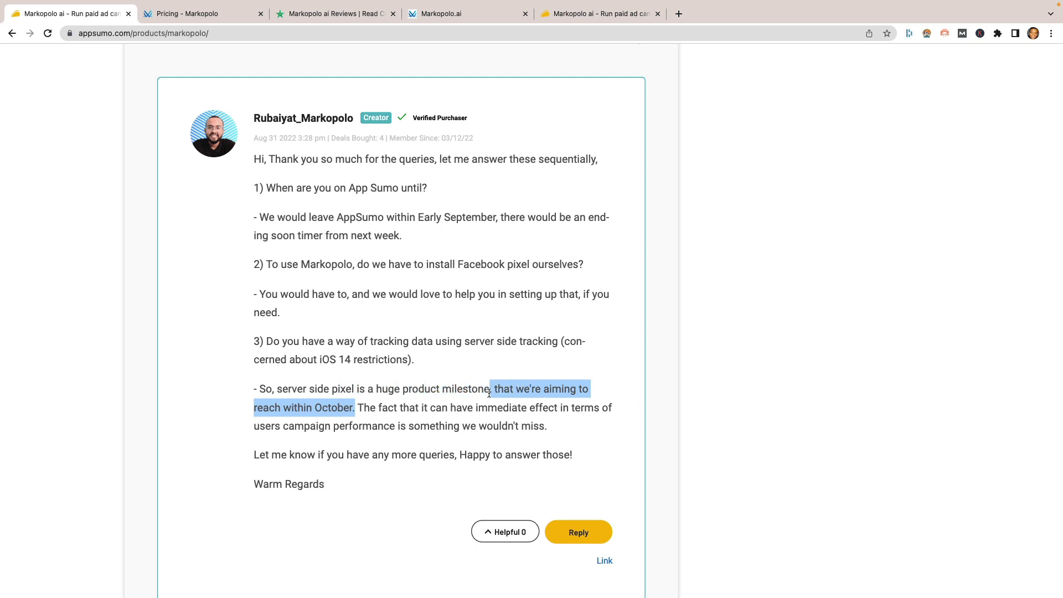
click(498, 404)
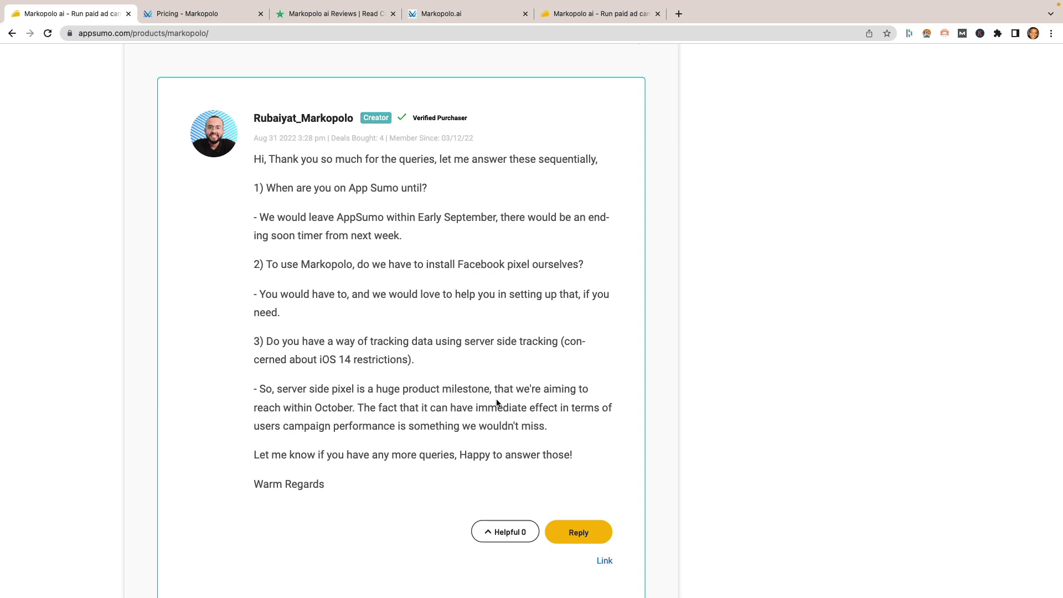
mouse_move(499, 421)
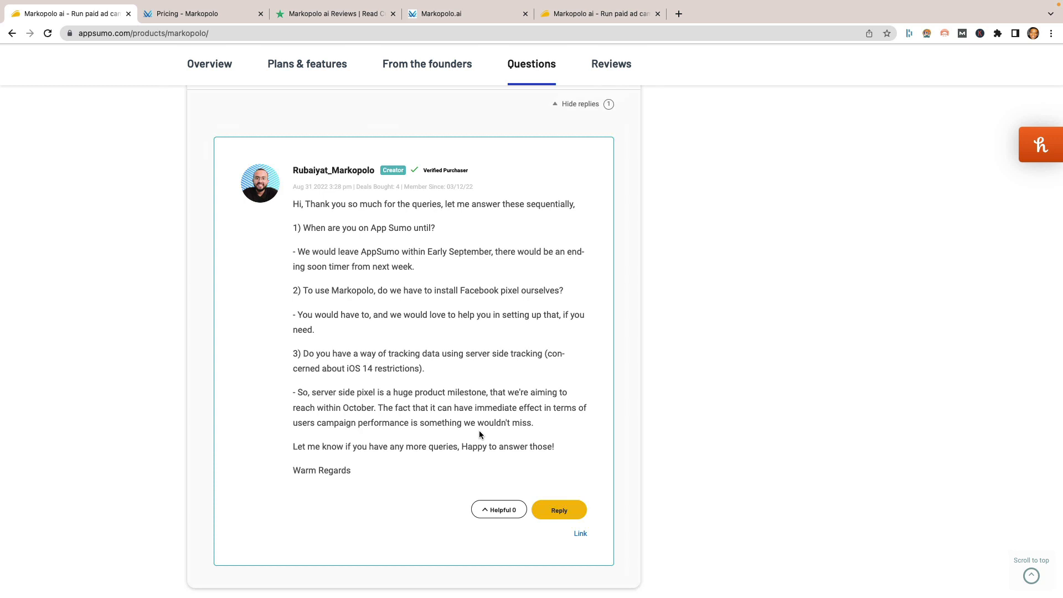
mouse_move(432, 222)
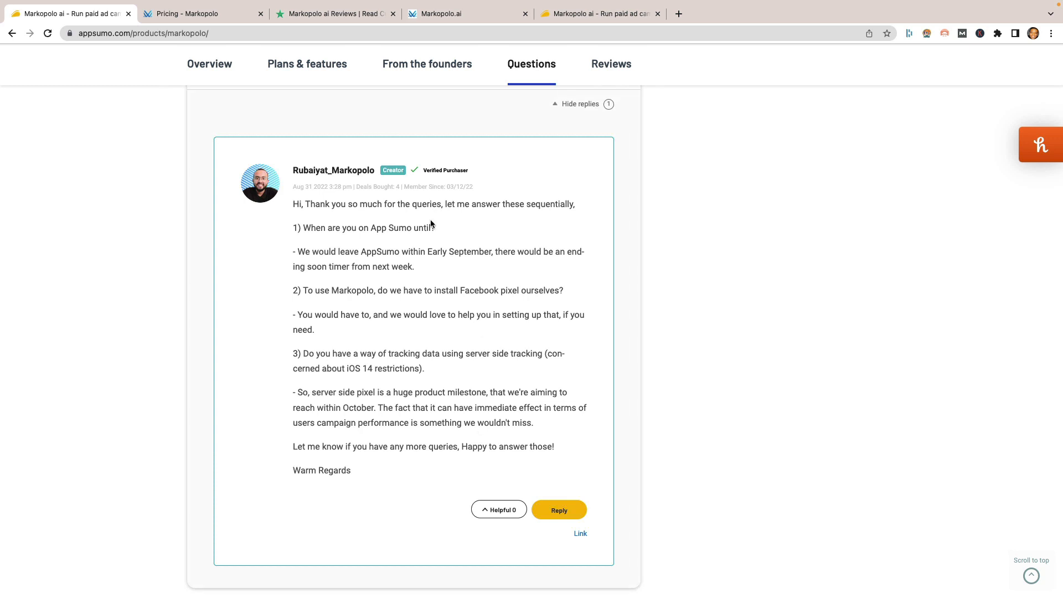
mouse_move(336, 79)
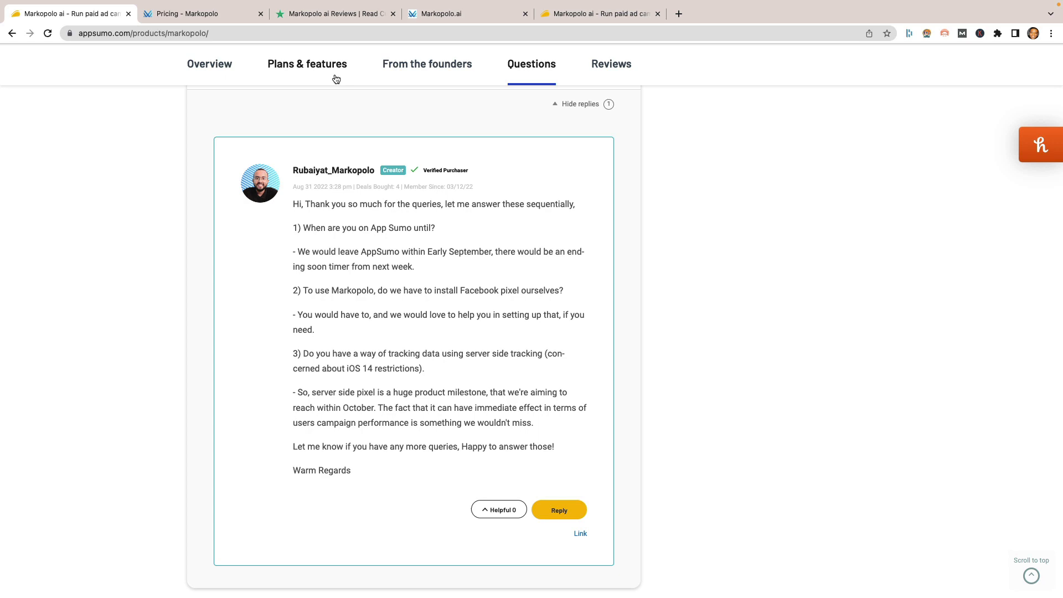
Step: Load the Markopolo homepage via its logo, dismiss the agency announcement, and return to AppSumo
click(441, 13)
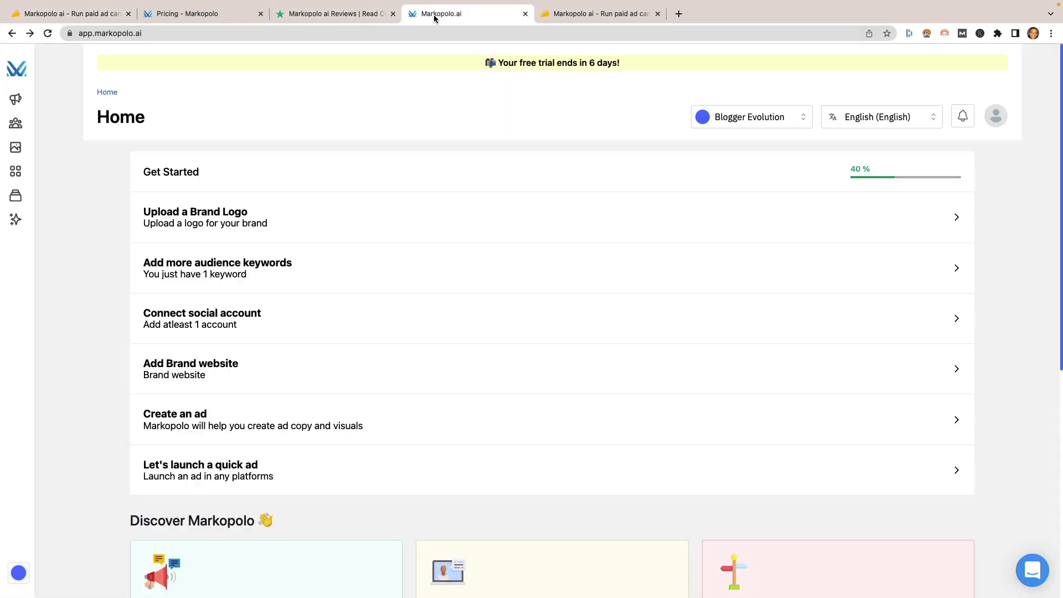
click(186, 14)
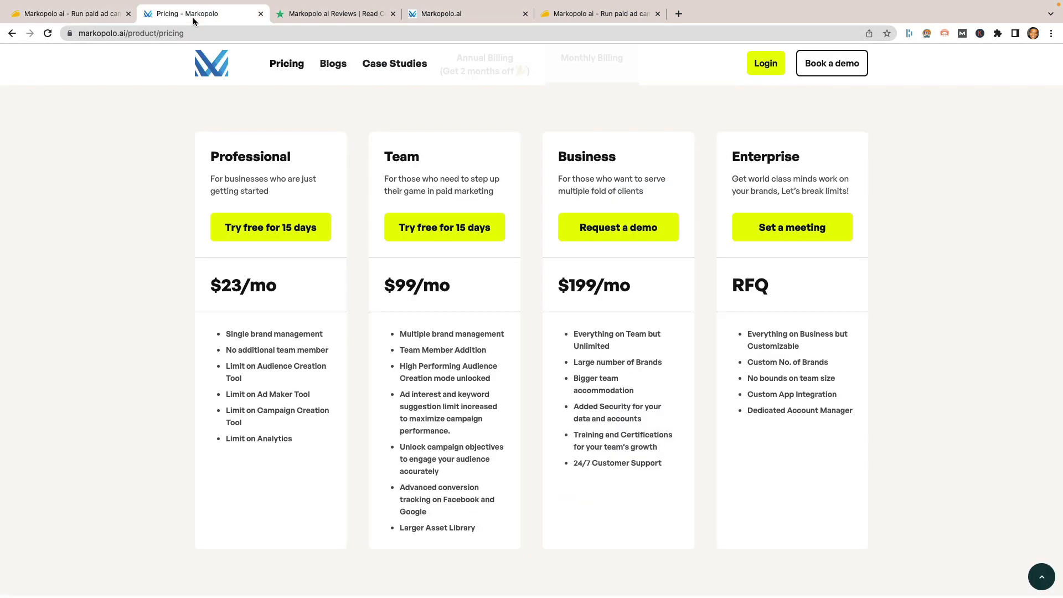
click(212, 63)
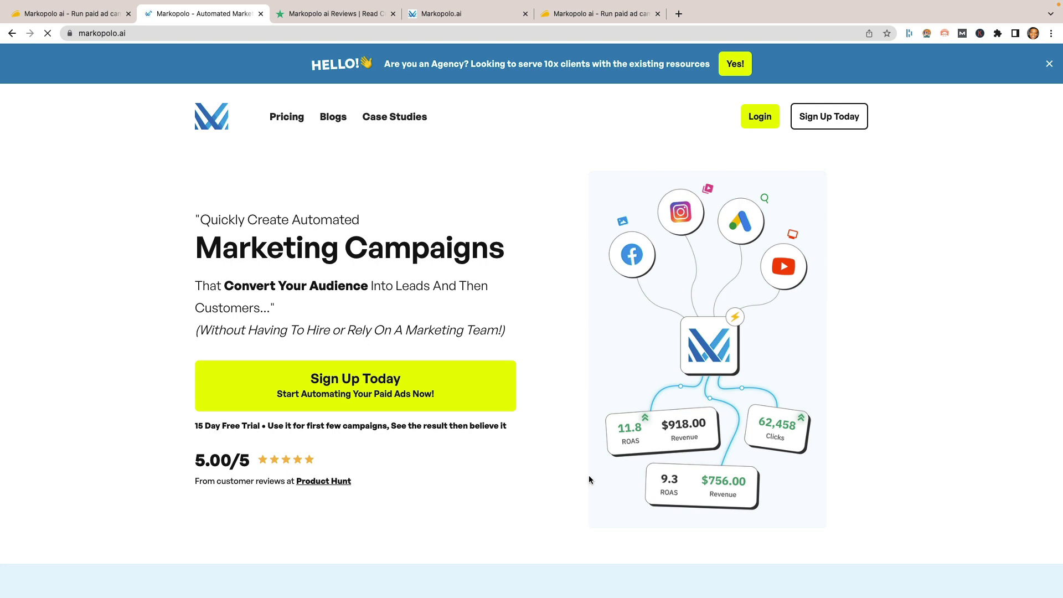
click(1050, 63)
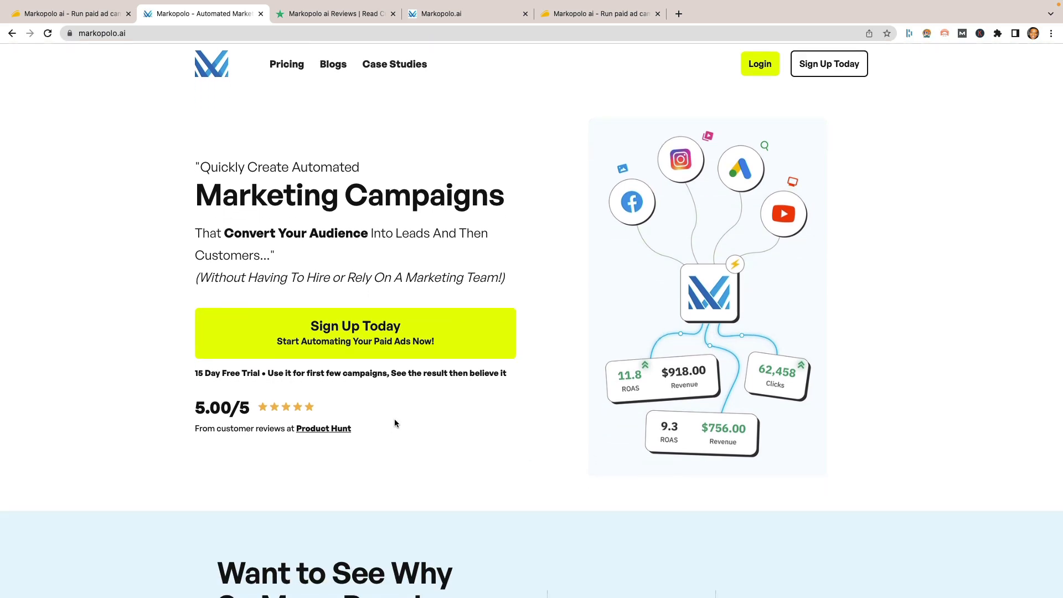
scroll(down, 3)
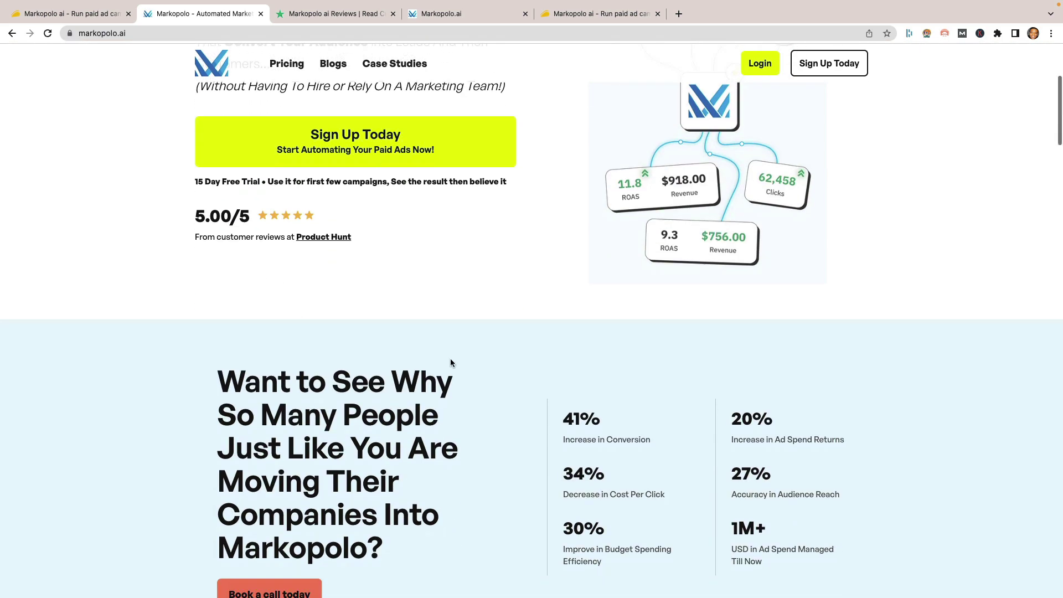
click(67, 13)
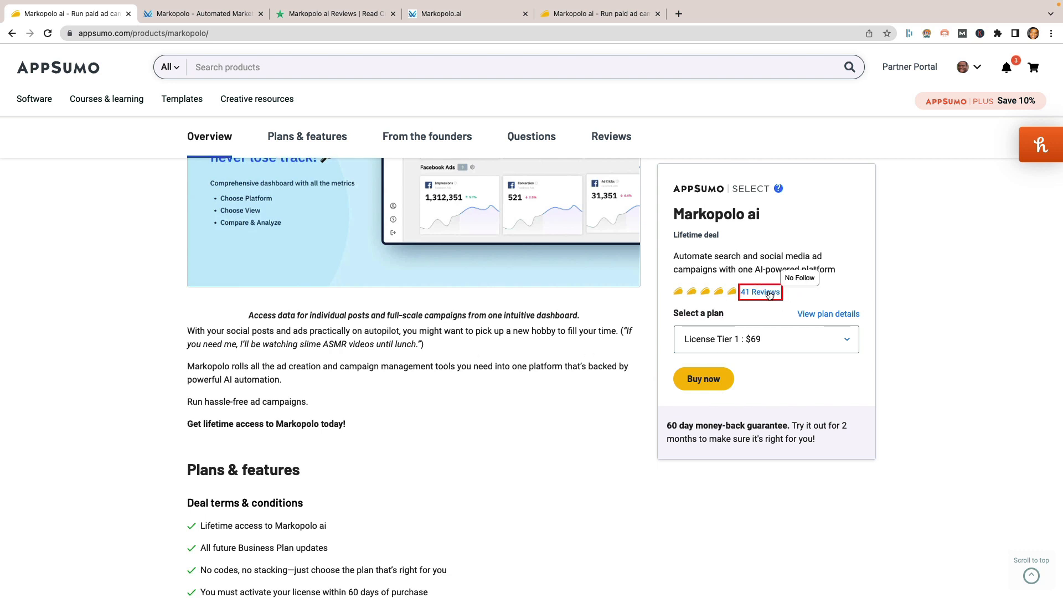
mouse_move(724, 187)
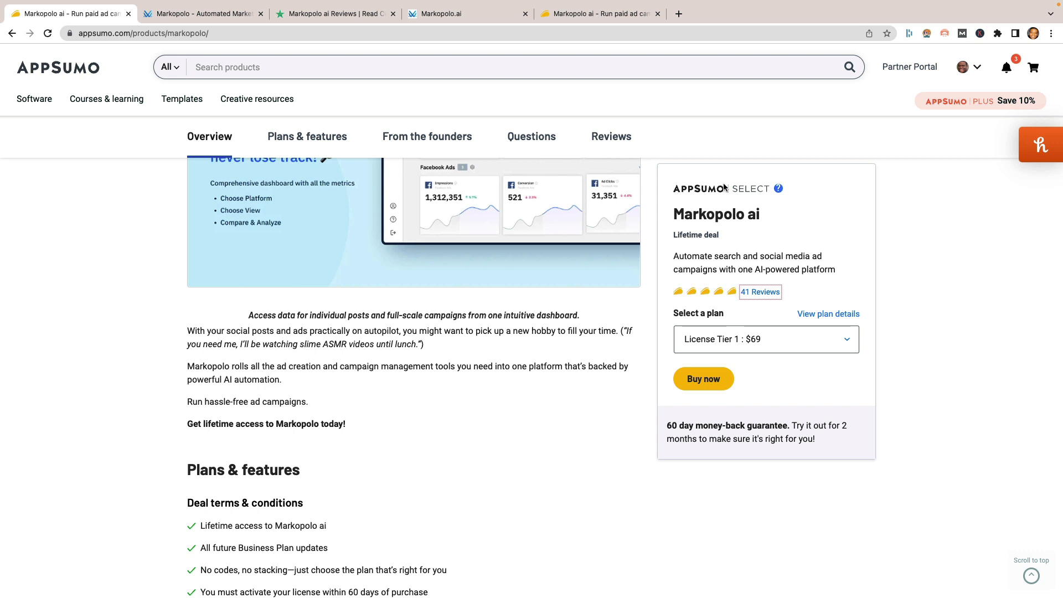
mouse_move(778, 189)
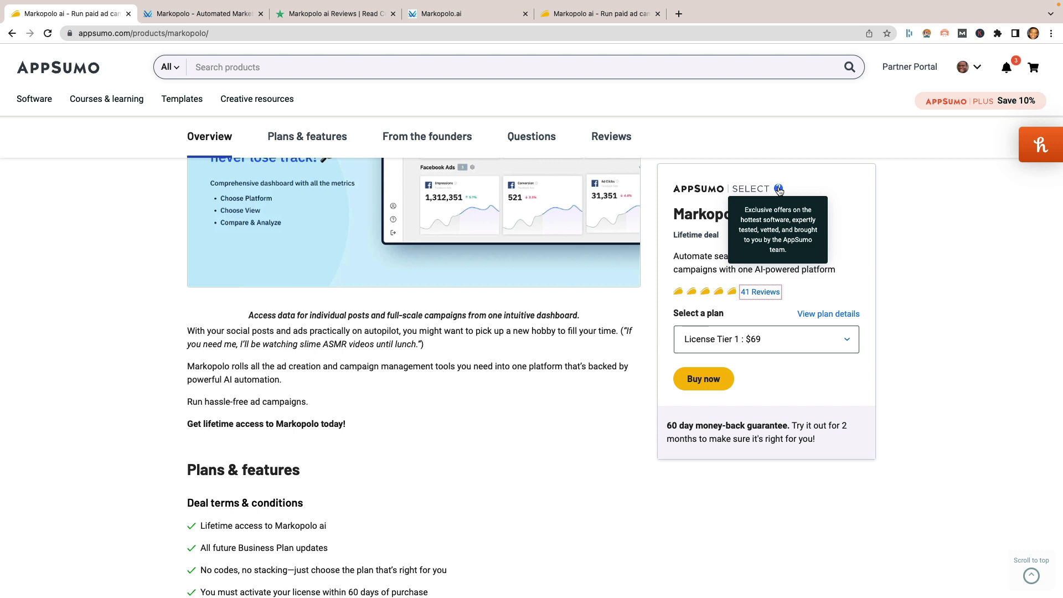
mouse_move(799, 184)
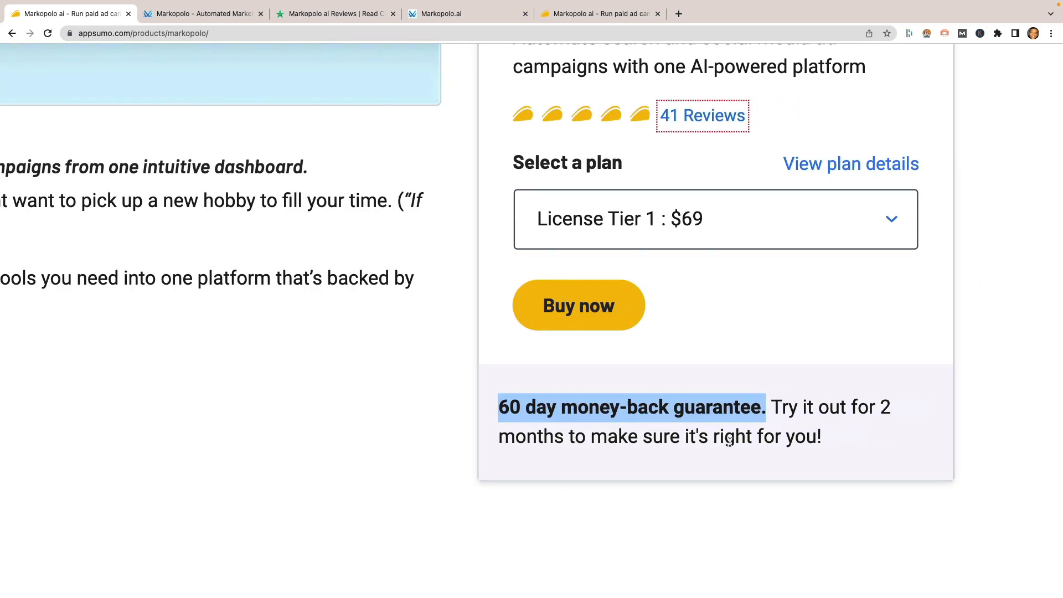
mouse_move(765, 429)
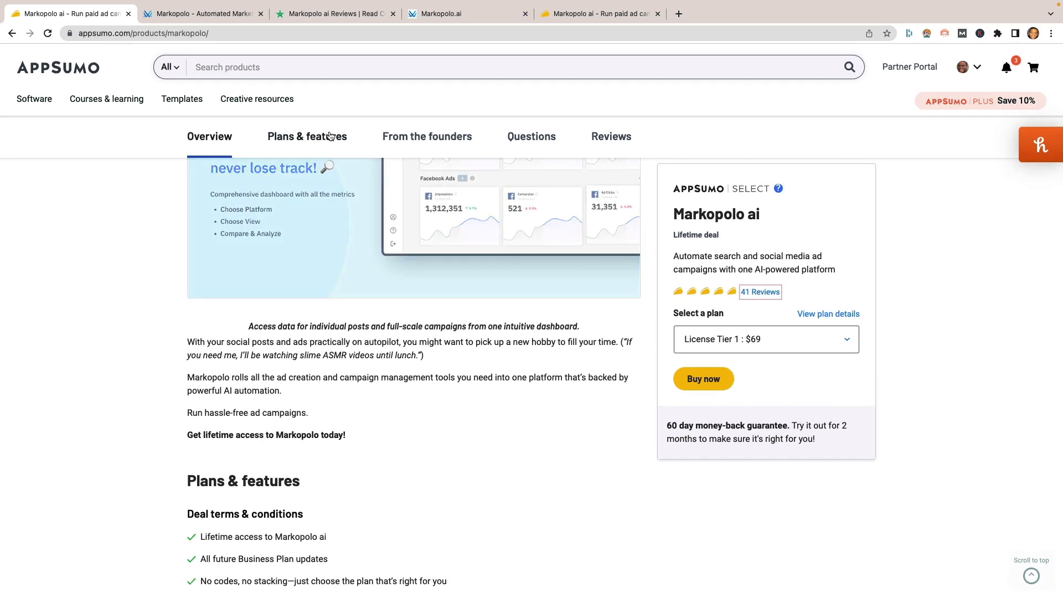
Step: Return to the Markopolo homepage tab and scroll down to the footer's Reviews links
click(203, 13)
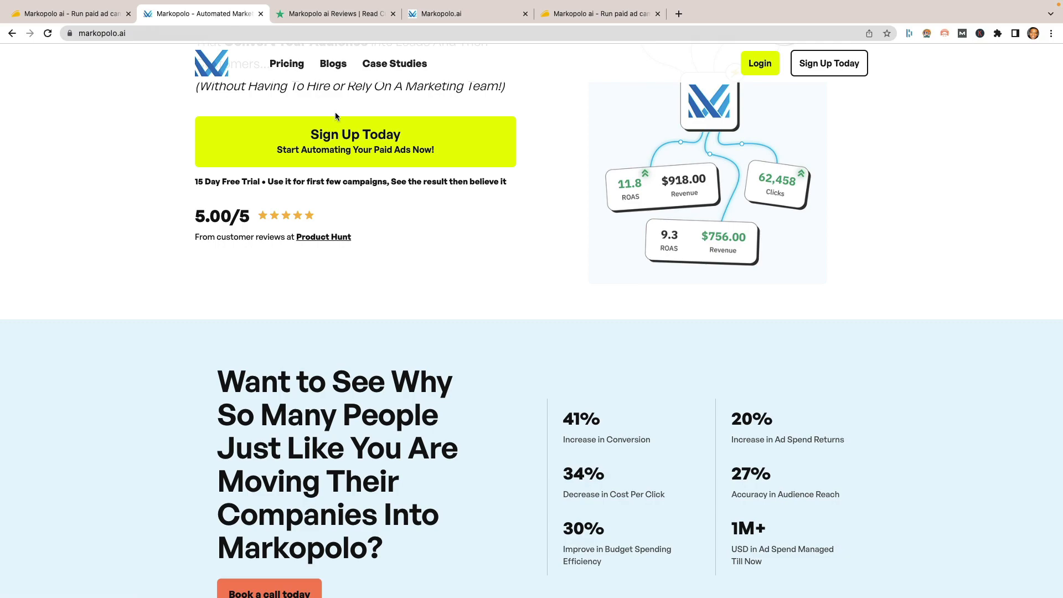
scroll(down, 3)
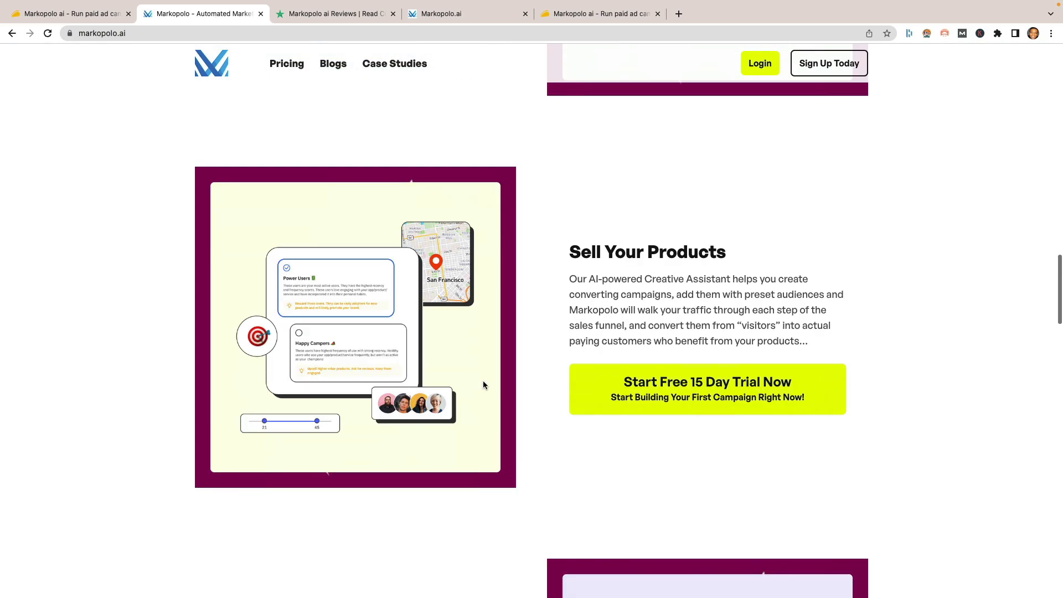
scroll(down, 3)
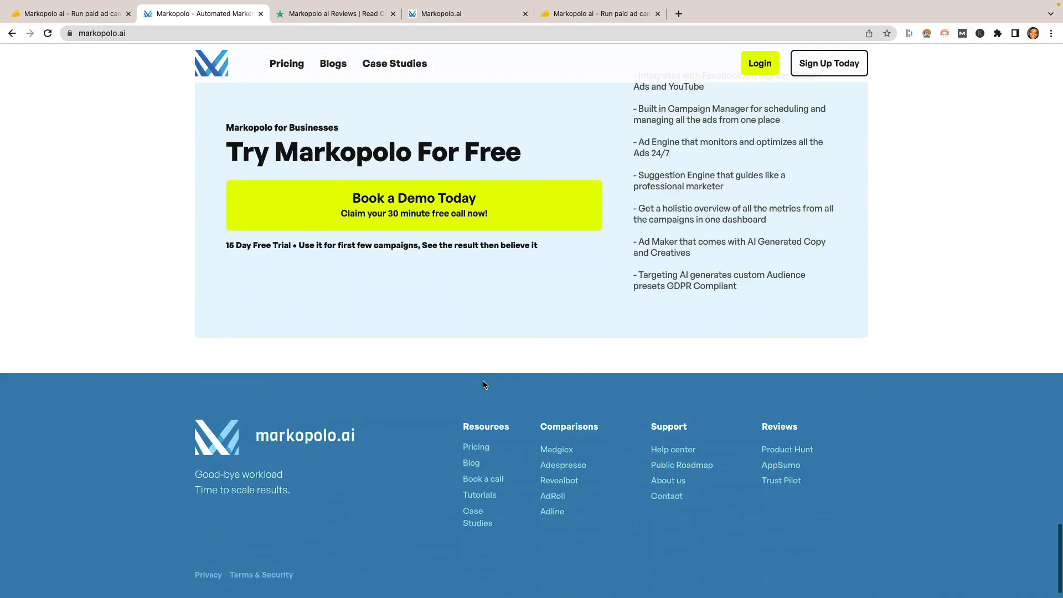
scroll(down, 3)
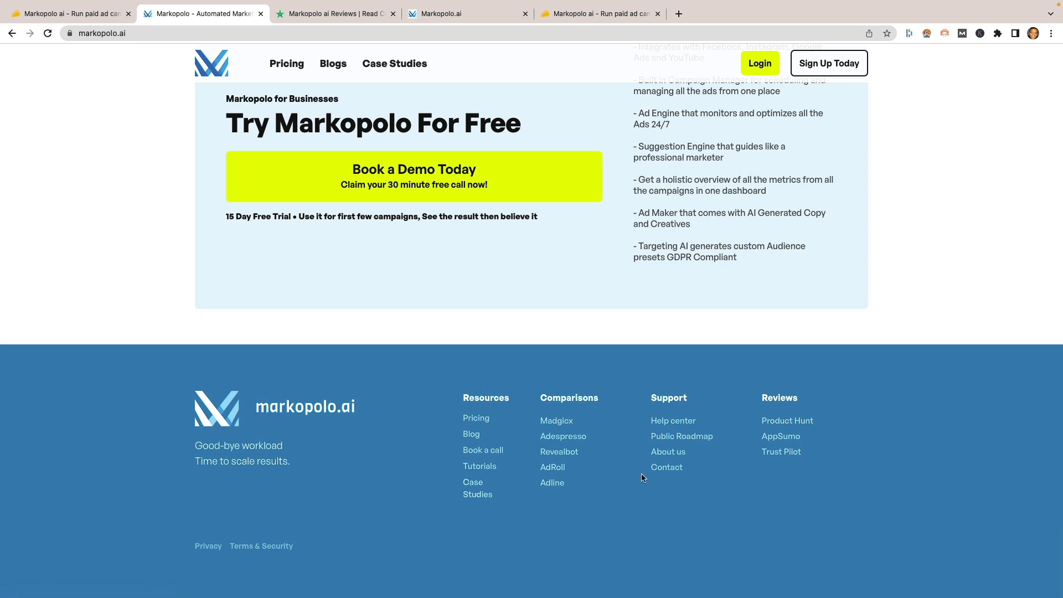
mouse_move(759, 461)
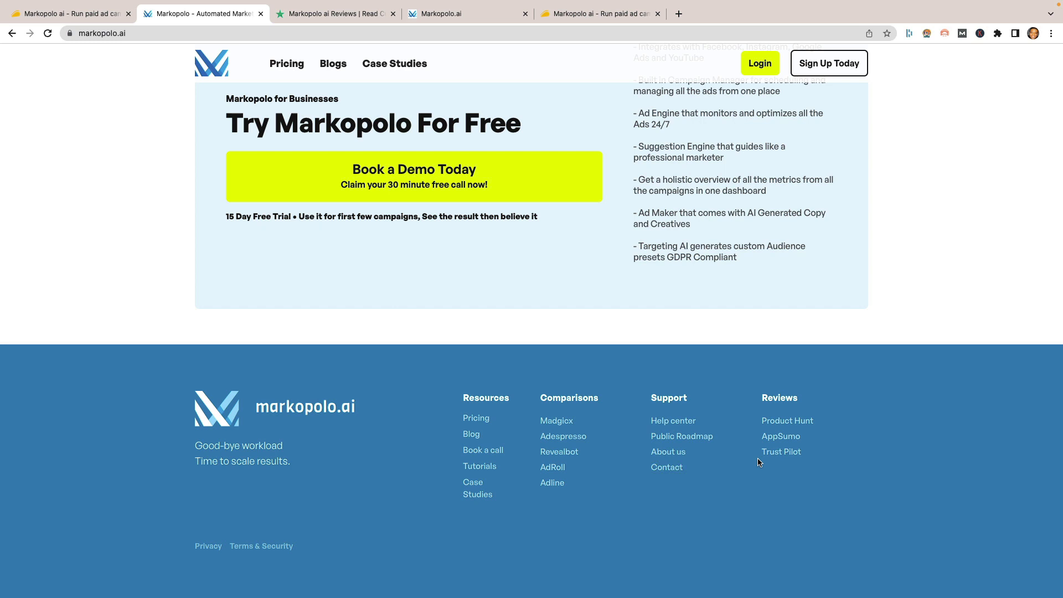
mouse_move(782, 455)
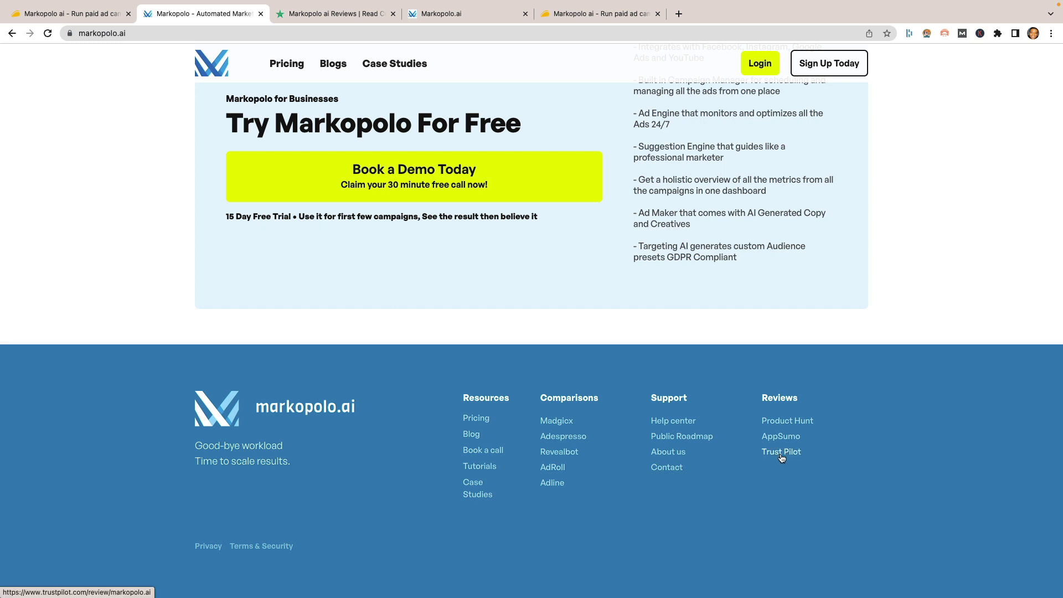
mouse_move(790, 455)
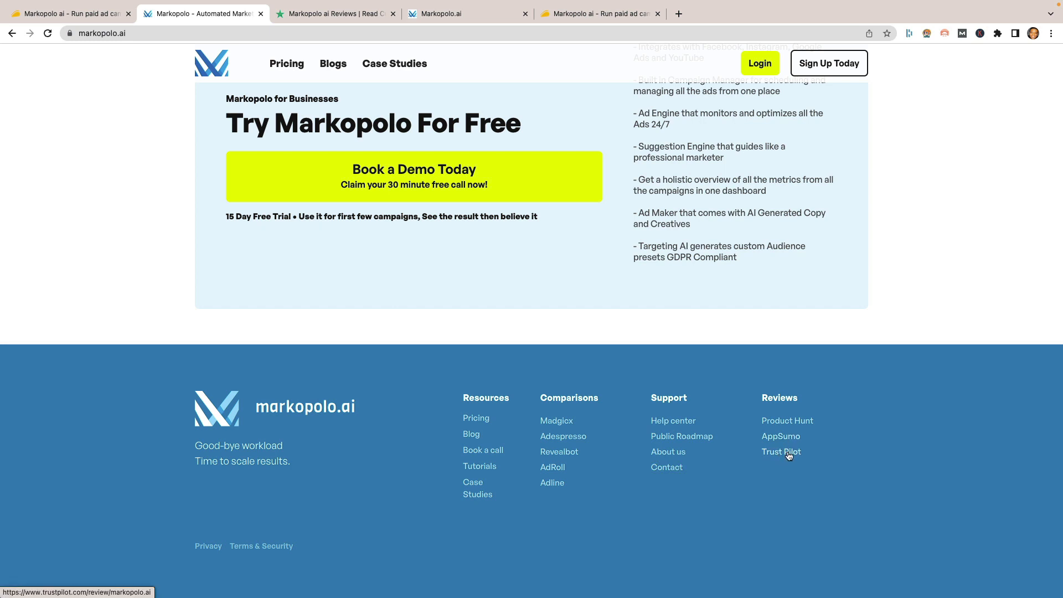
Step: Open Markopolo ai on Trustpilot from the footer and scroll its 4.7 rating breakdown
click(782, 451)
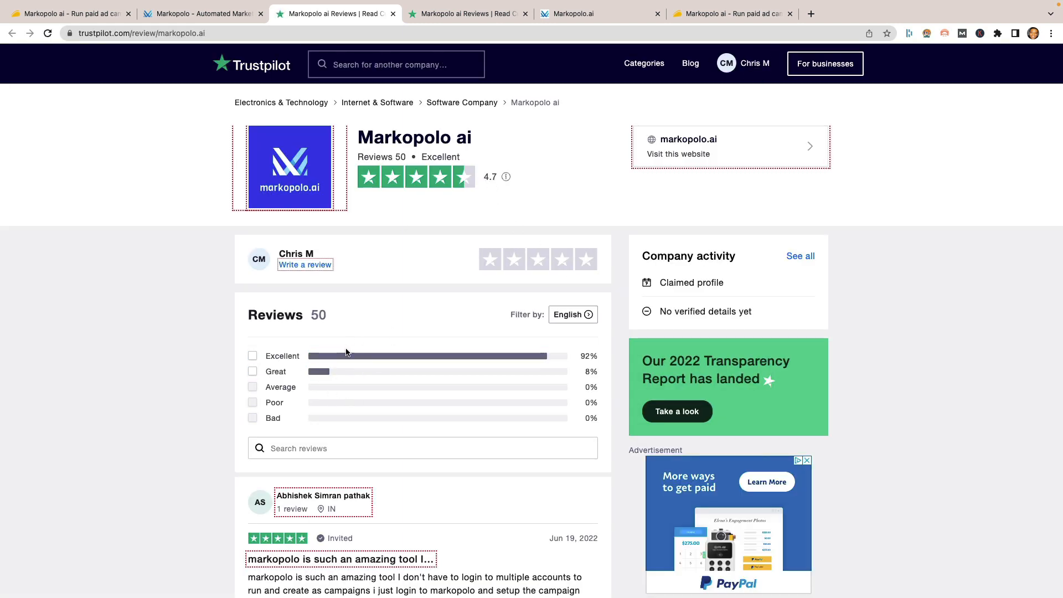
mouse_move(354, 355)
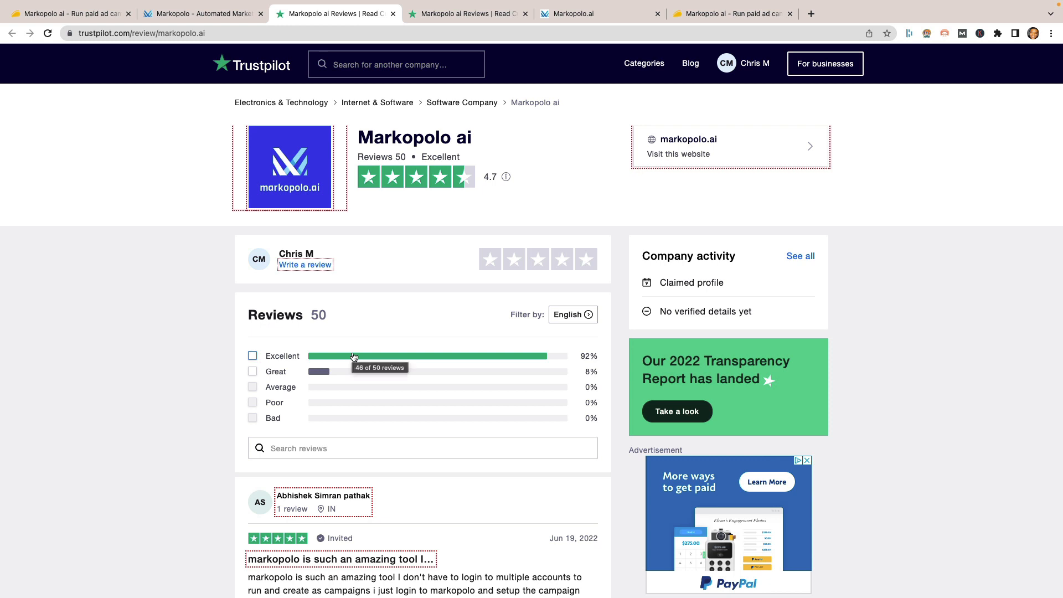
scroll(down, 3)
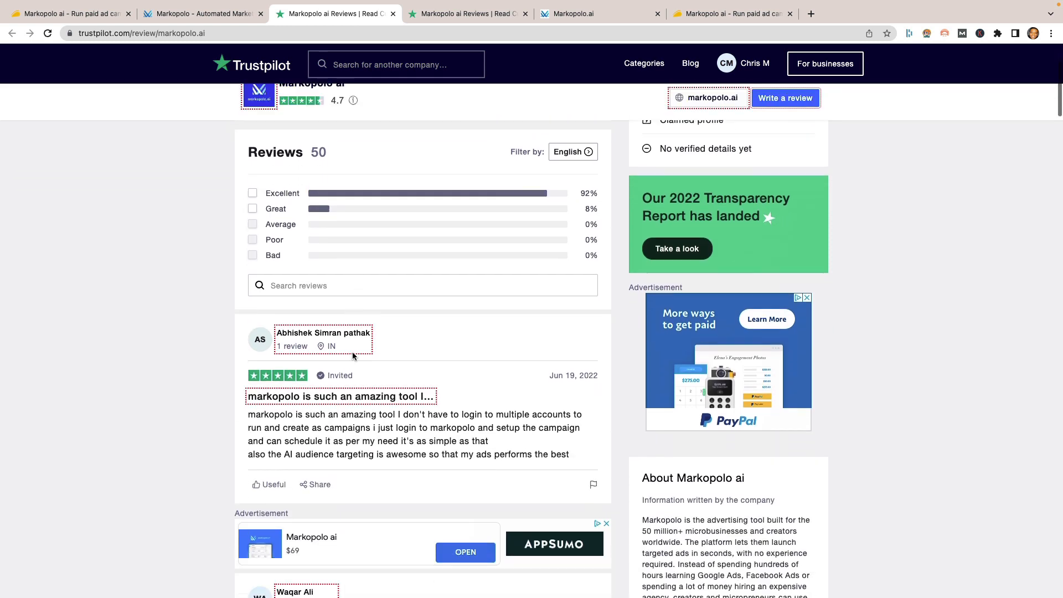
scroll(down, 3)
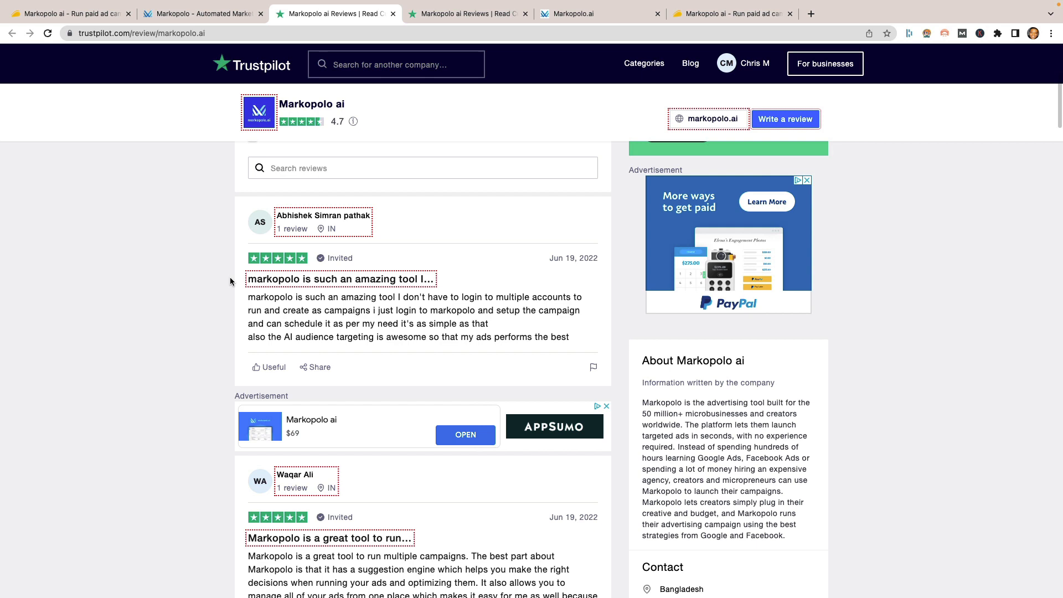
mouse_move(339, 258)
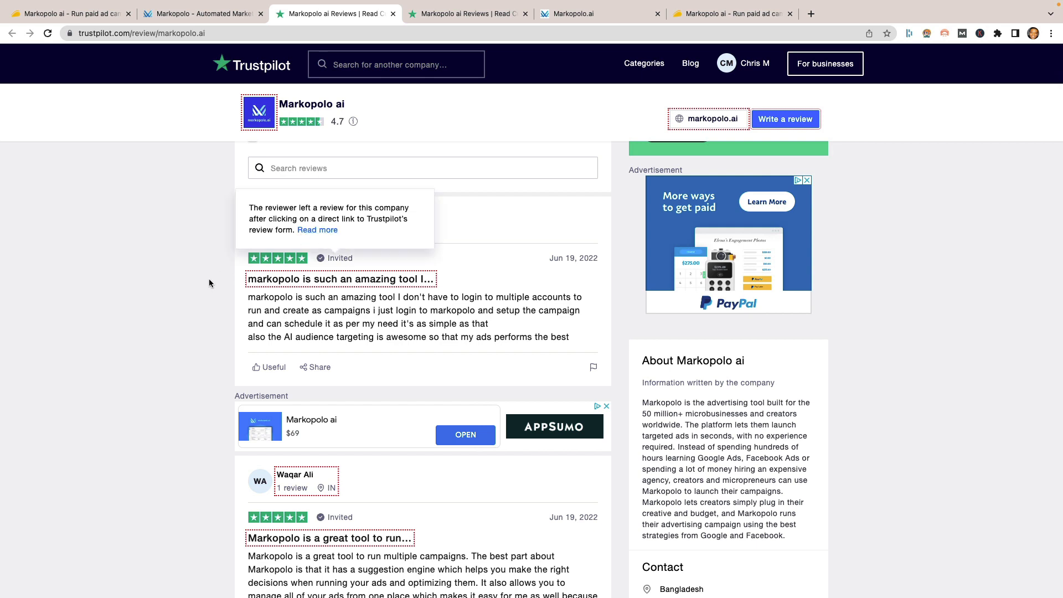
mouse_move(177, 313)
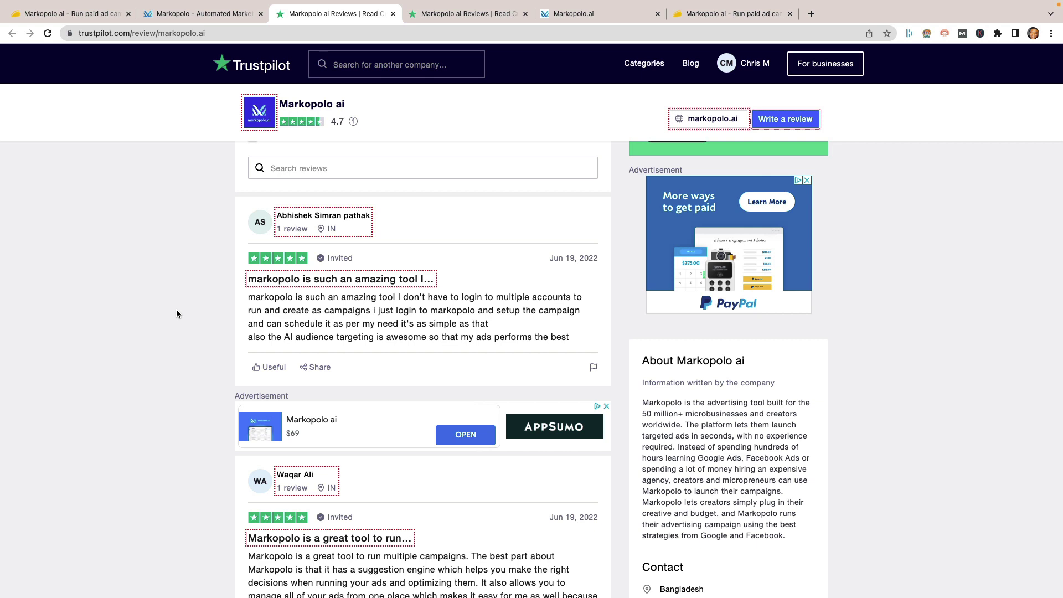
mouse_move(333, 267)
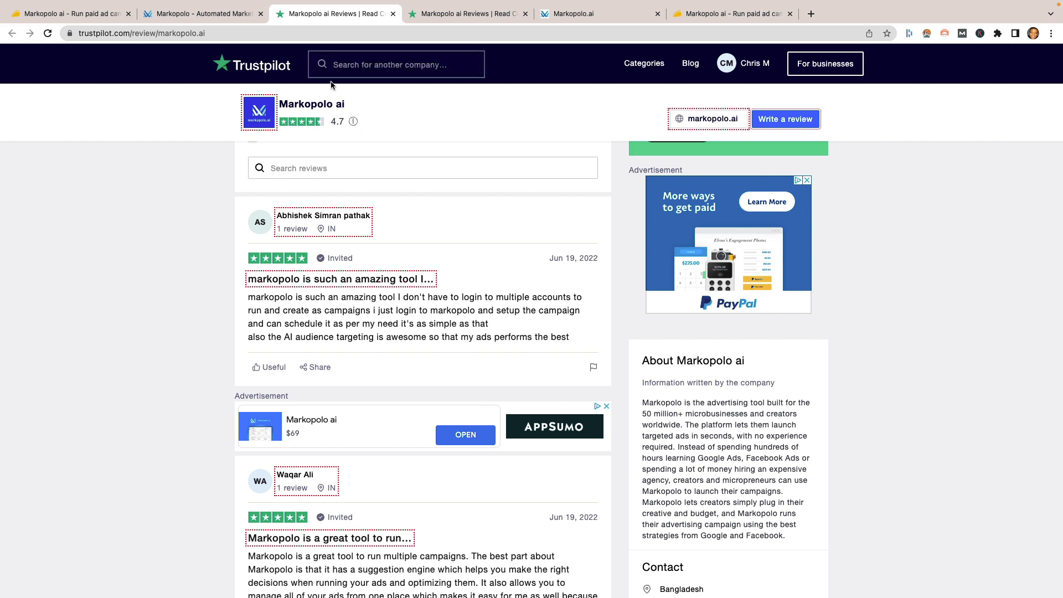
scroll(up, 3)
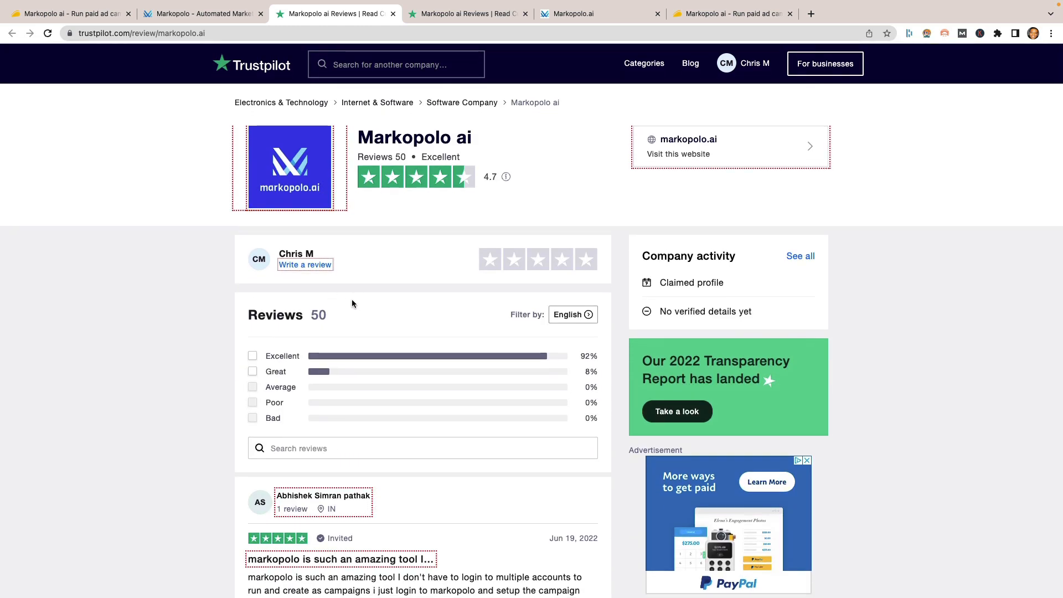
scroll(down, 3)
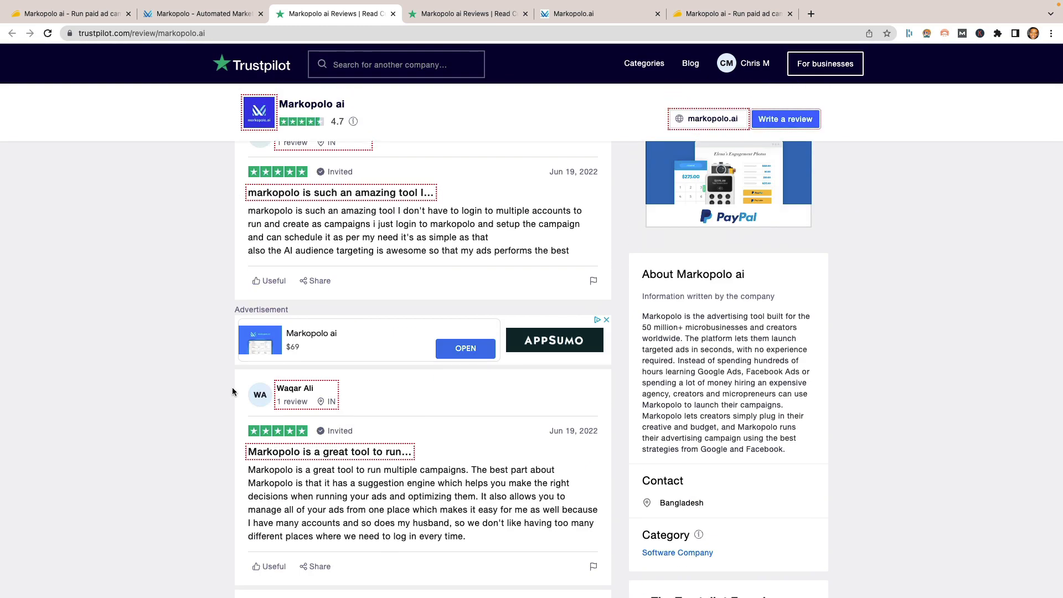
scroll(down, 3)
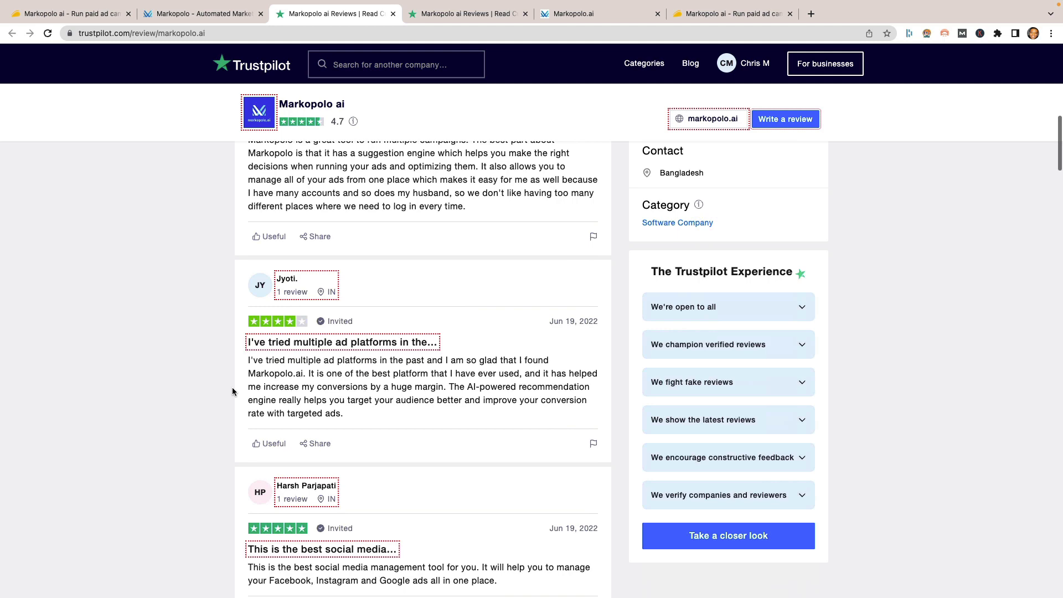
scroll(down, 3)
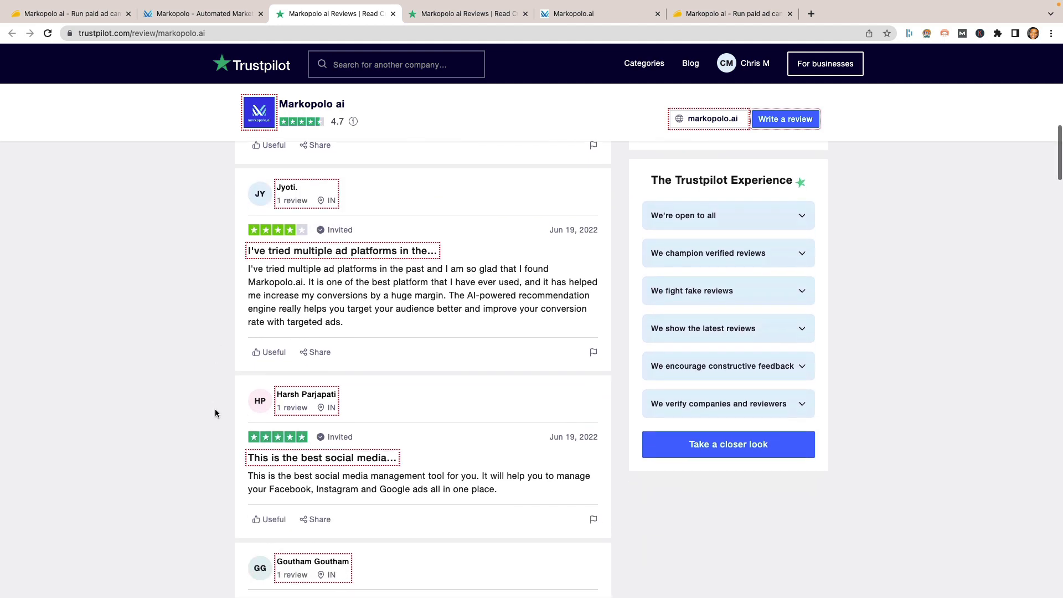
scroll(down, 3)
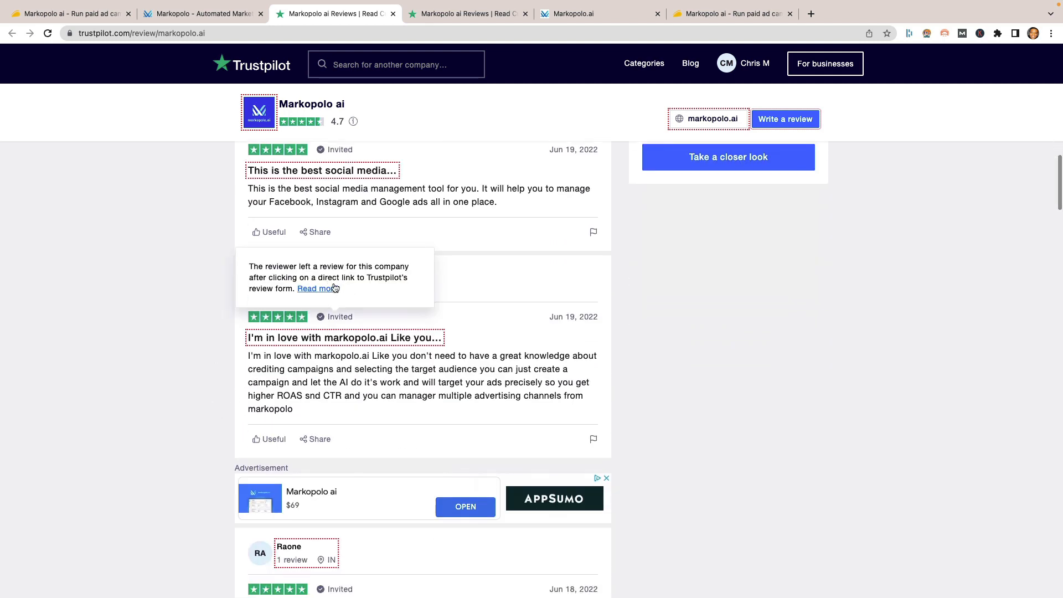
scroll(down, 3)
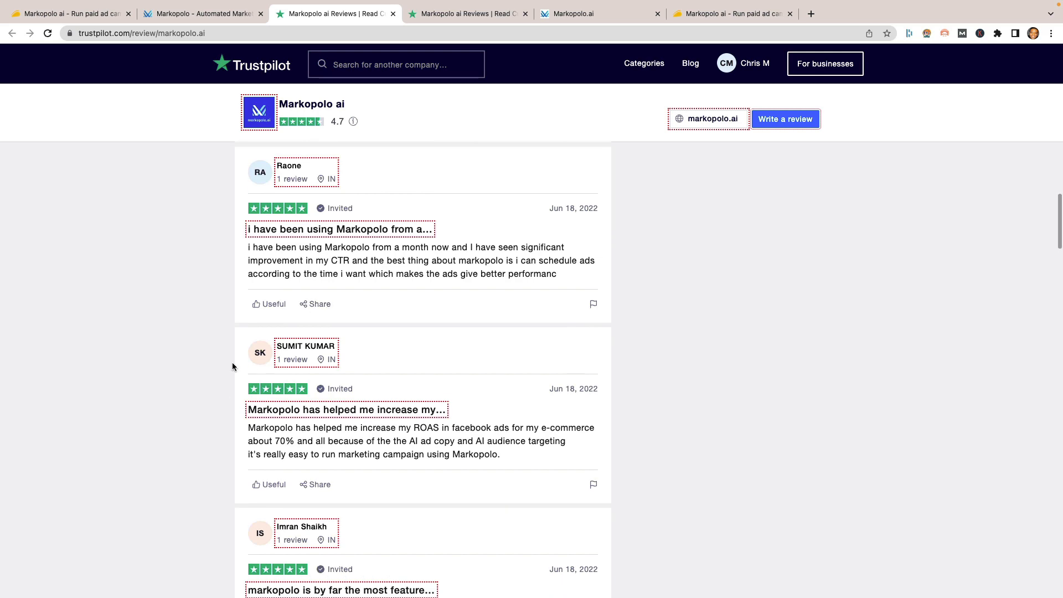
scroll(down, 3)
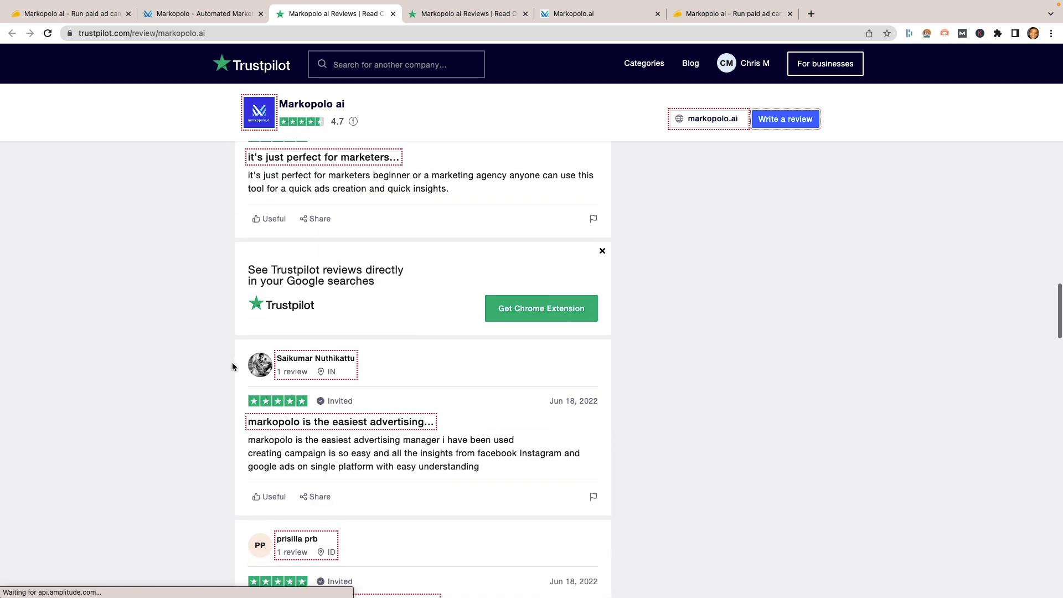
scroll(down, 3)
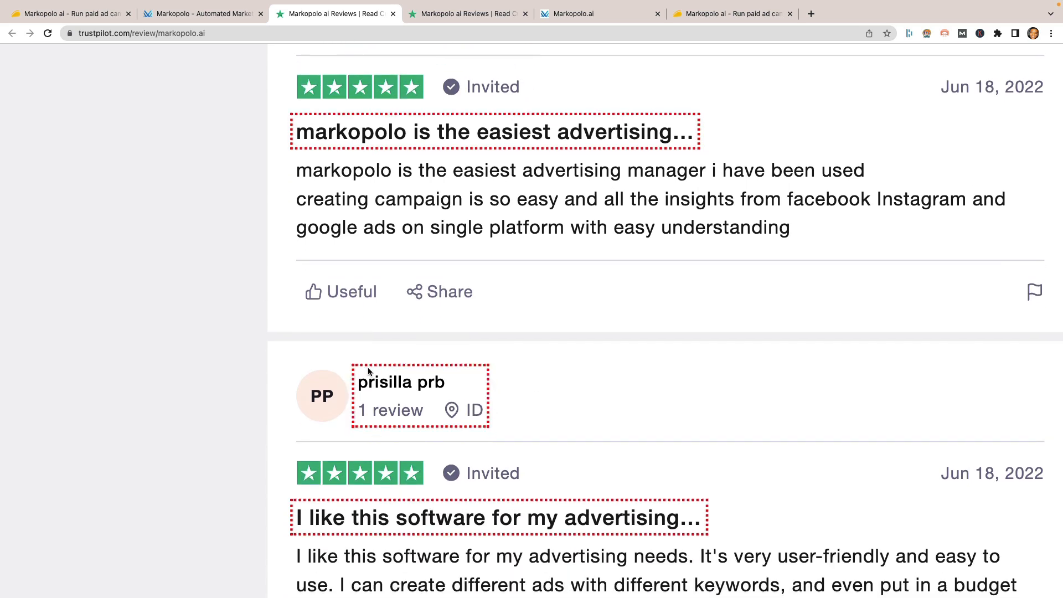
scroll(down, 3)
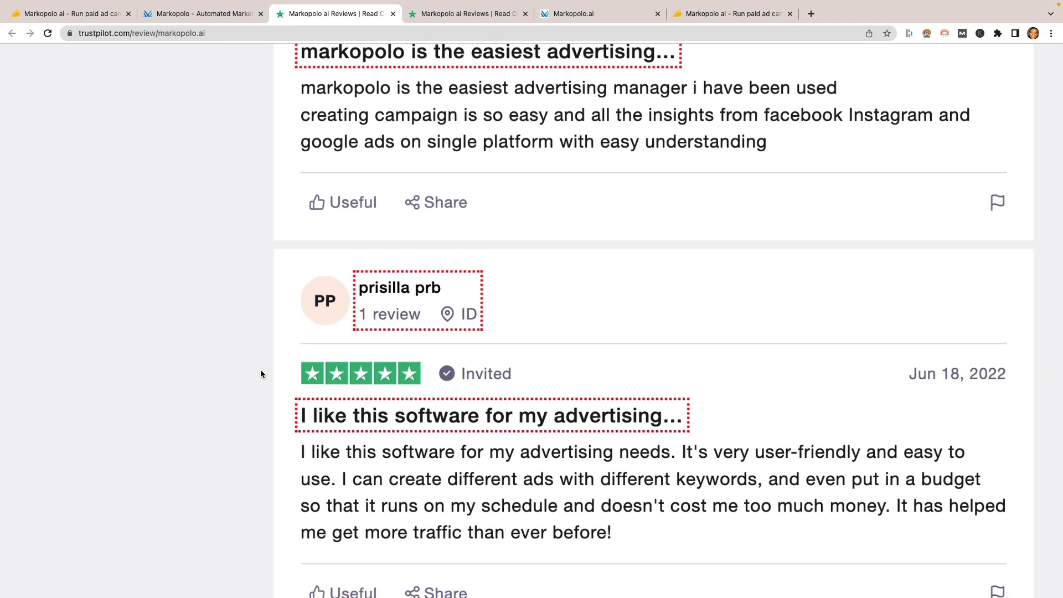
scroll(down, 3)
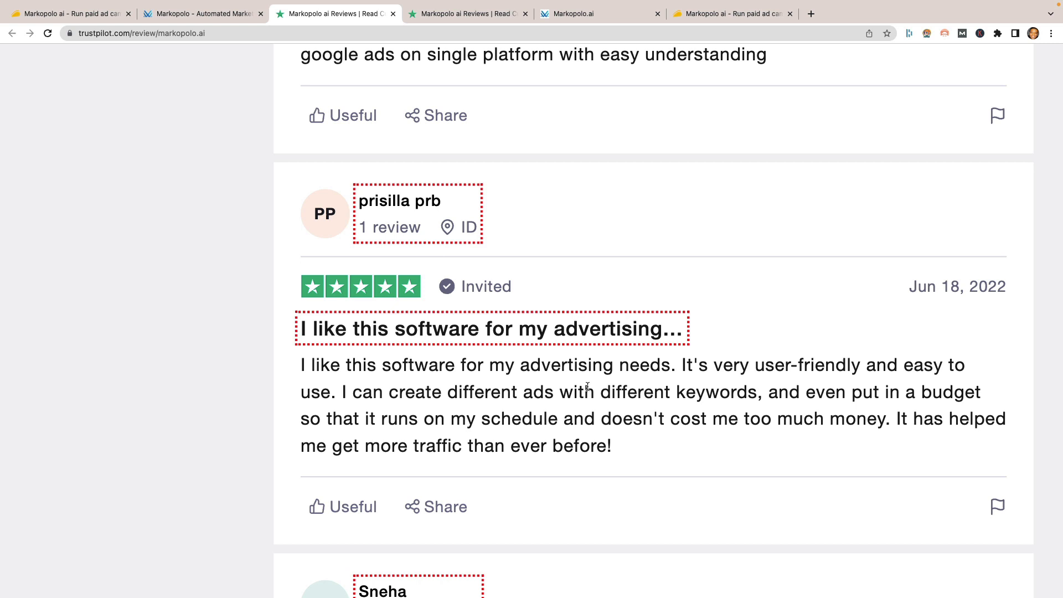
mouse_move(446, 287)
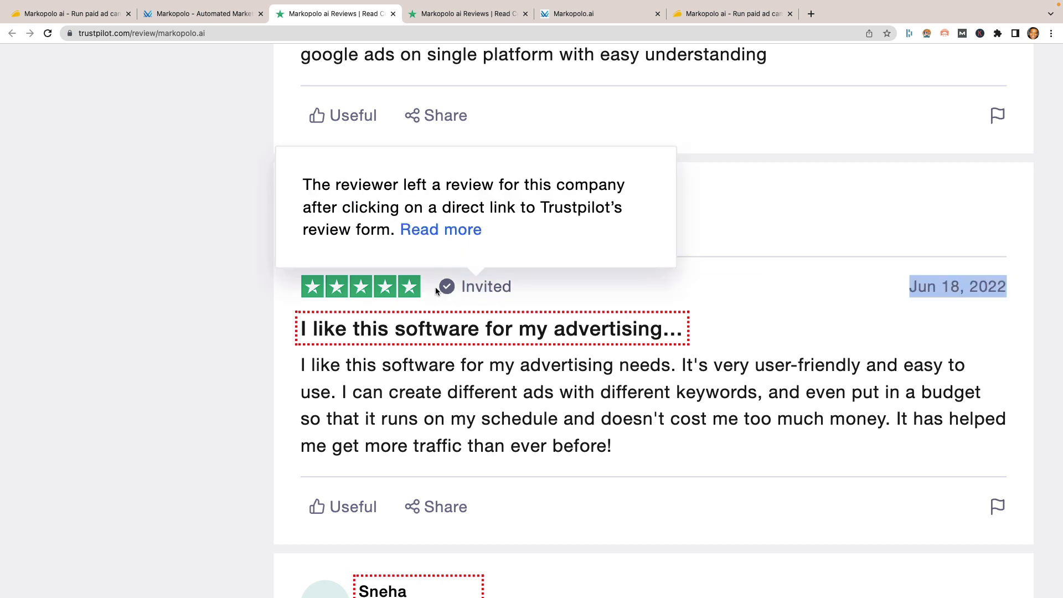
mouse_move(226, 338)
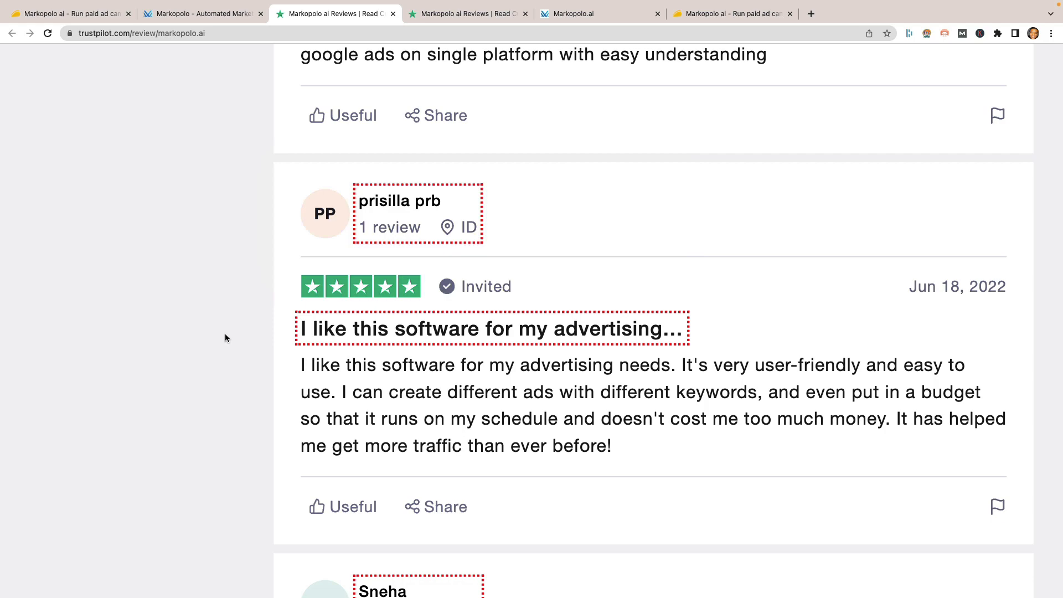
scroll(down, 3)
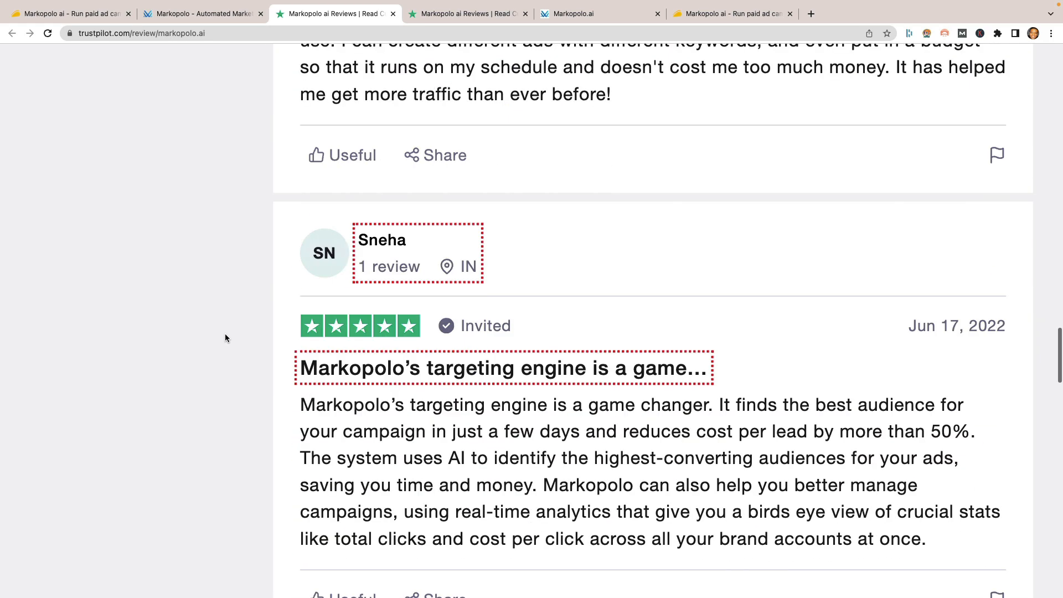
scroll(down, 3)
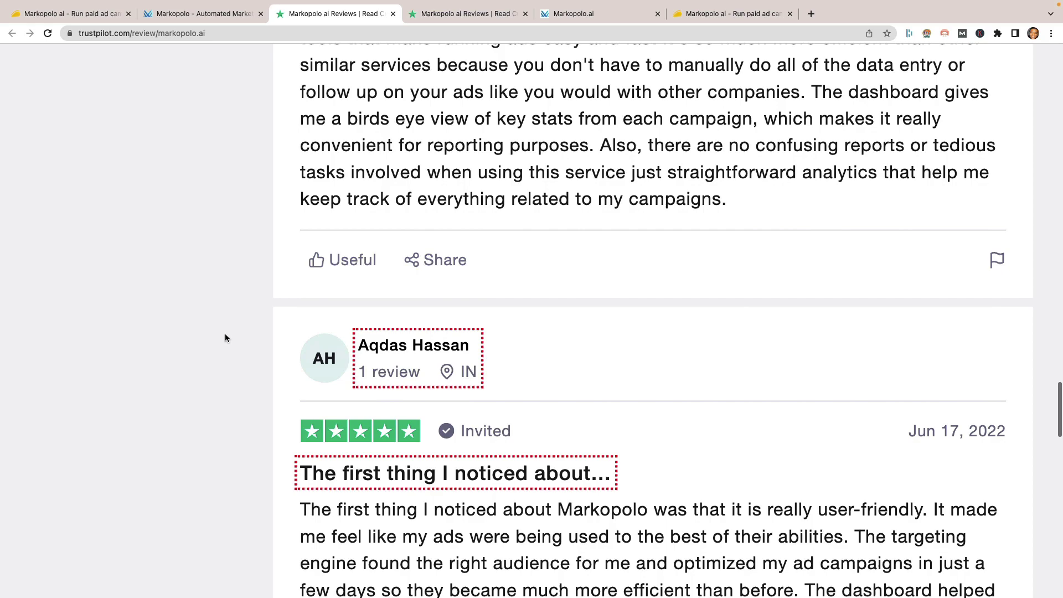
scroll(down, 3)
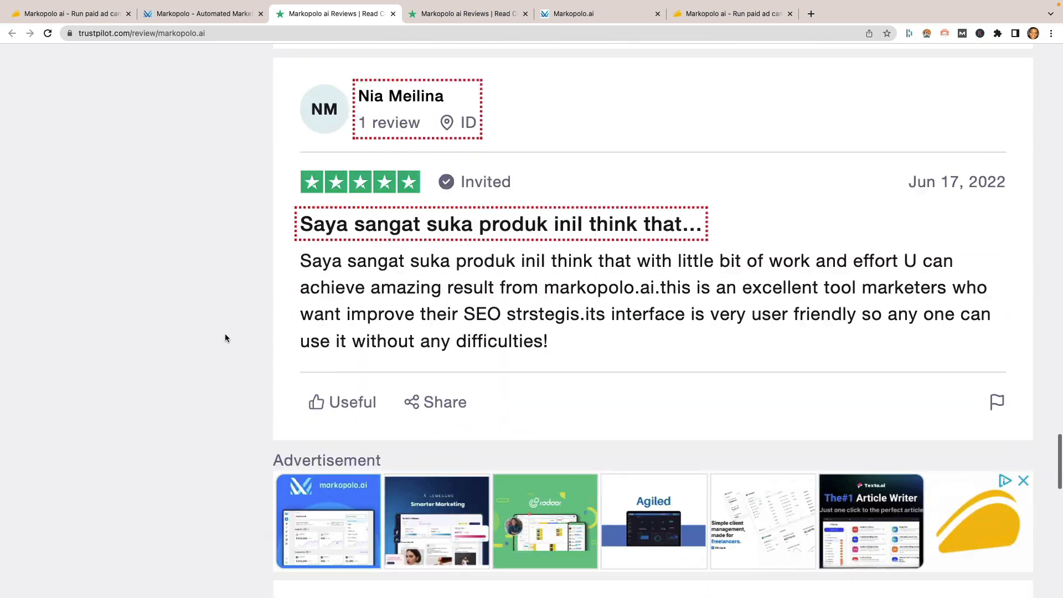
scroll(down, 3)
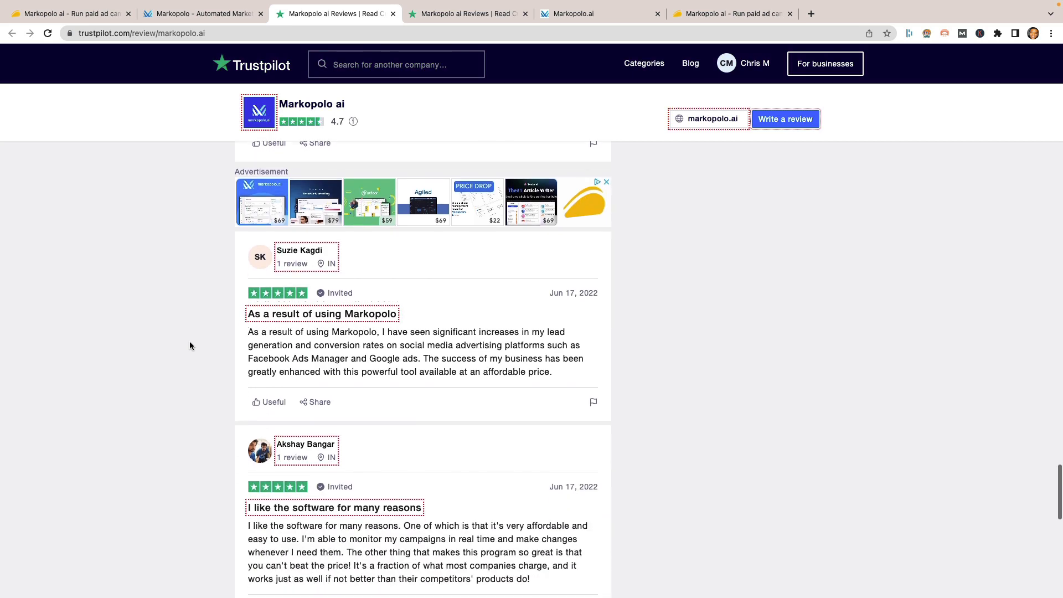
scroll(down, 3)
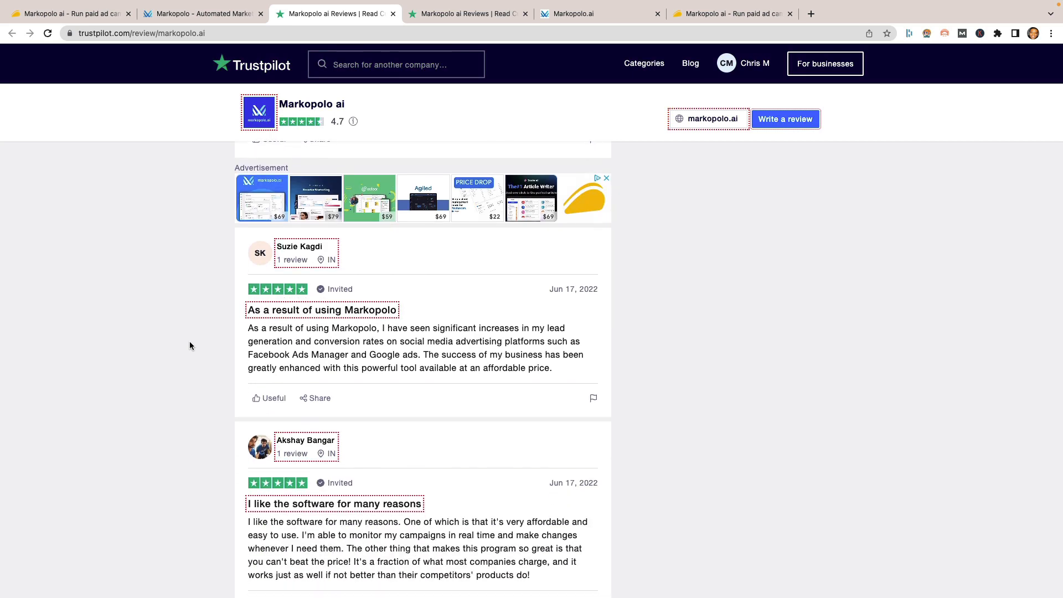
scroll(down, 3)
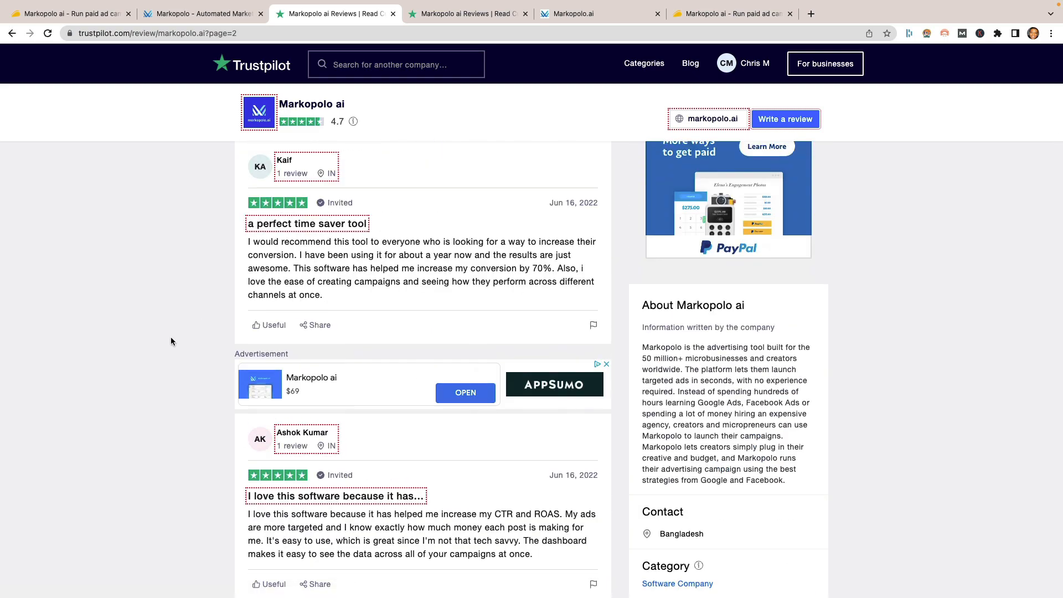
scroll(down, 3)
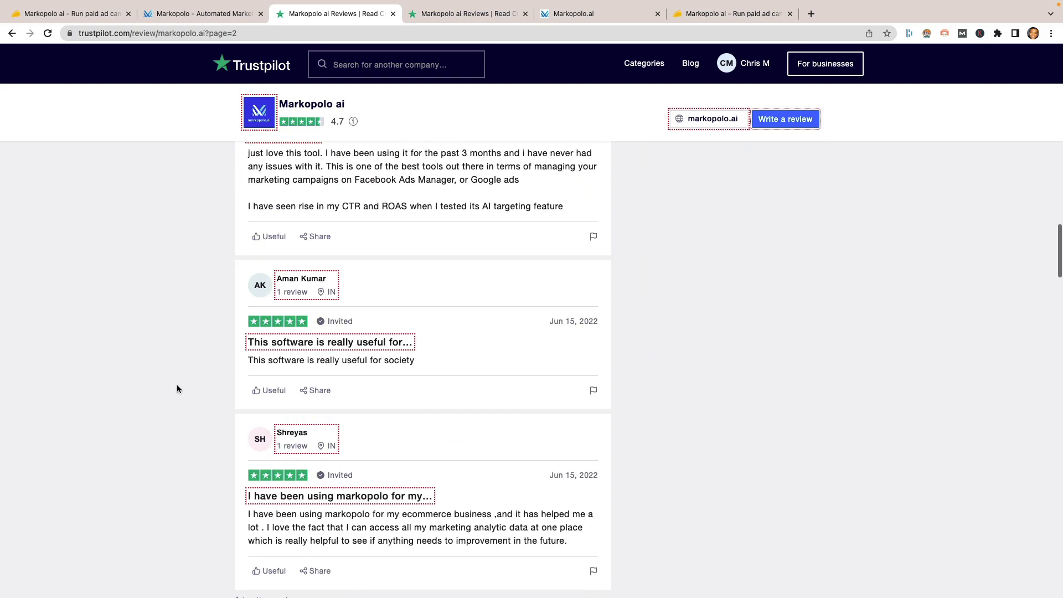
scroll(down, 3)
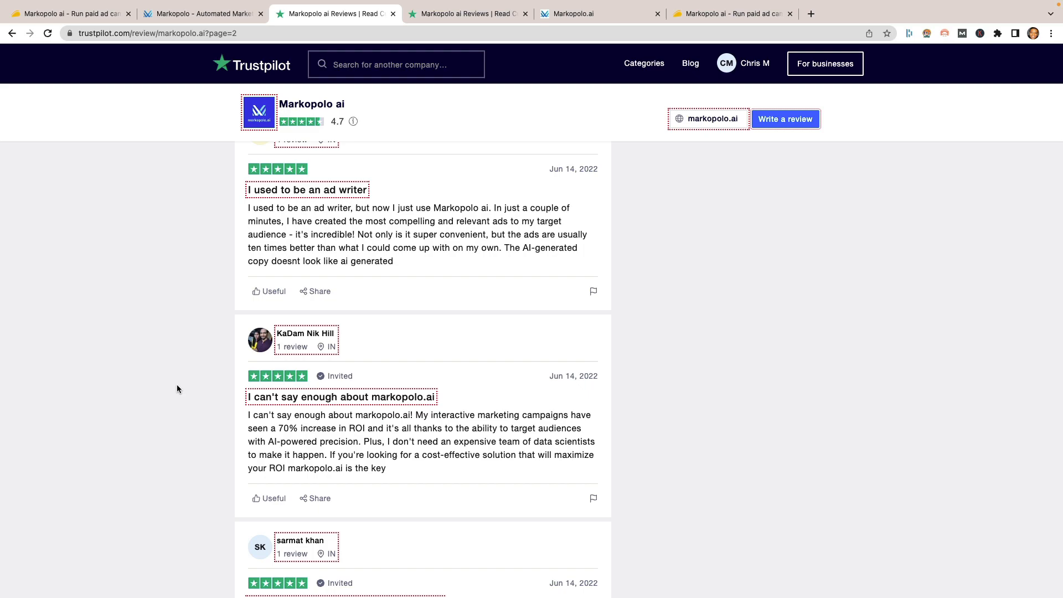
scroll(down, 3)
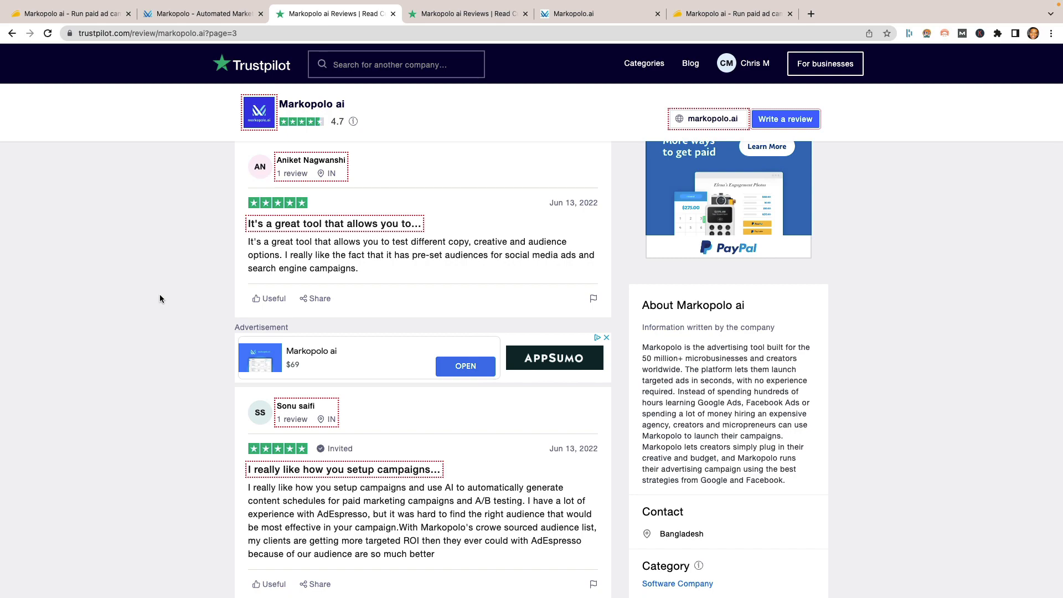
scroll(down, 3)
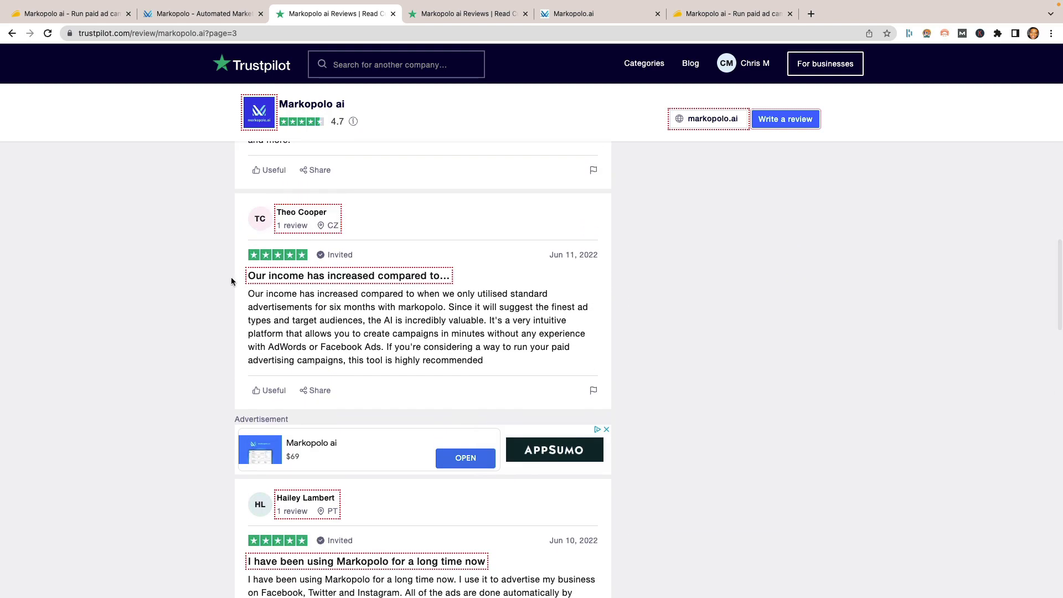
scroll(down, 3)
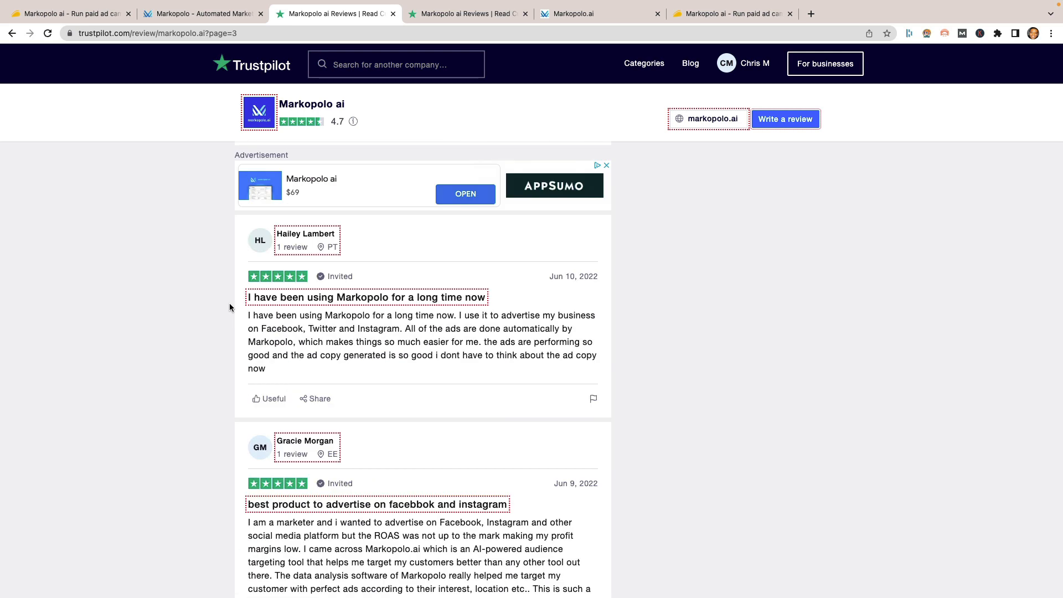
scroll(down, 3)
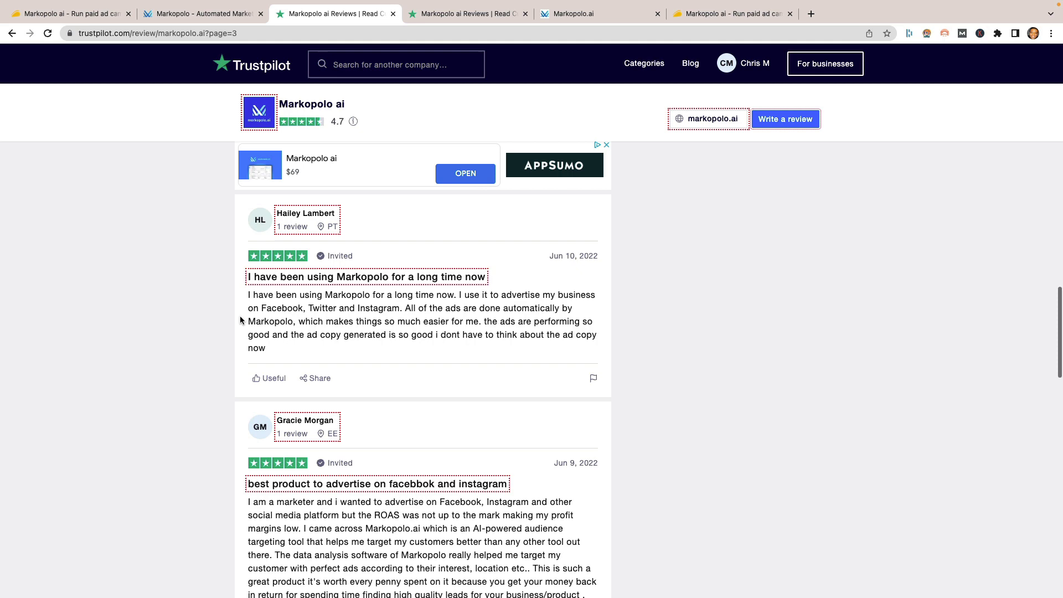
scroll(down, 3)
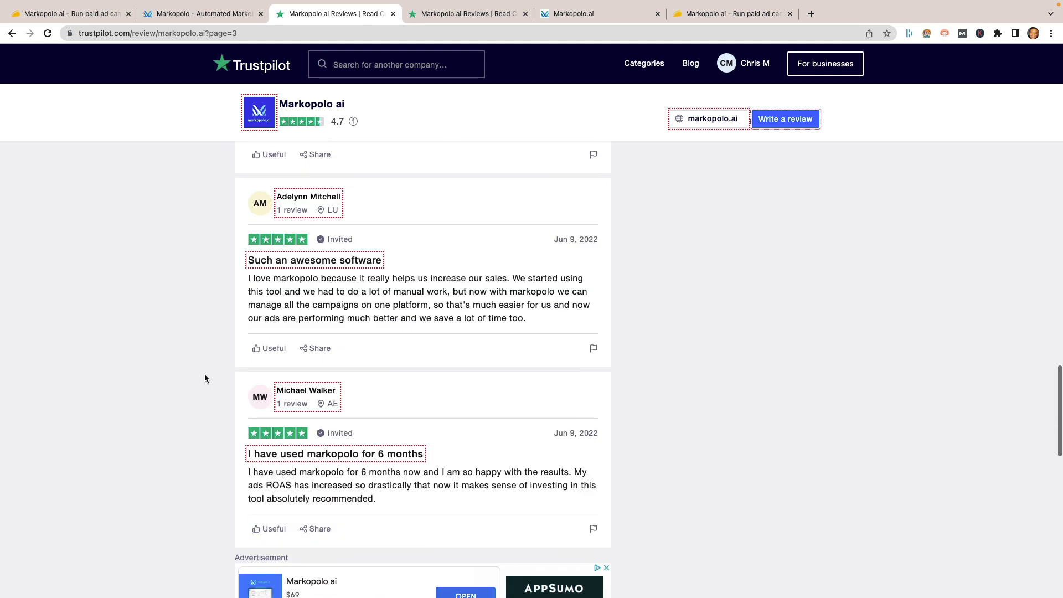
scroll(down, 3)
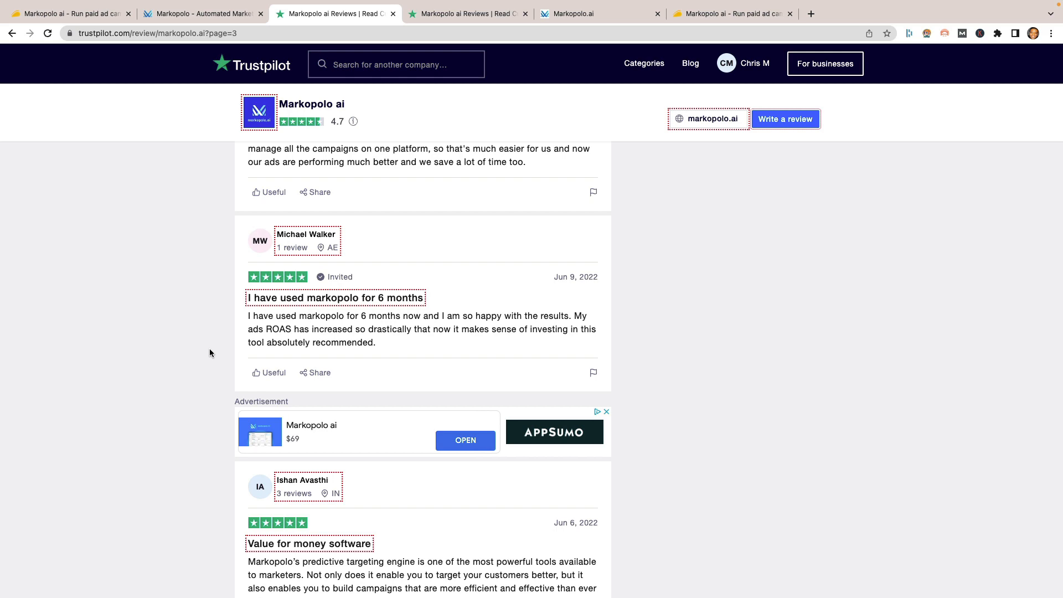
scroll(down, 3)
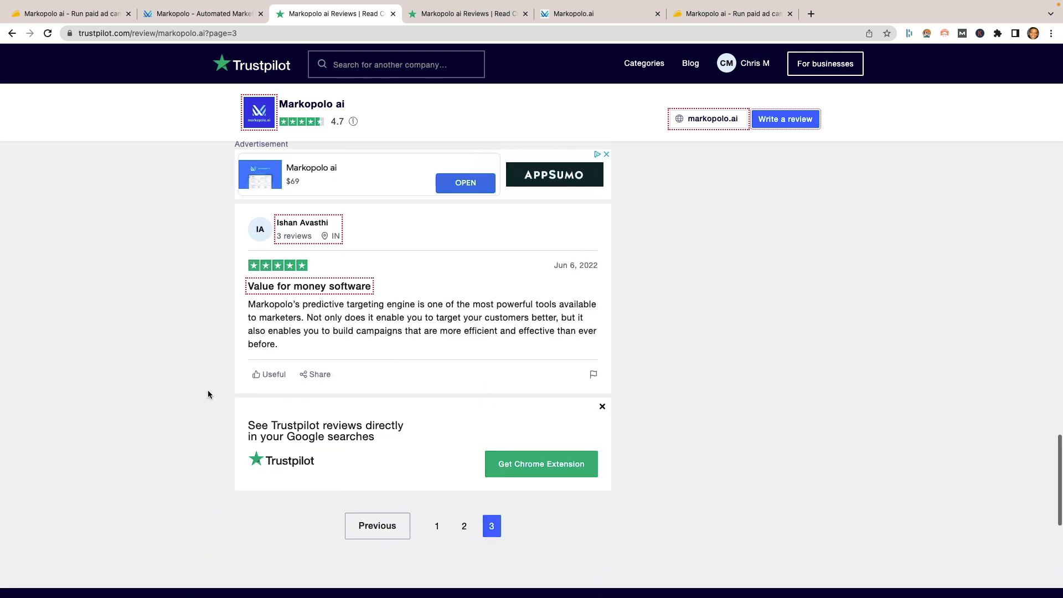
mouse_move(433, 508)
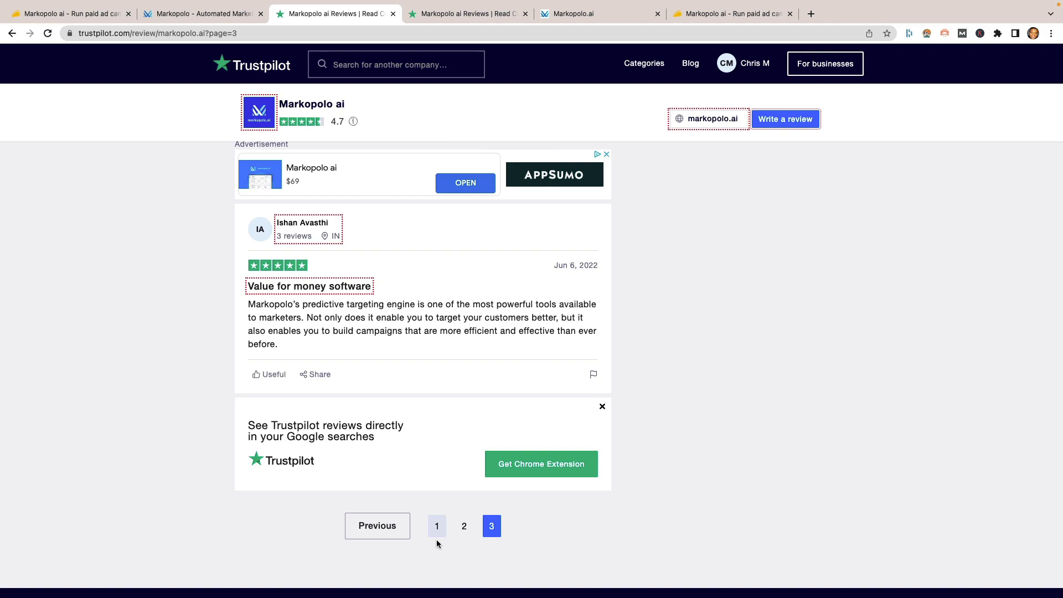
Step: Return to review page 1, then switch tabs to the Markopolo app Home dashboard
click(437, 526)
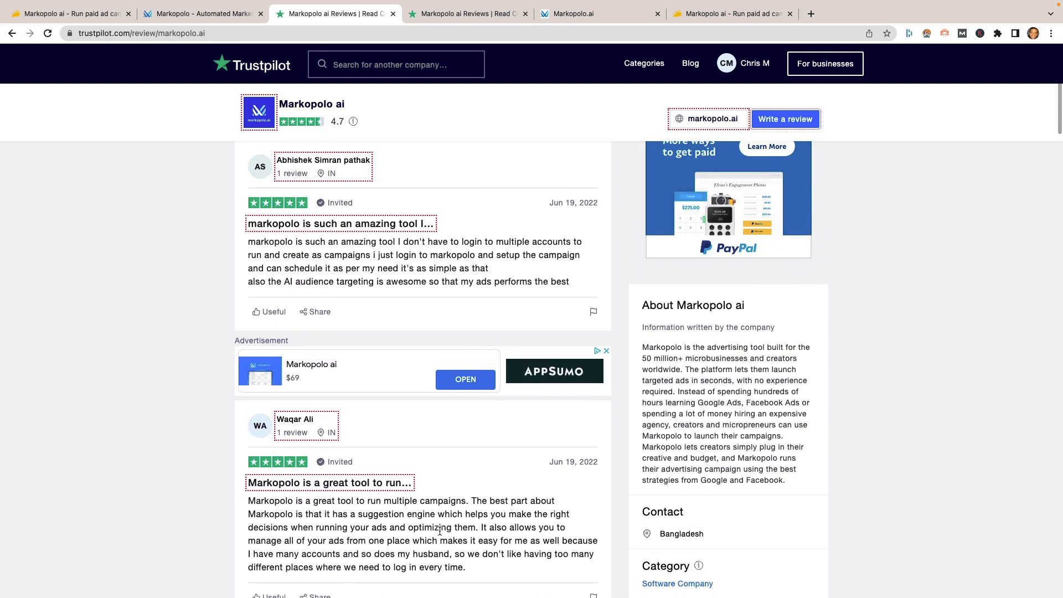
mouse_move(387, 443)
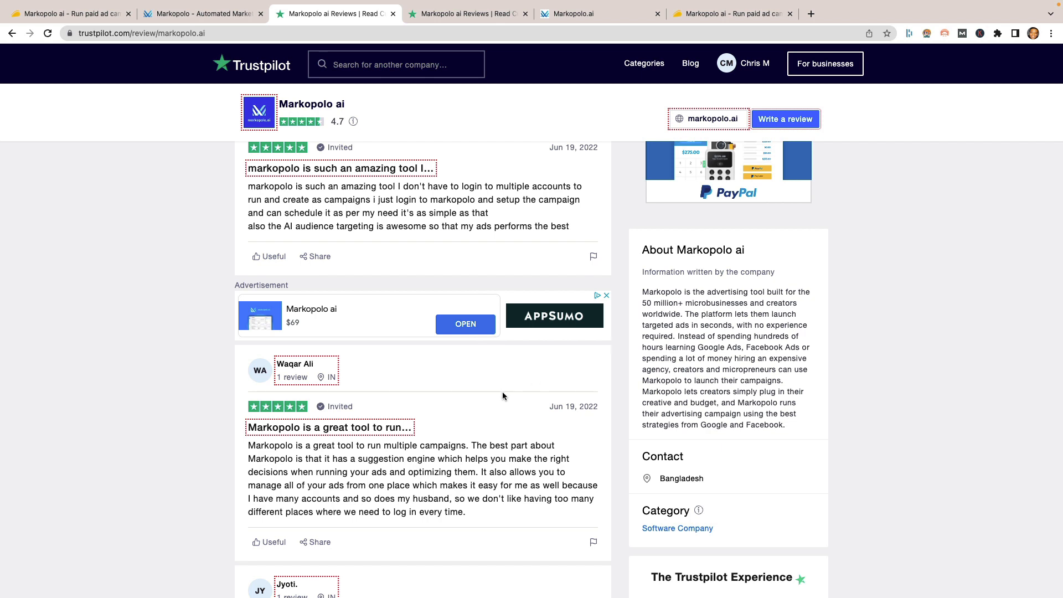
mouse_move(497, 397)
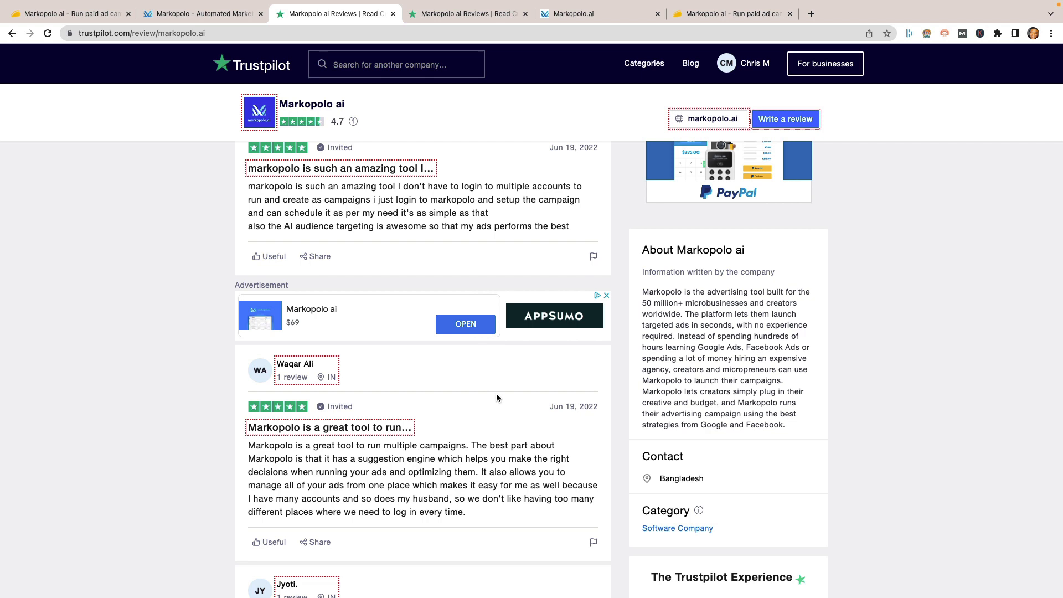
scroll(down, 3)
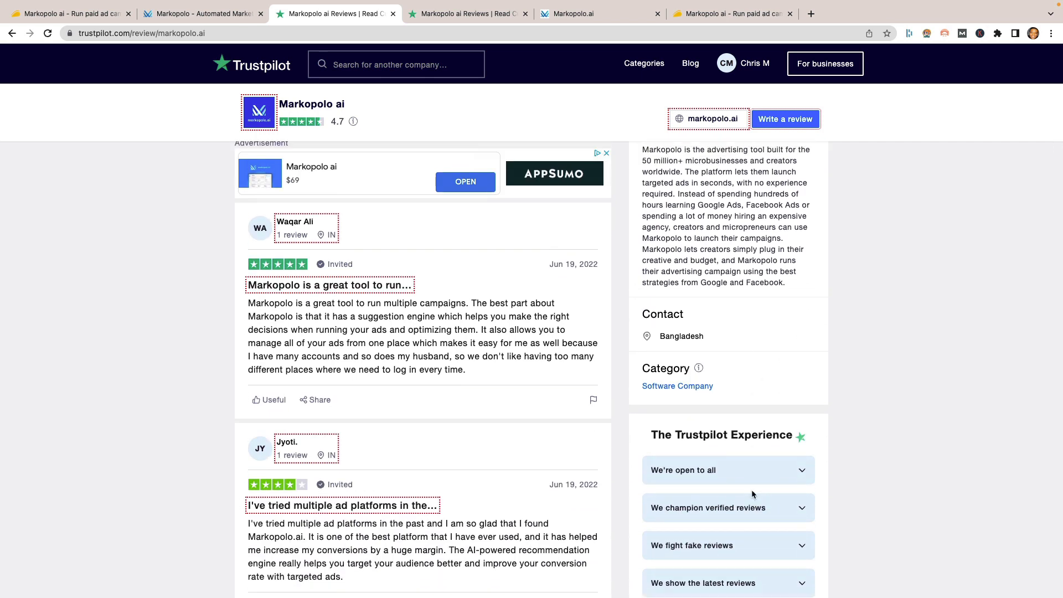
mouse_move(569, 236)
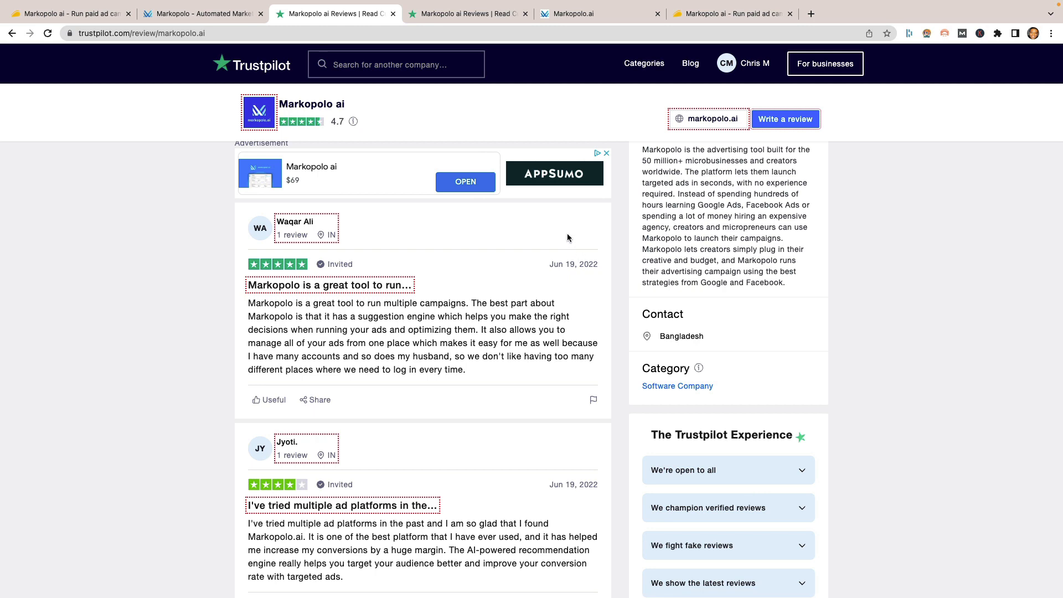
click(66, 13)
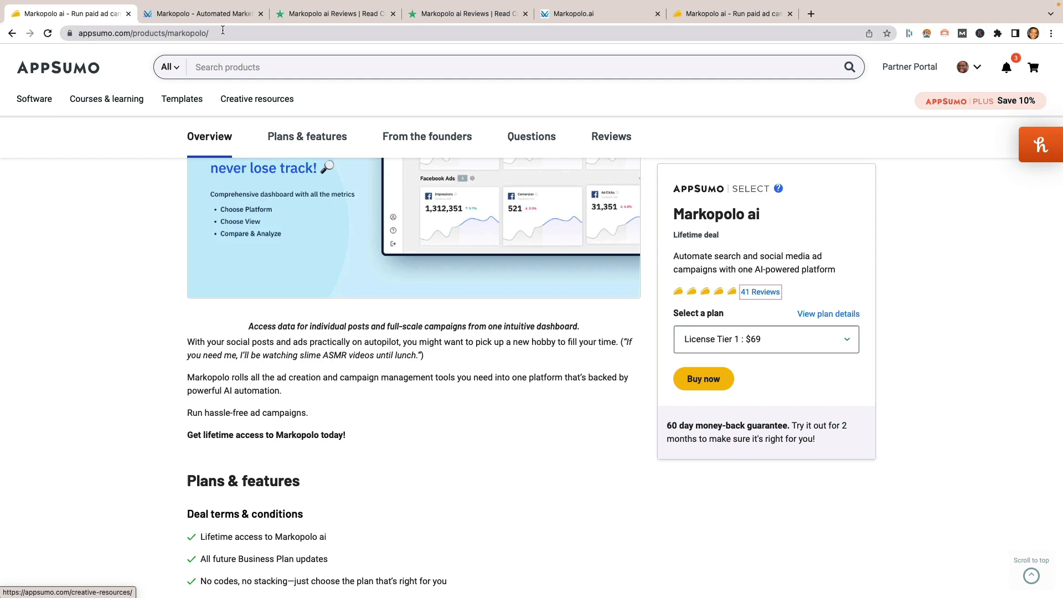
click(203, 13)
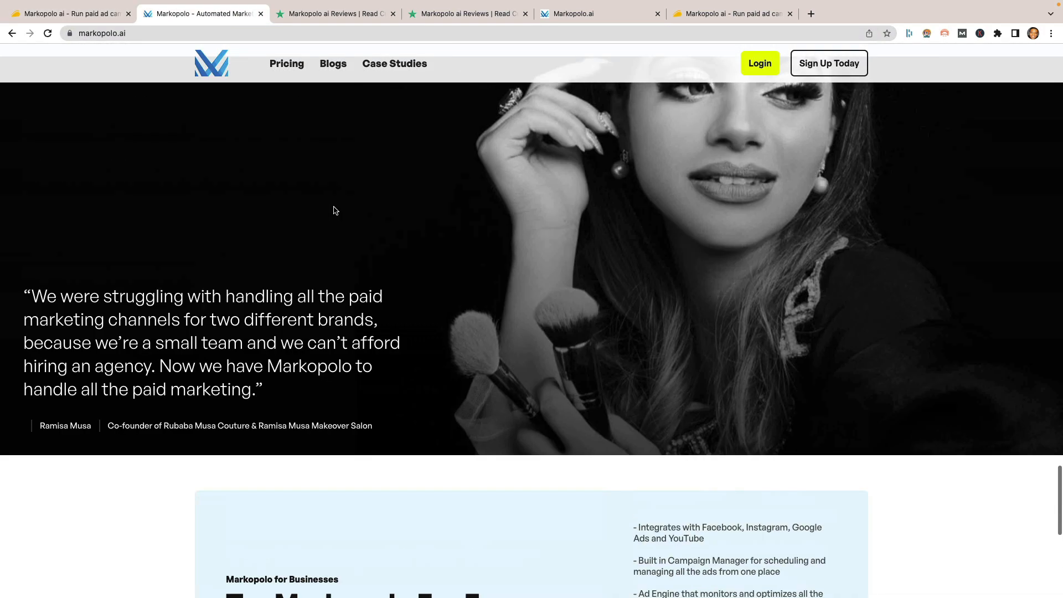
scroll(down, 3)
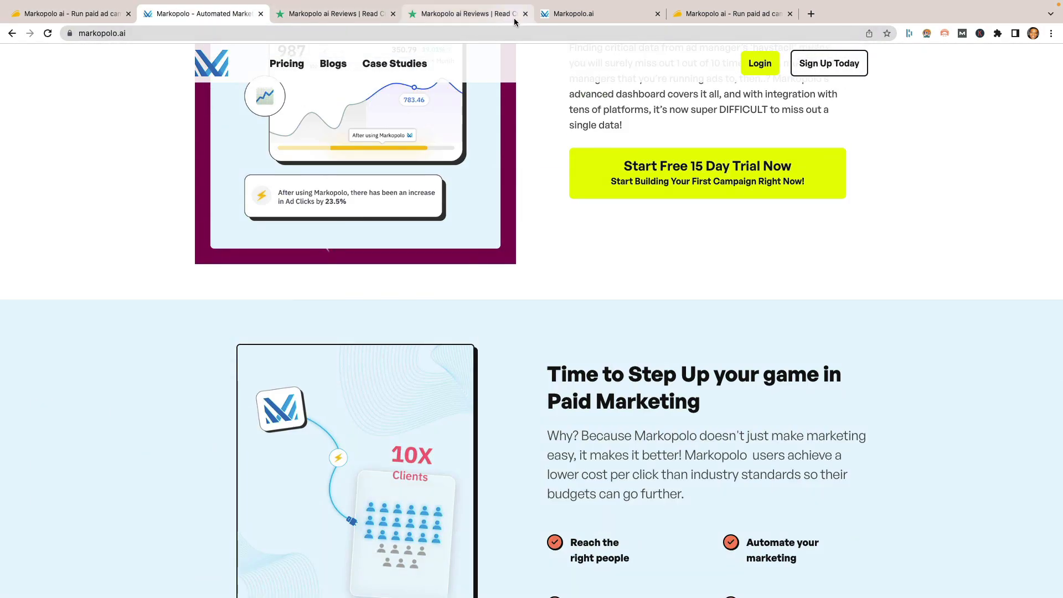
click(582, 13)
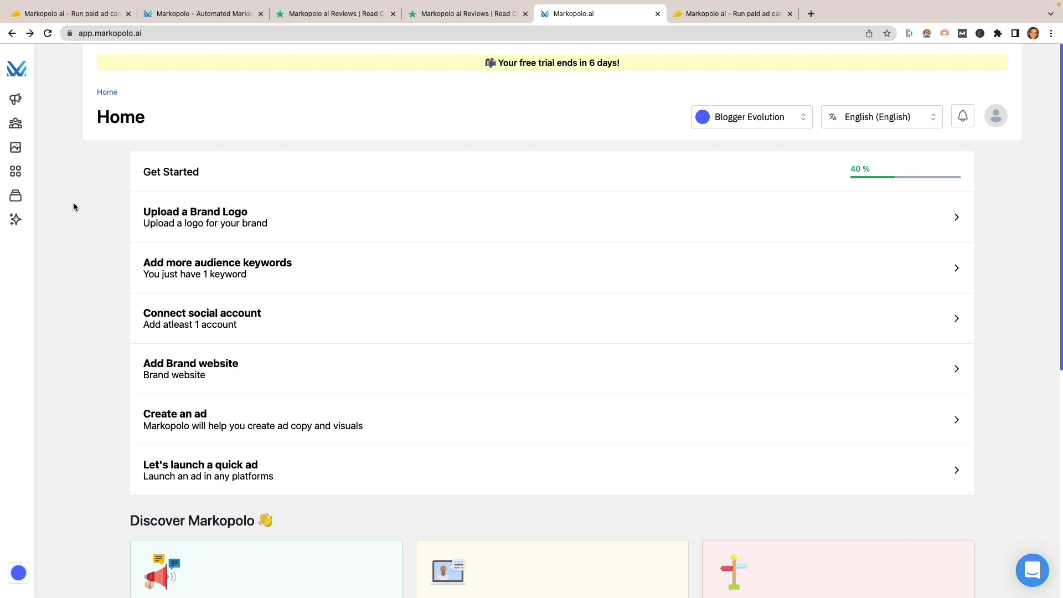
scroll(down, 3)
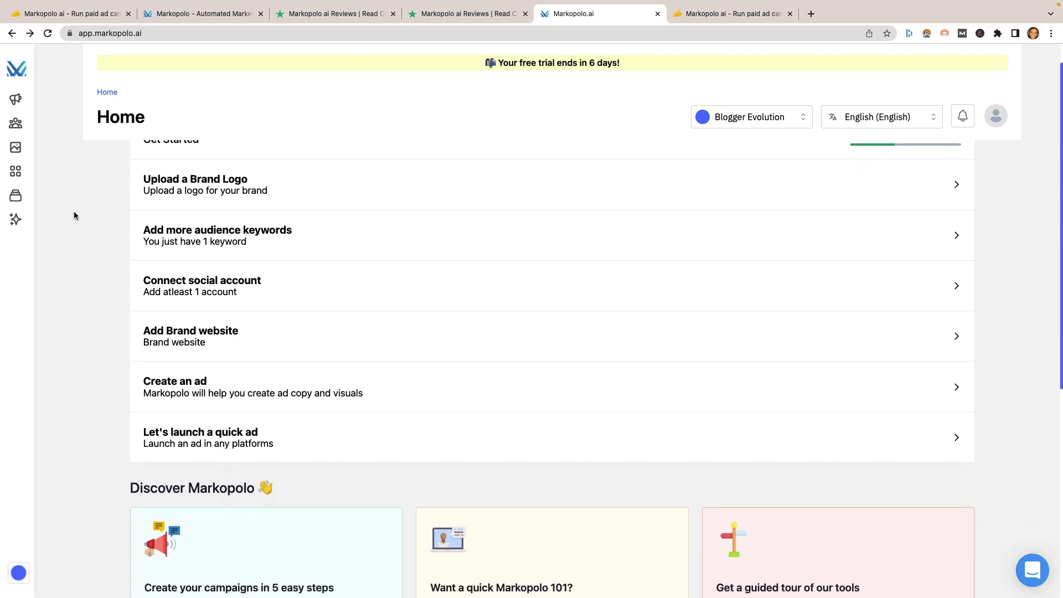
scroll(down, 3)
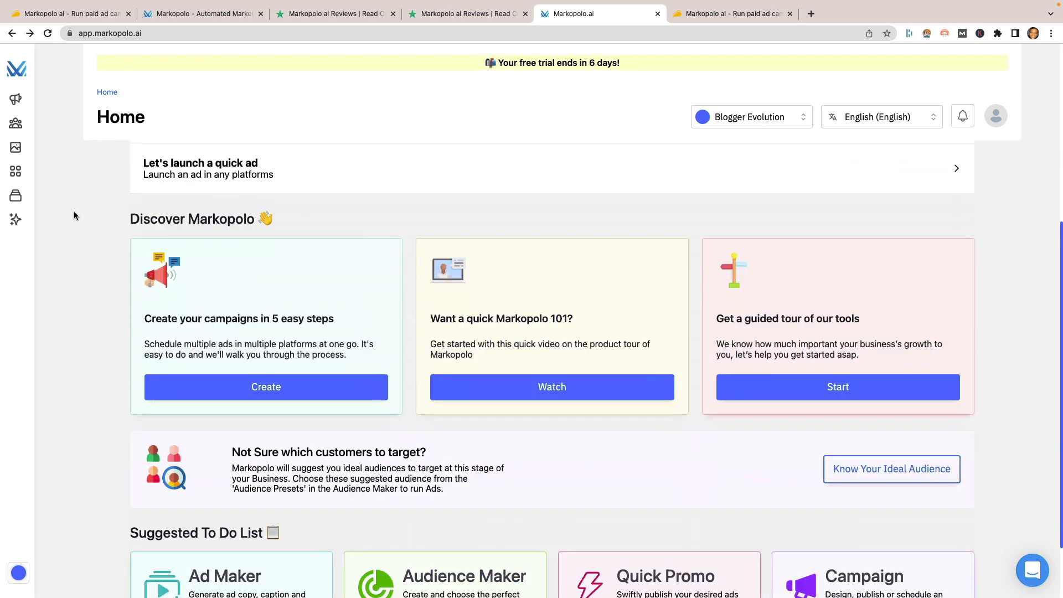
scroll(down, 3)
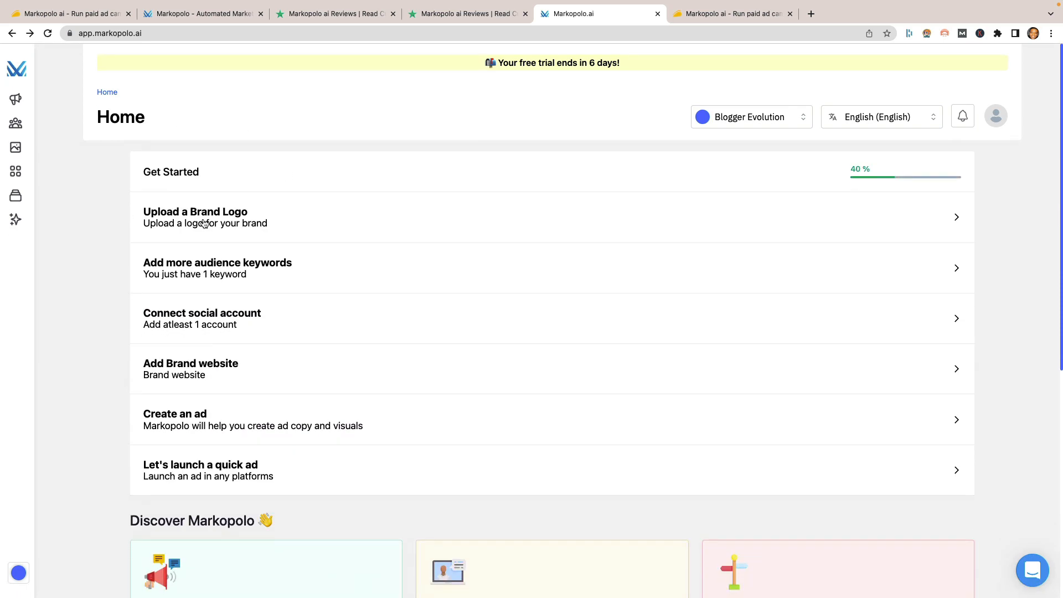
mouse_move(222, 263)
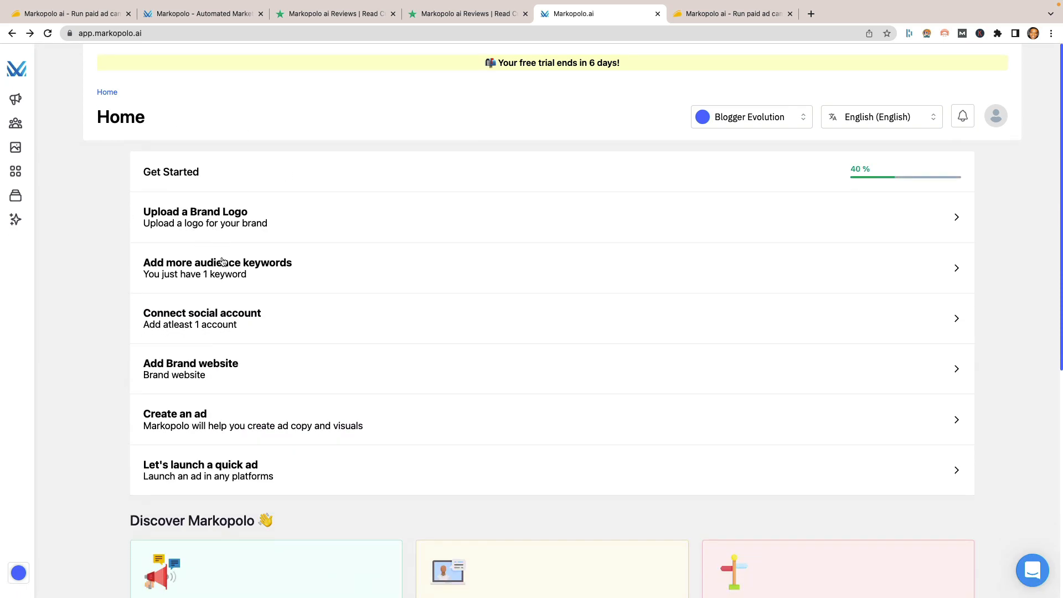
mouse_move(233, 326)
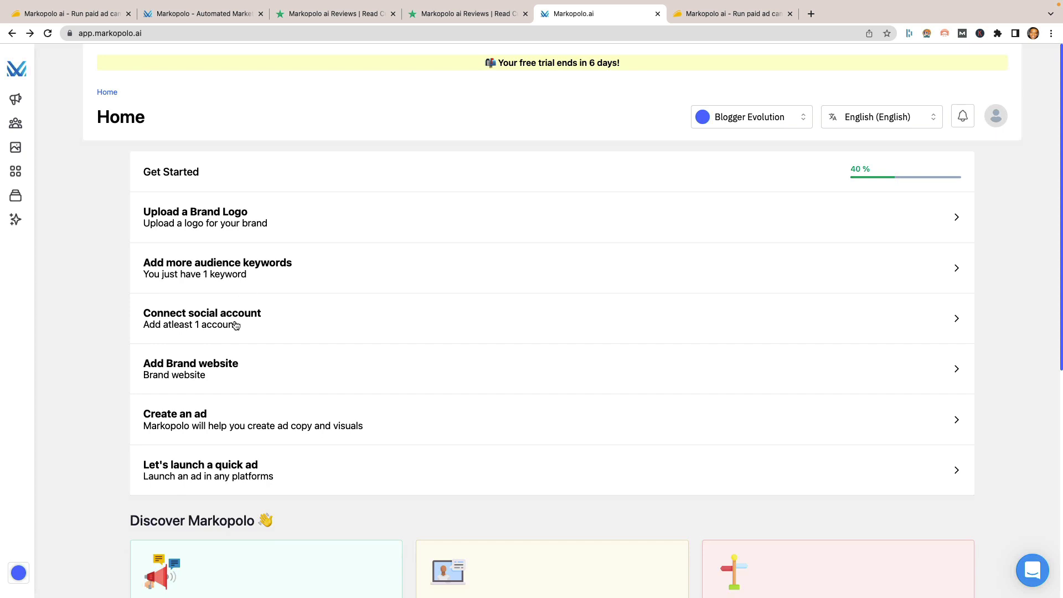
mouse_move(244, 383)
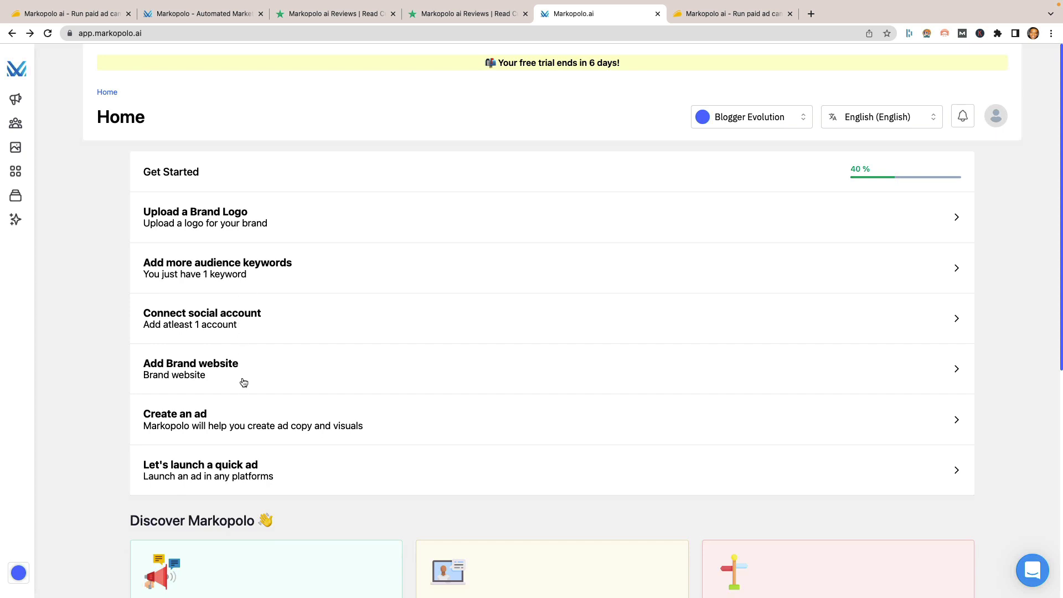
mouse_move(243, 428)
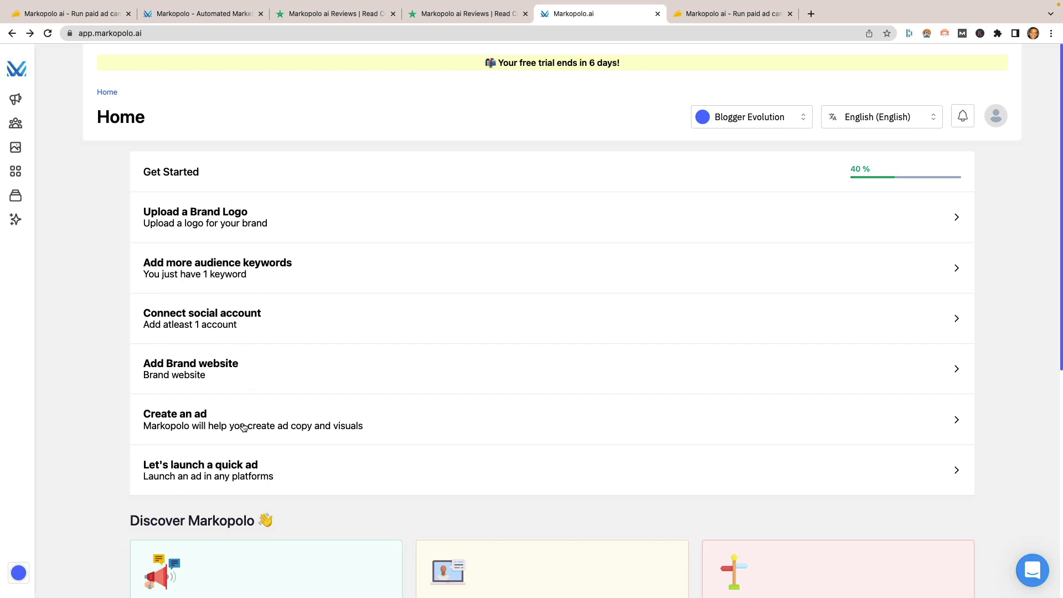
mouse_move(263, 480)
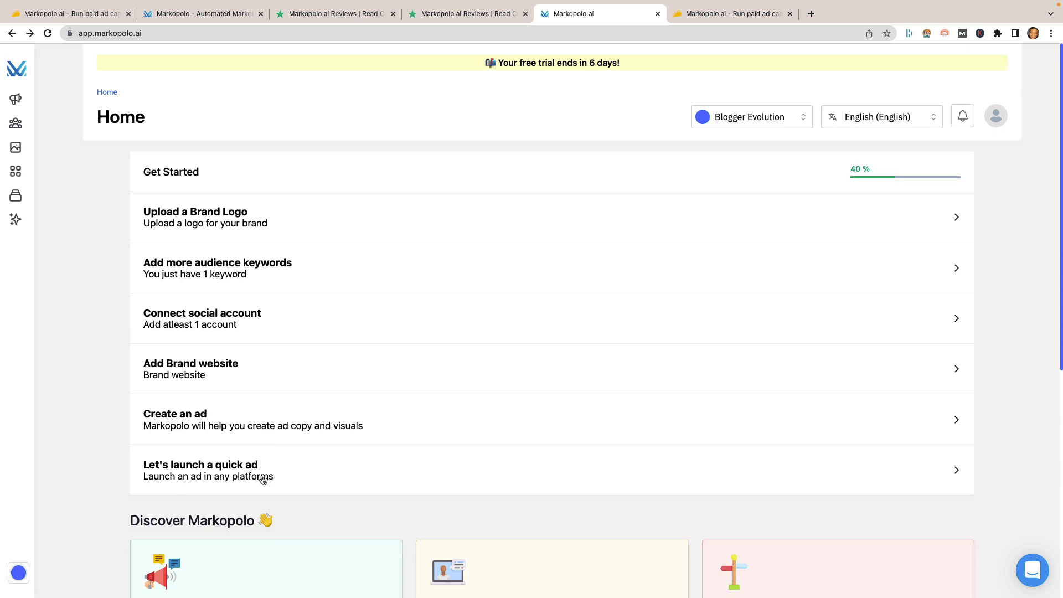
mouse_move(223, 380)
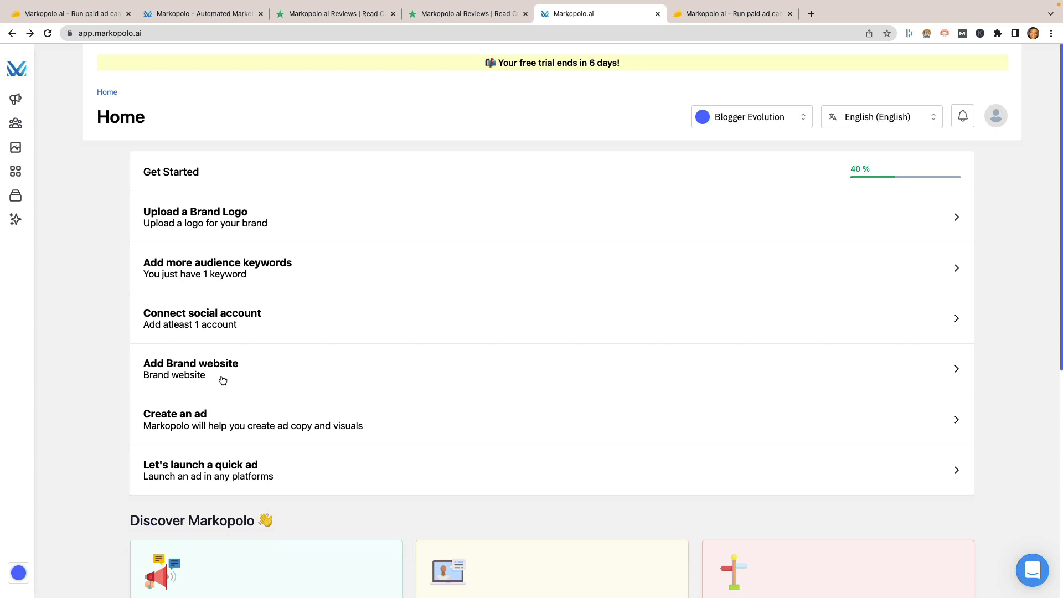
mouse_move(220, 284)
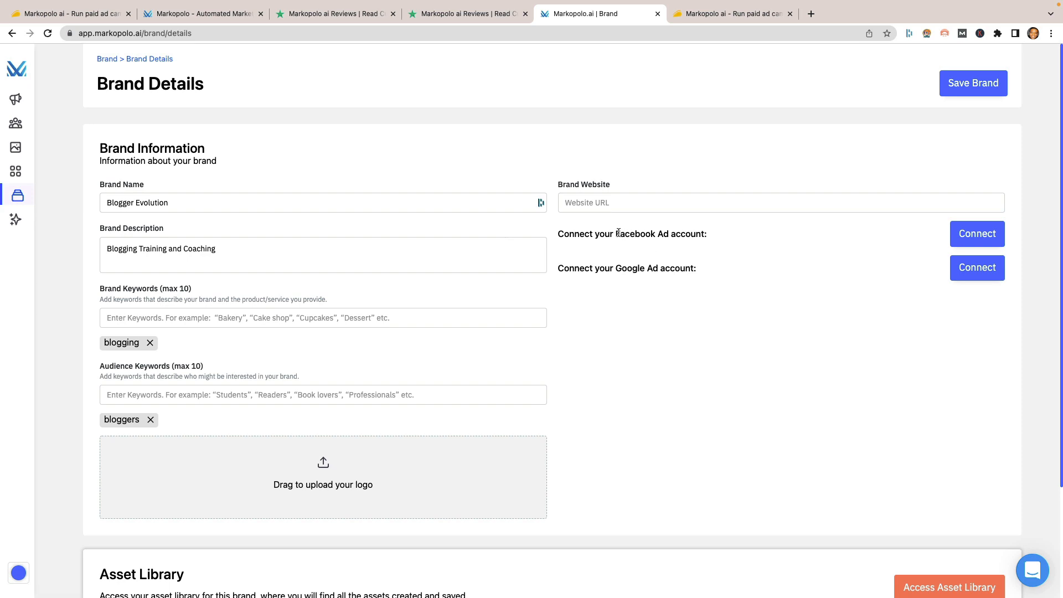
mouse_move(606, 308)
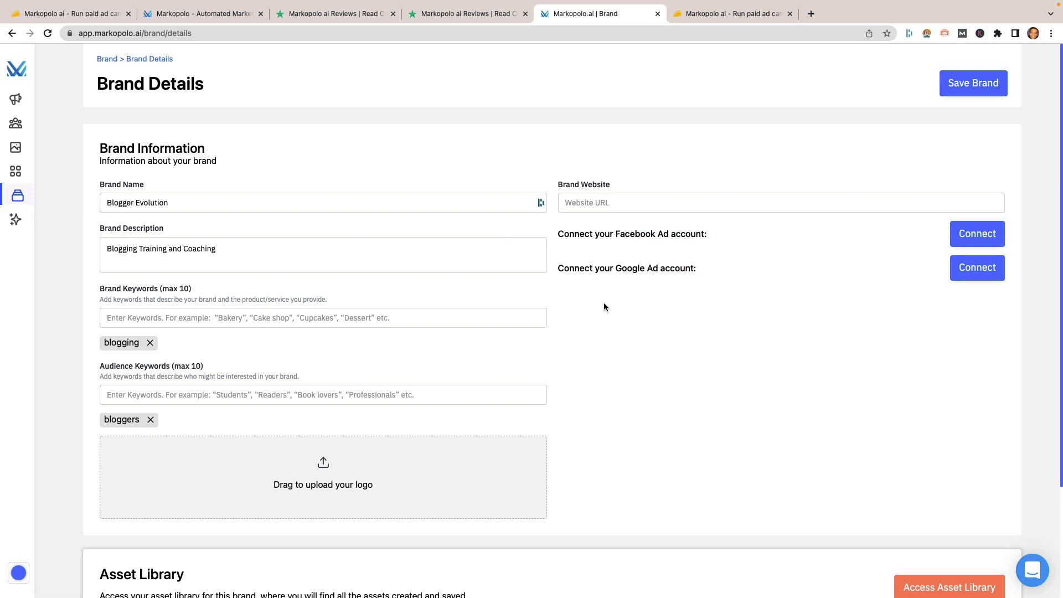
scroll(down, 3)
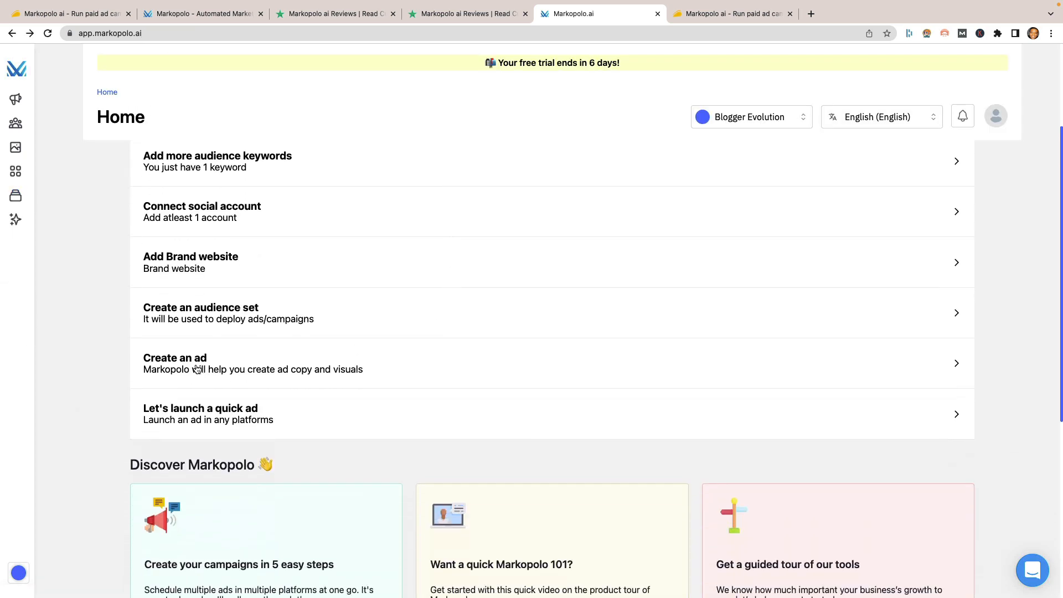
click(174, 357)
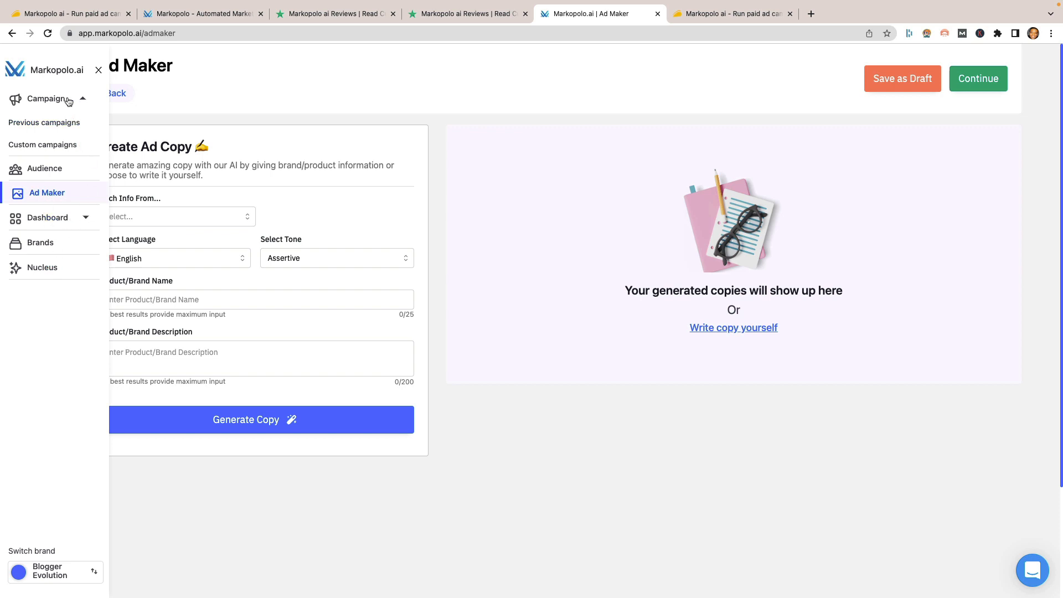
mouse_move(88, 220)
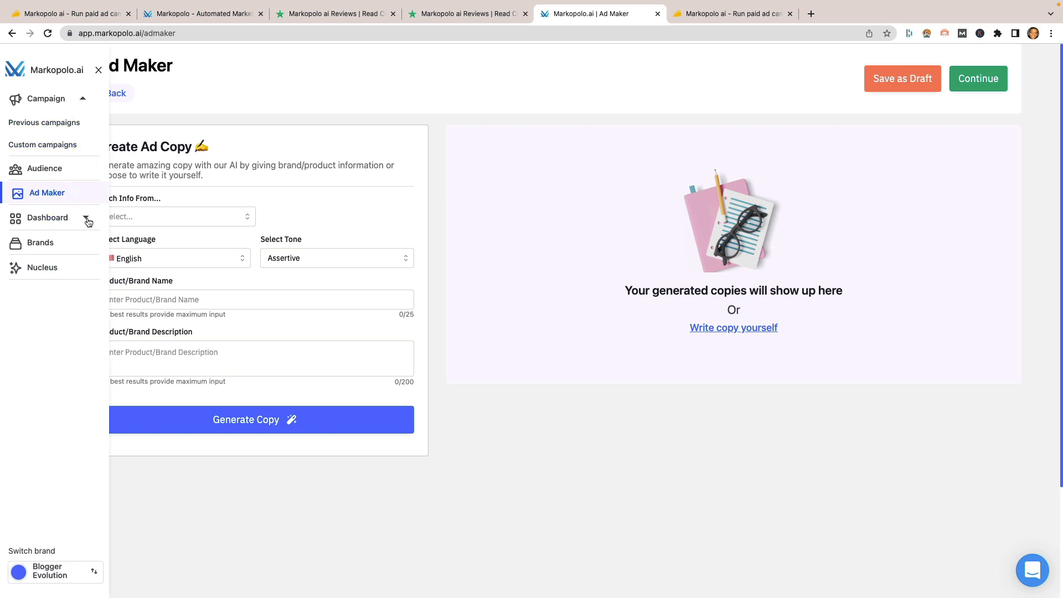
Step: Open Markopolo's Nucleus suggestions page, which shows no optimization suggestions yet
click(43, 267)
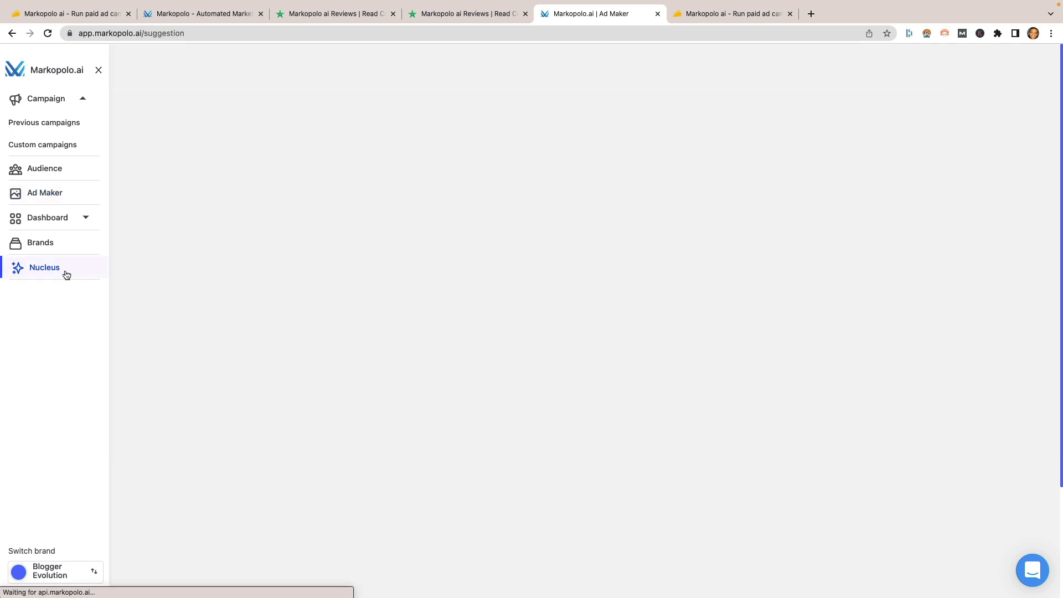
click(44, 268)
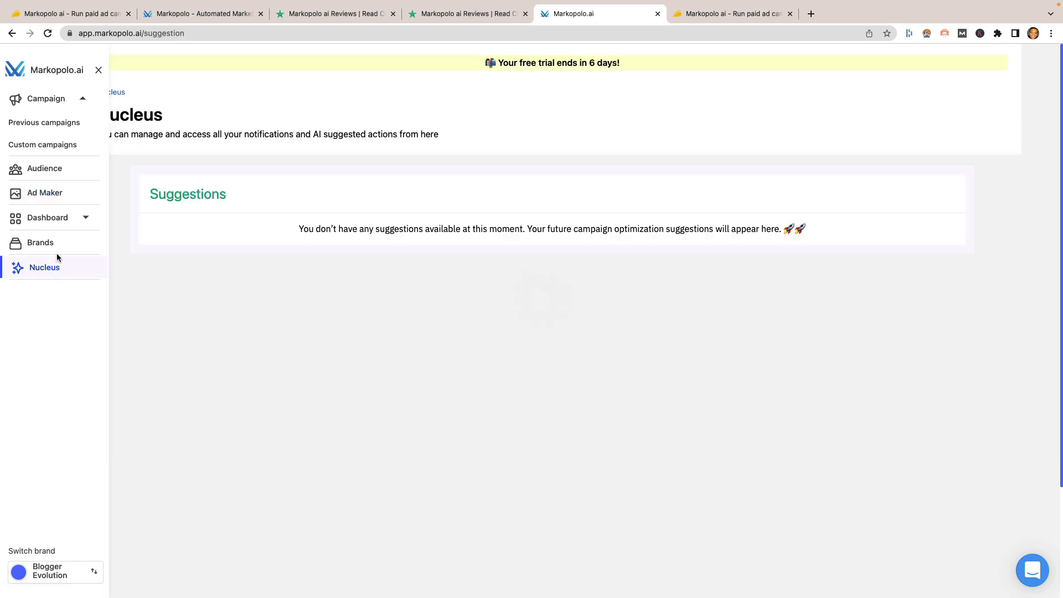
mouse_move(54, 283)
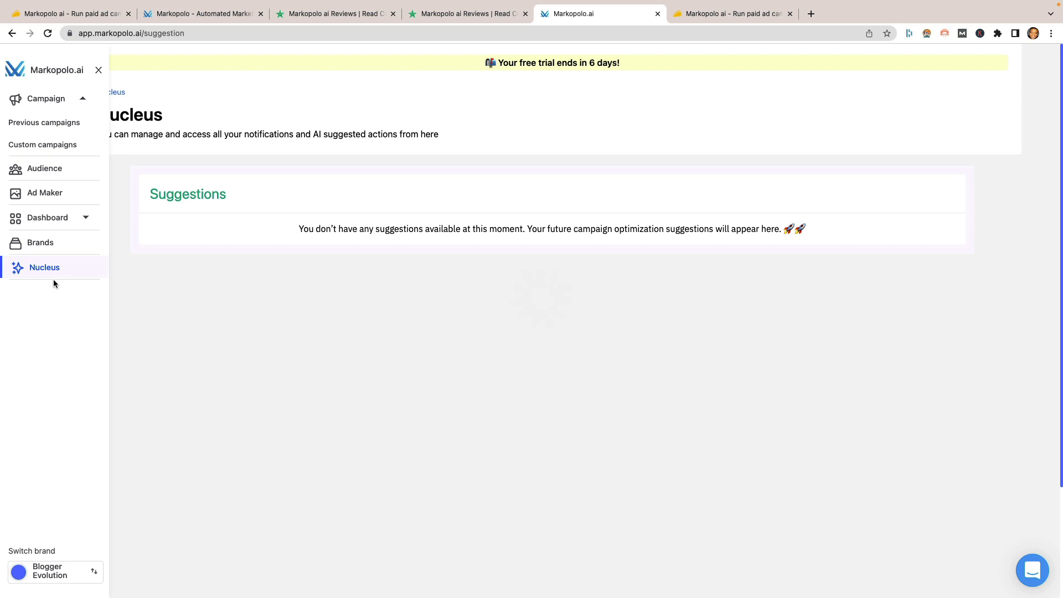
mouse_move(81, 298)
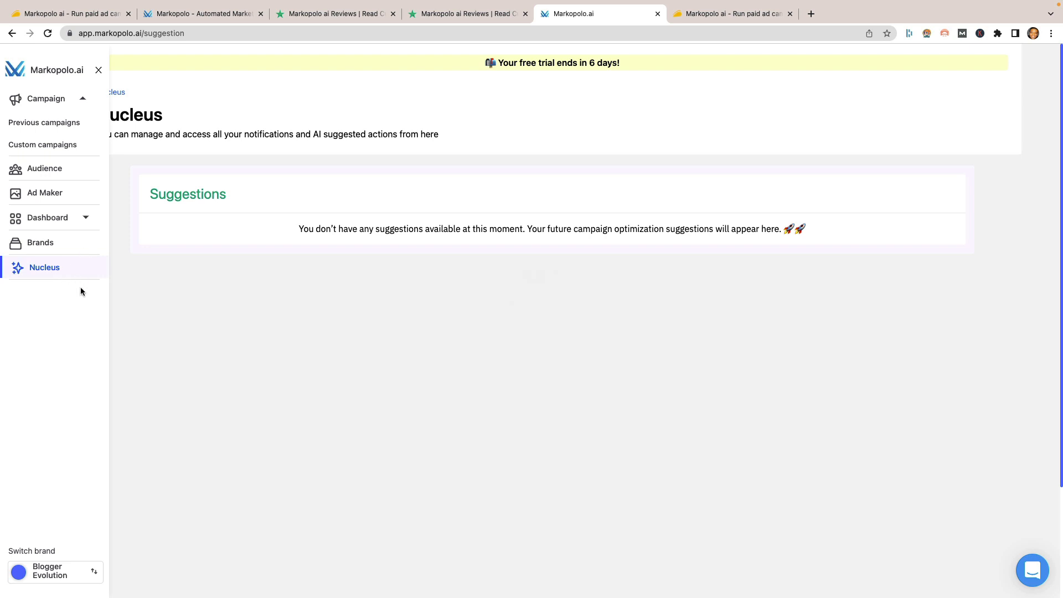
mouse_move(74, 277)
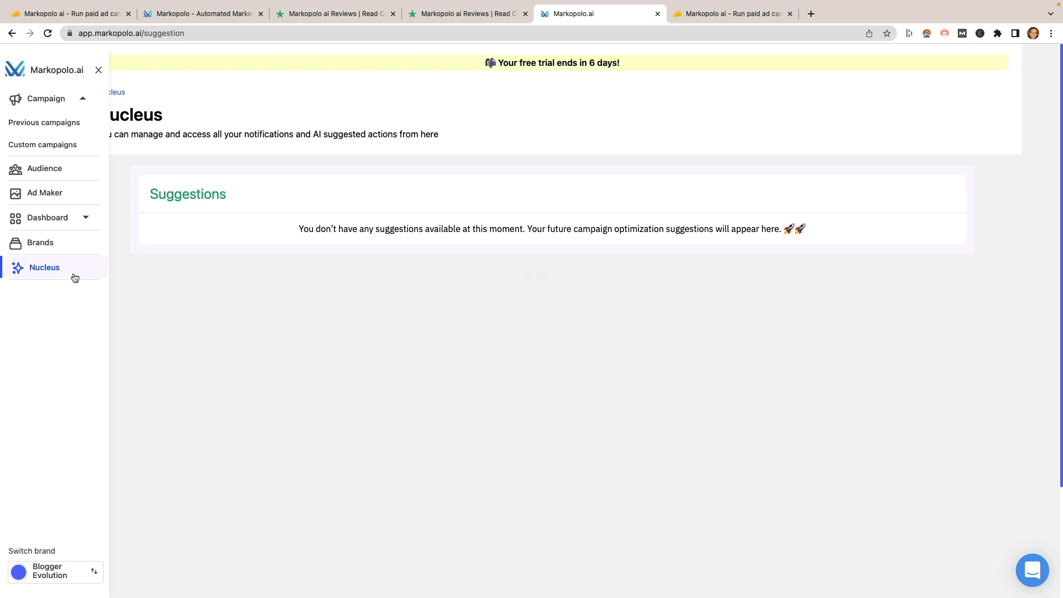
mouse_move(85, 223)
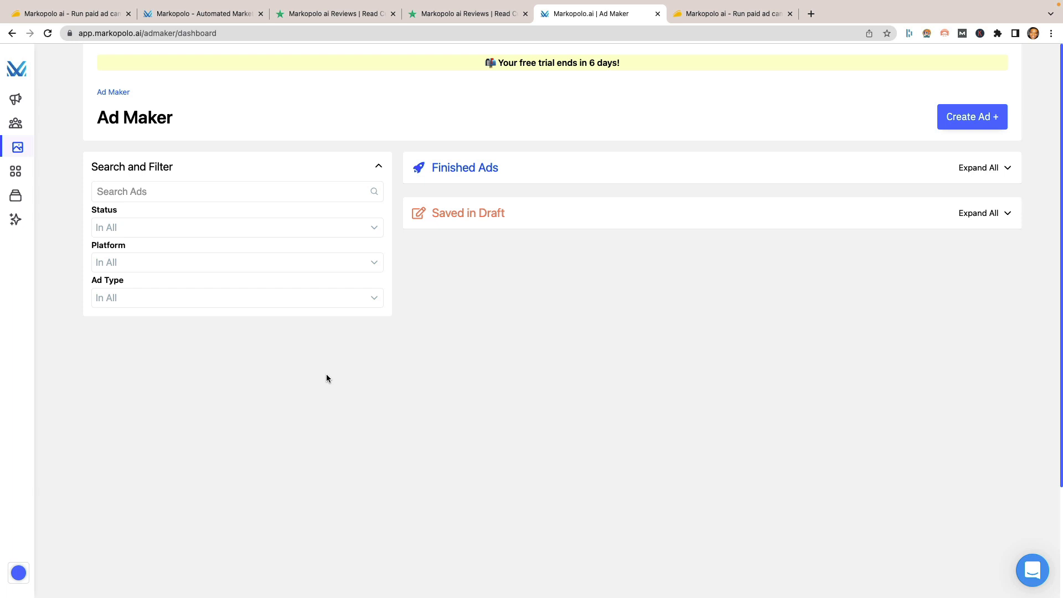
mouse_move(49, 394)
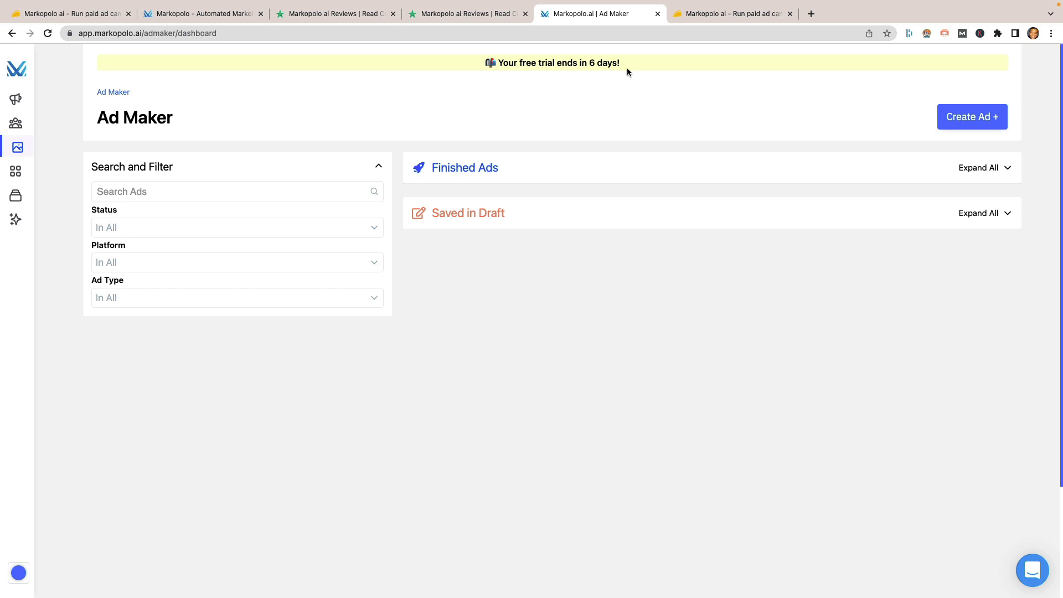
Step: Switch back to the AppSumo tab showing the Markopolo ai deal at $69
click(731, 13)
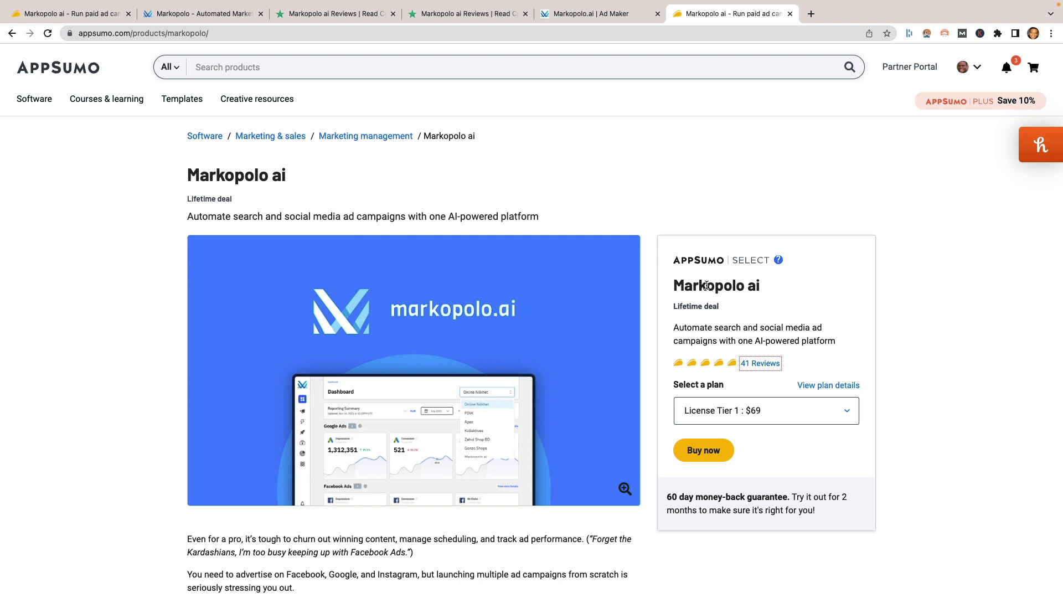
Step: Highlight the '60 day money-back guarantee' text below the Buy now button
double_click(738, 497)
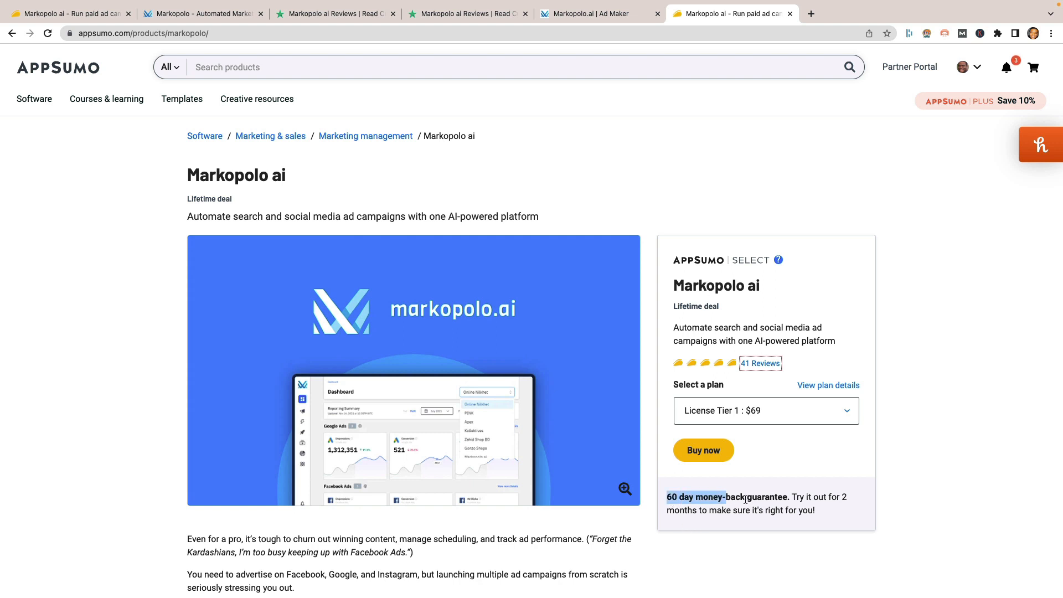